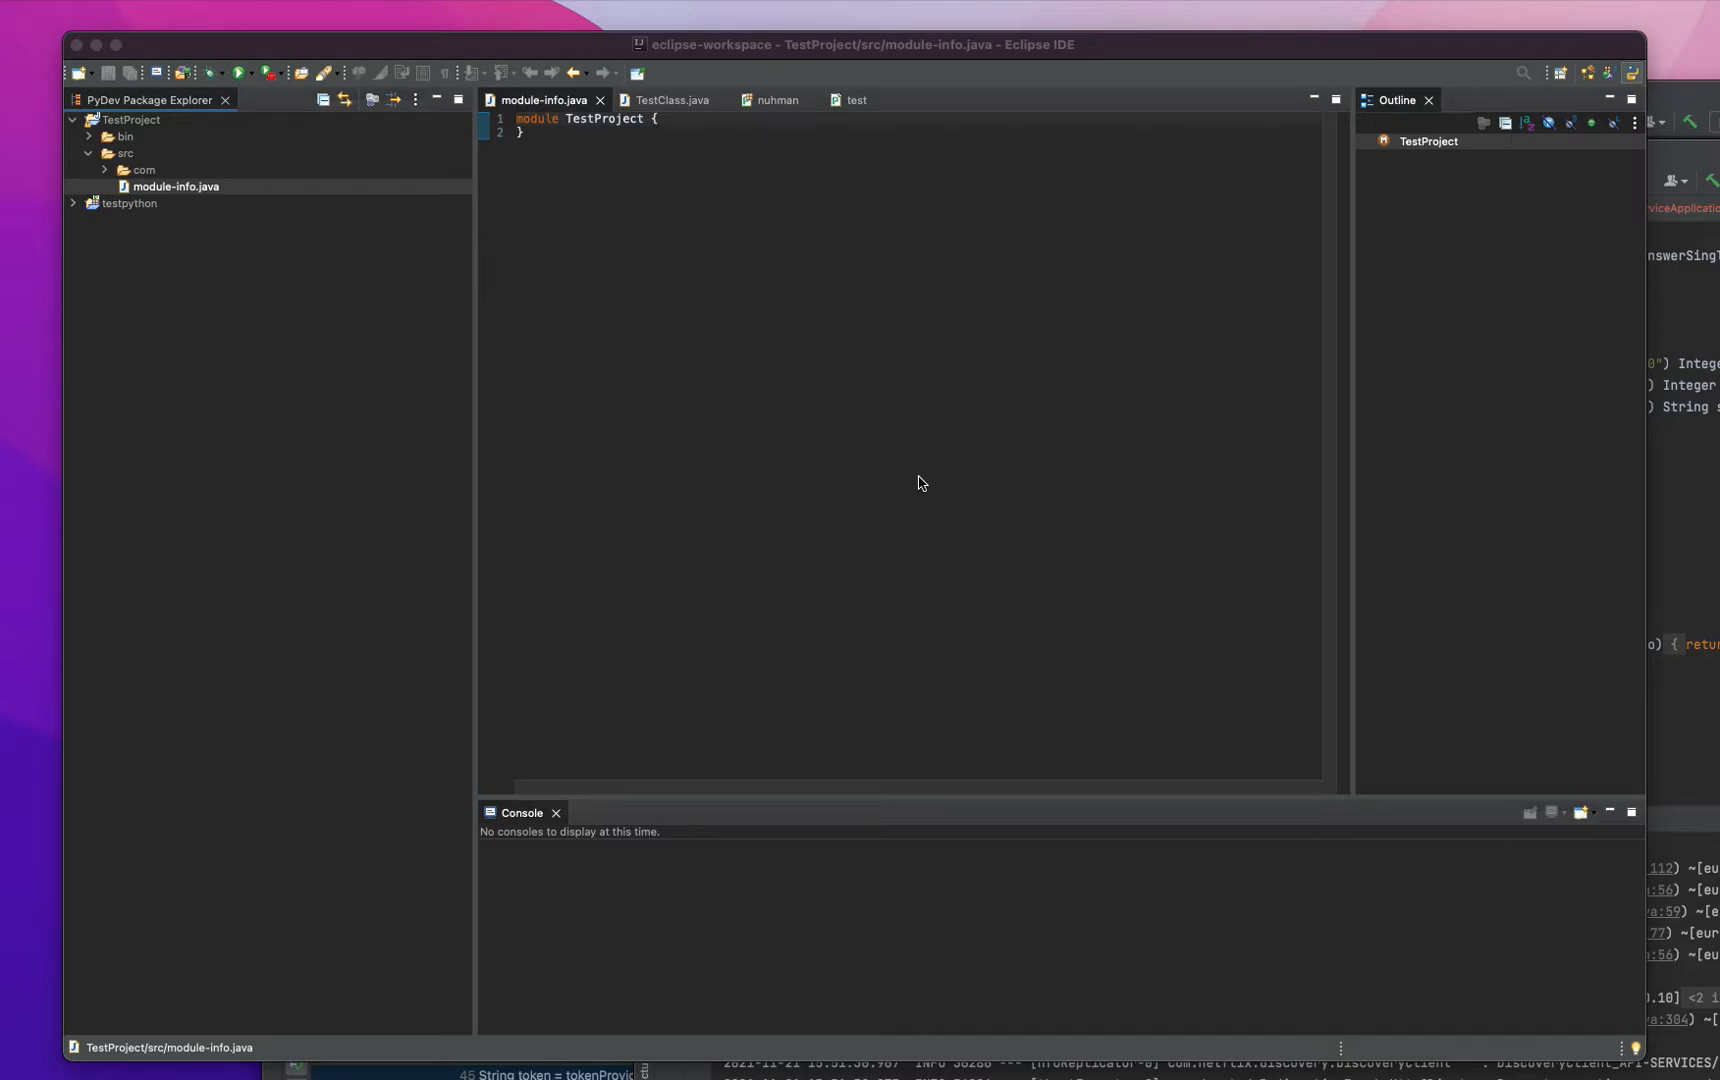
pyautogui.moveTo(78, 230)
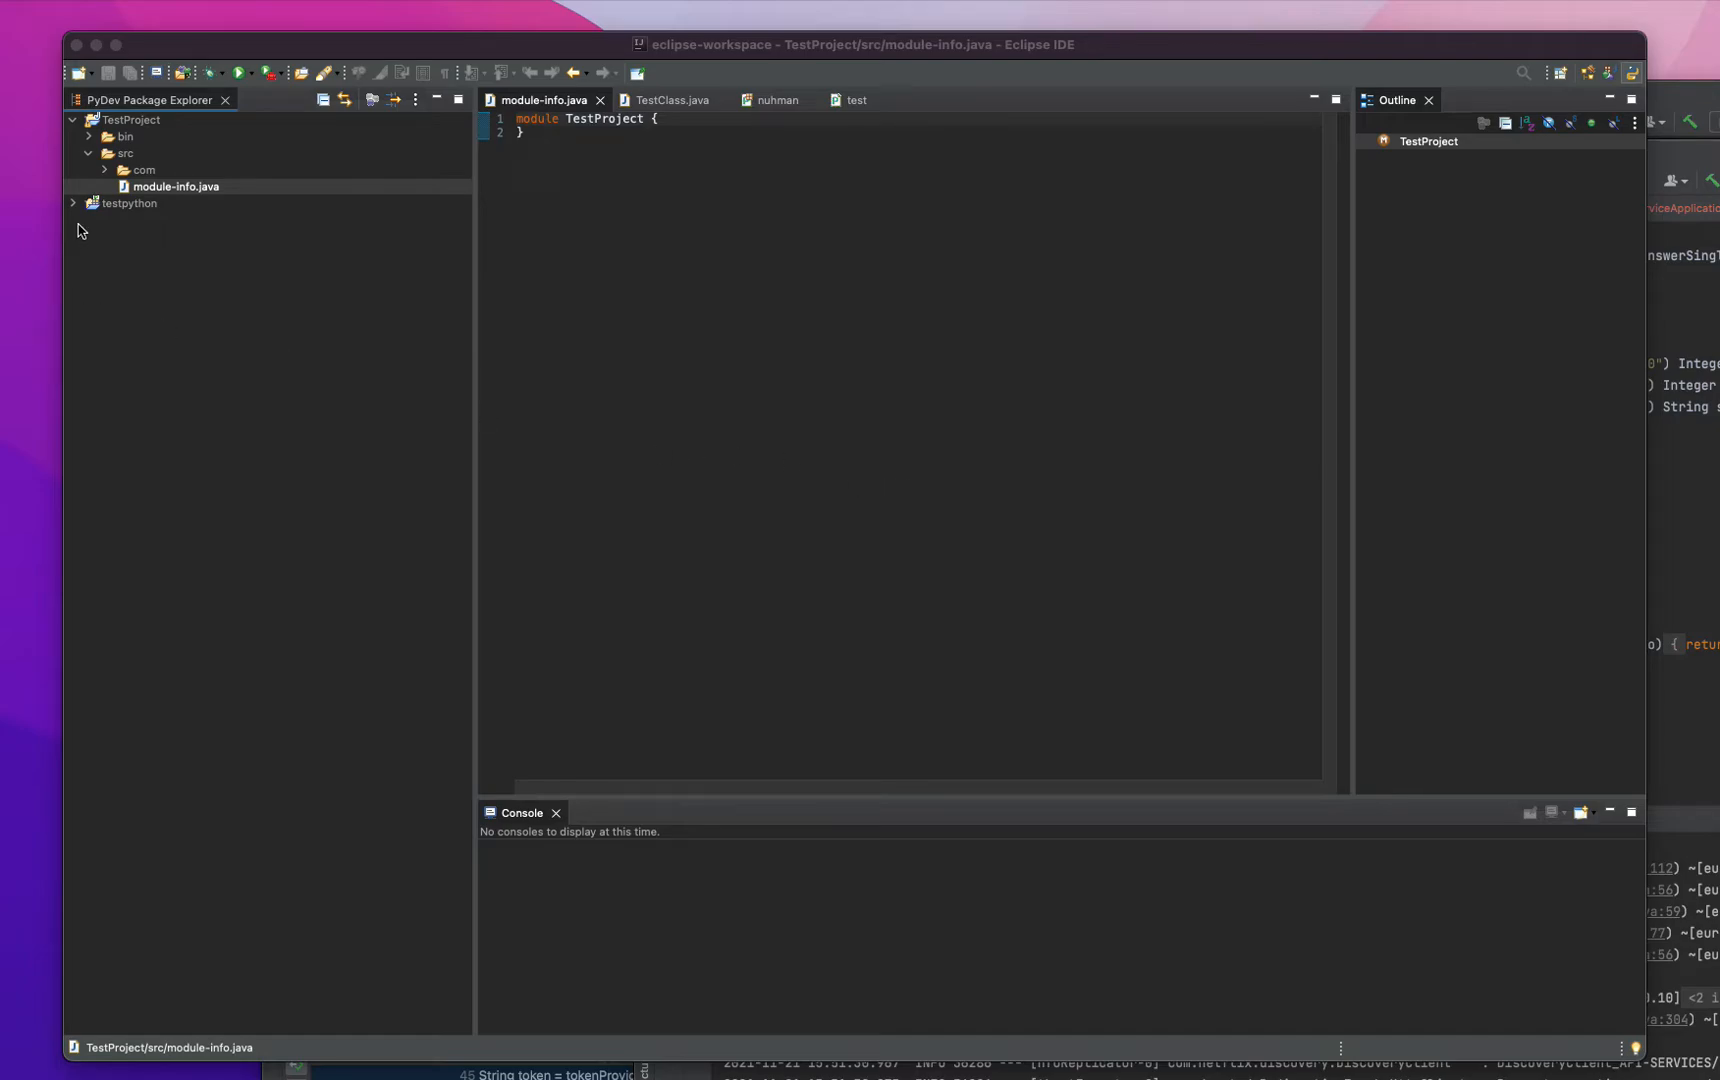
pyautogui.moveTo(136, 272)
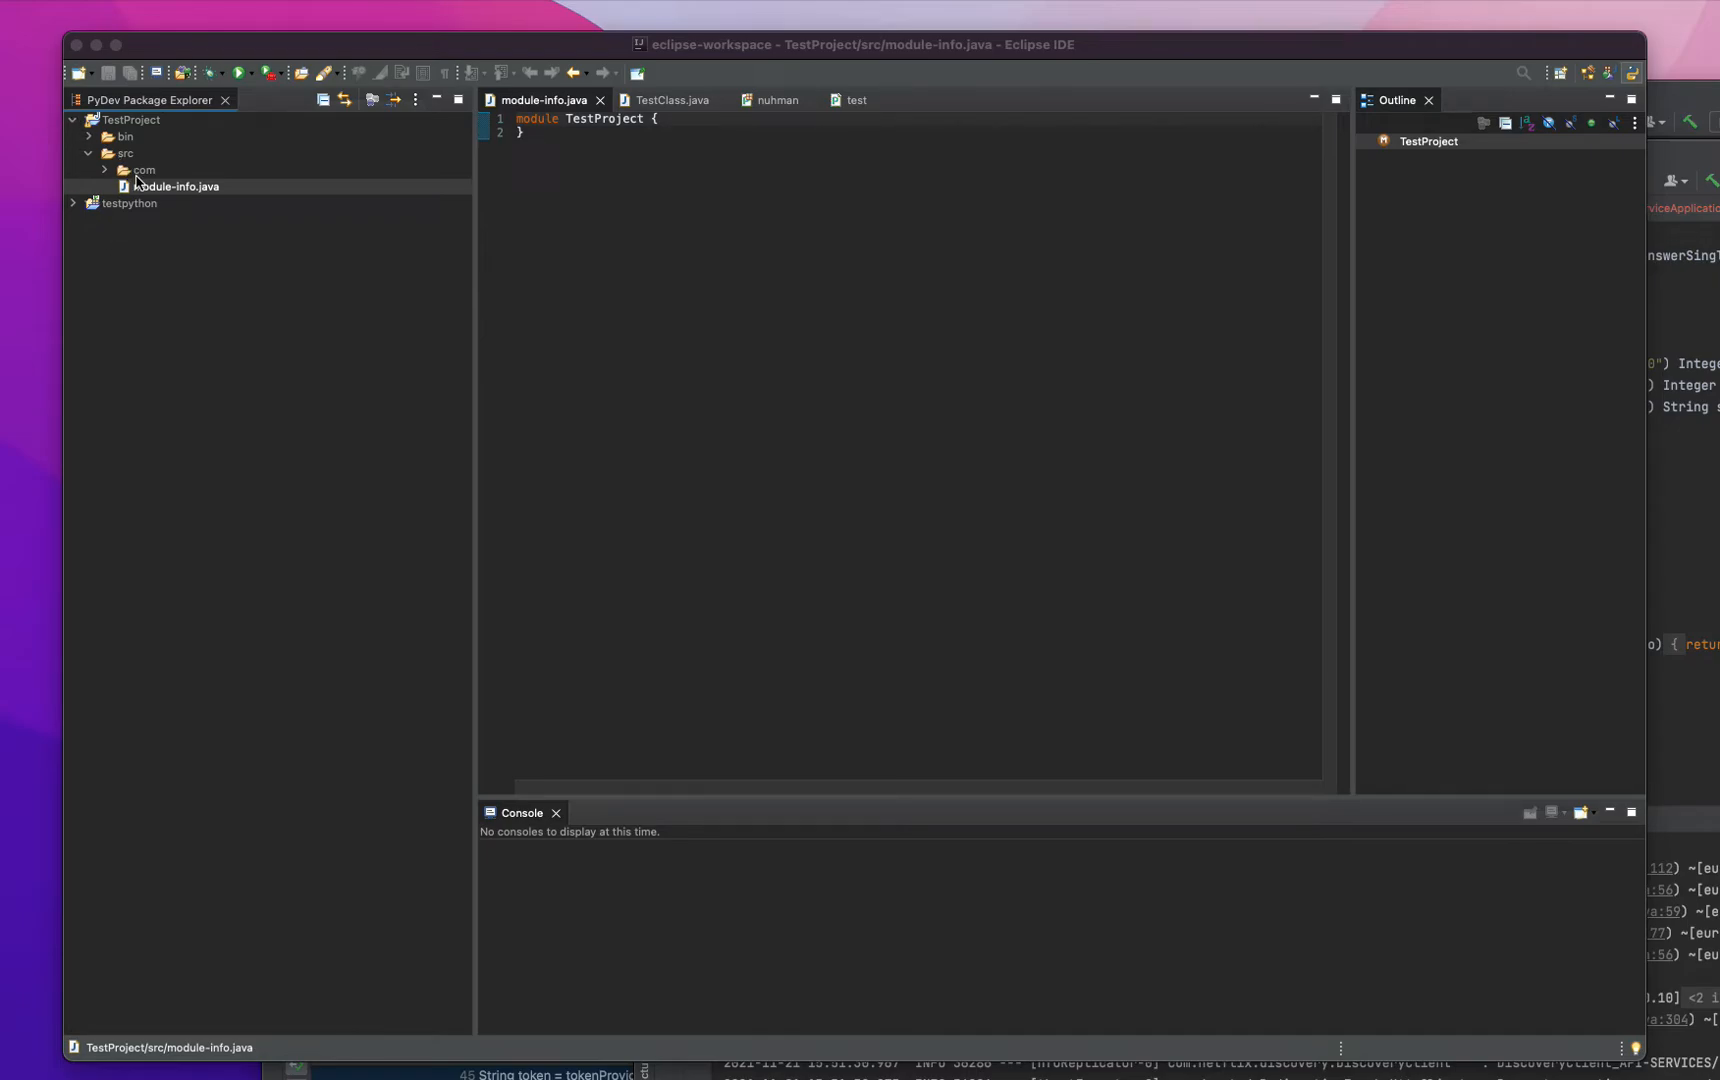
# - Expand com > test in Package Explorer and open TestClass.java in the editor
pyautogui.click(104, 170)
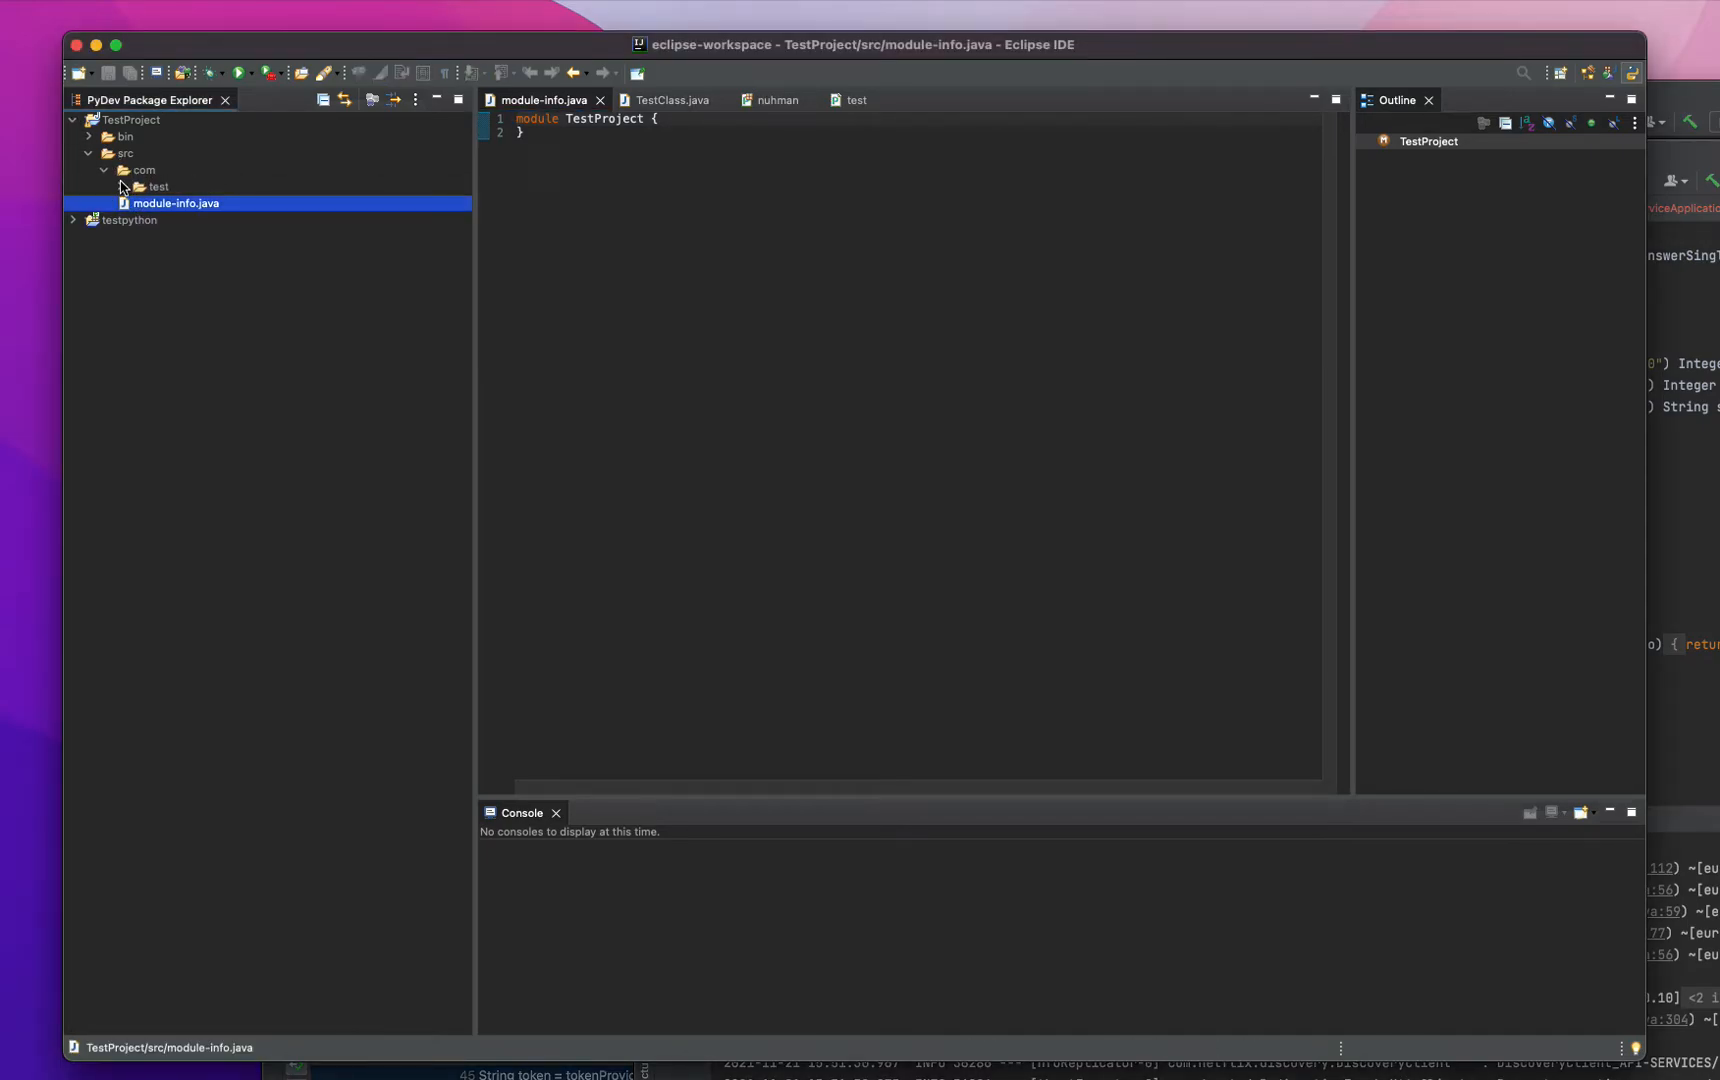
pyautogui.click(104, 170)
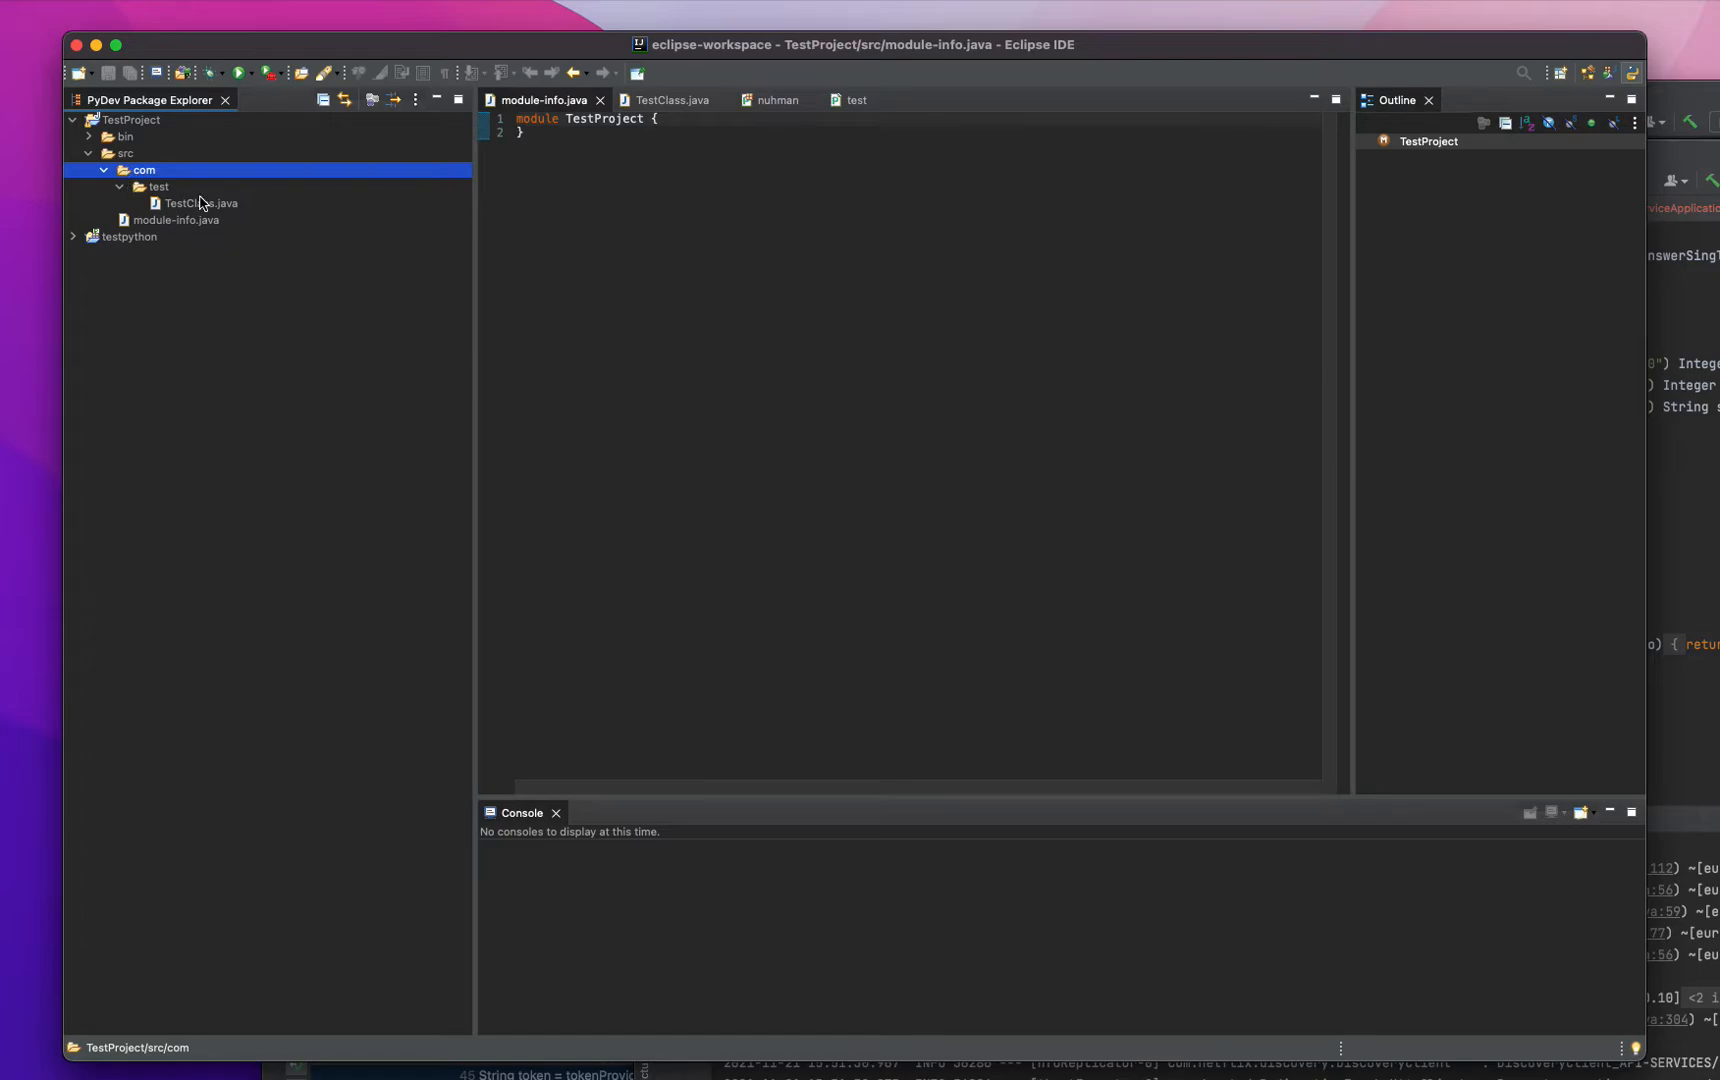
pyautogui.doubleClick(200, 202)
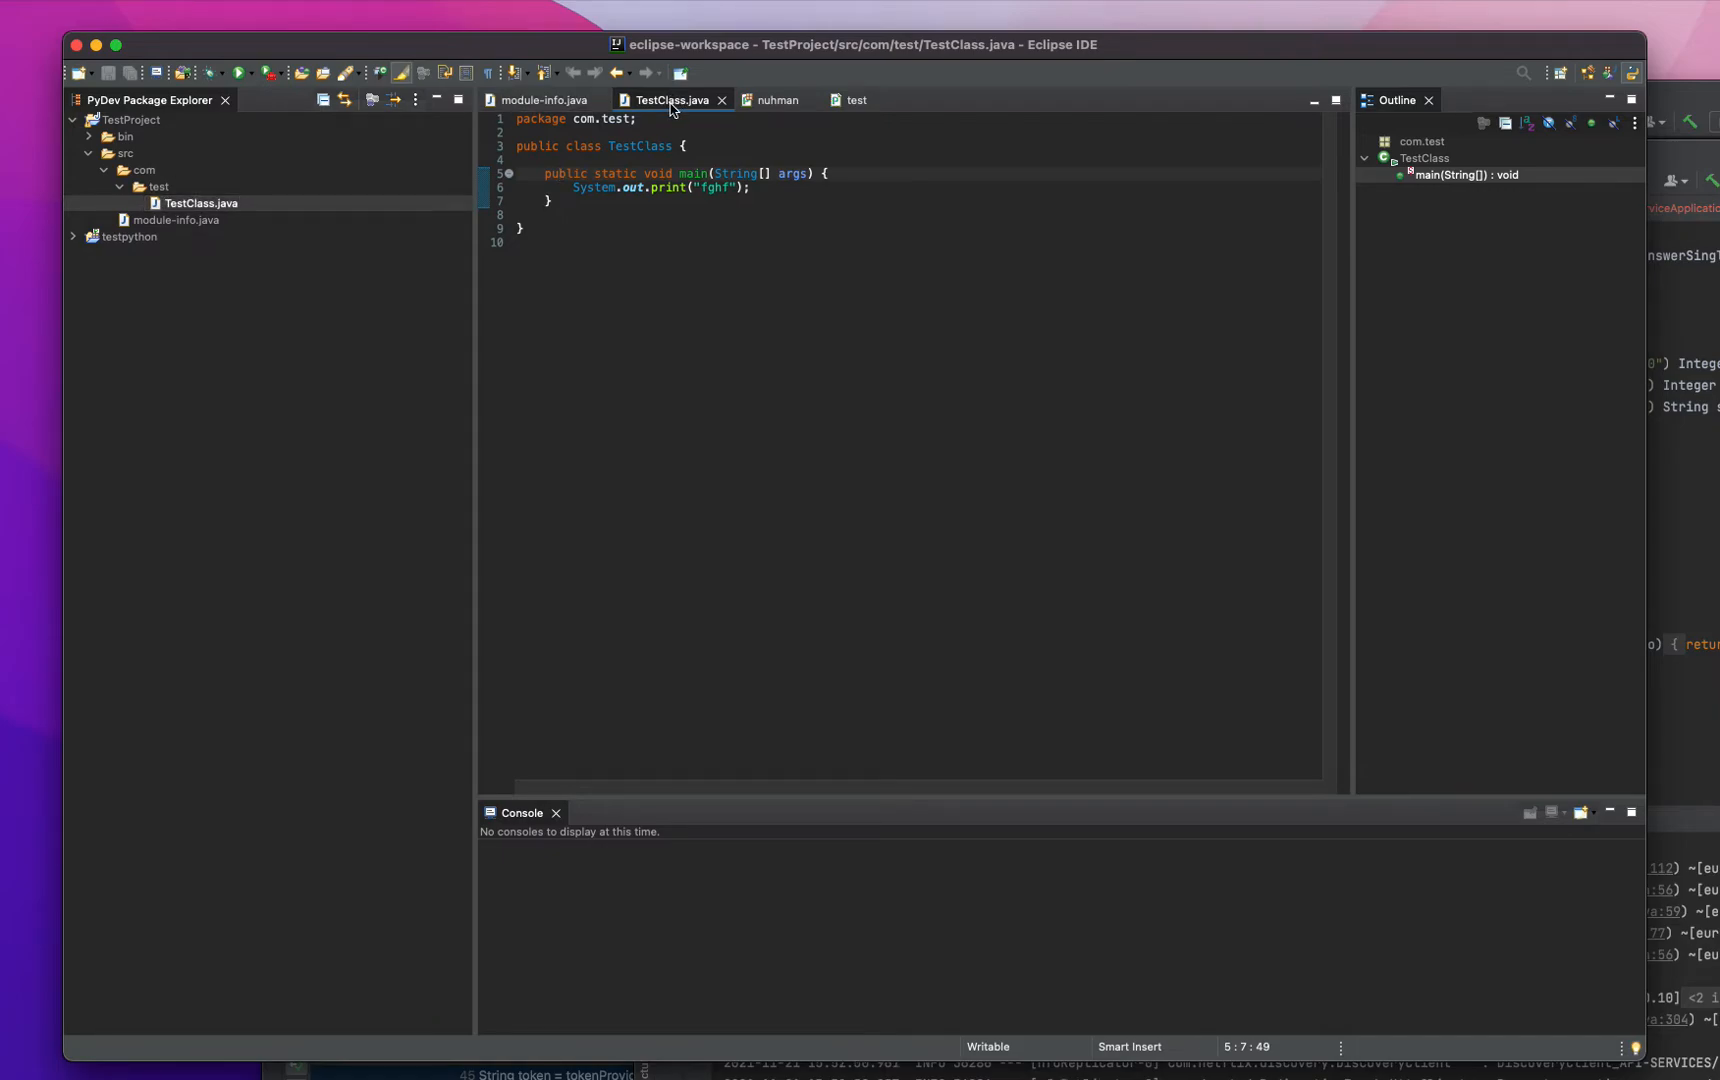
pyautogui.moveTo(670, 100)
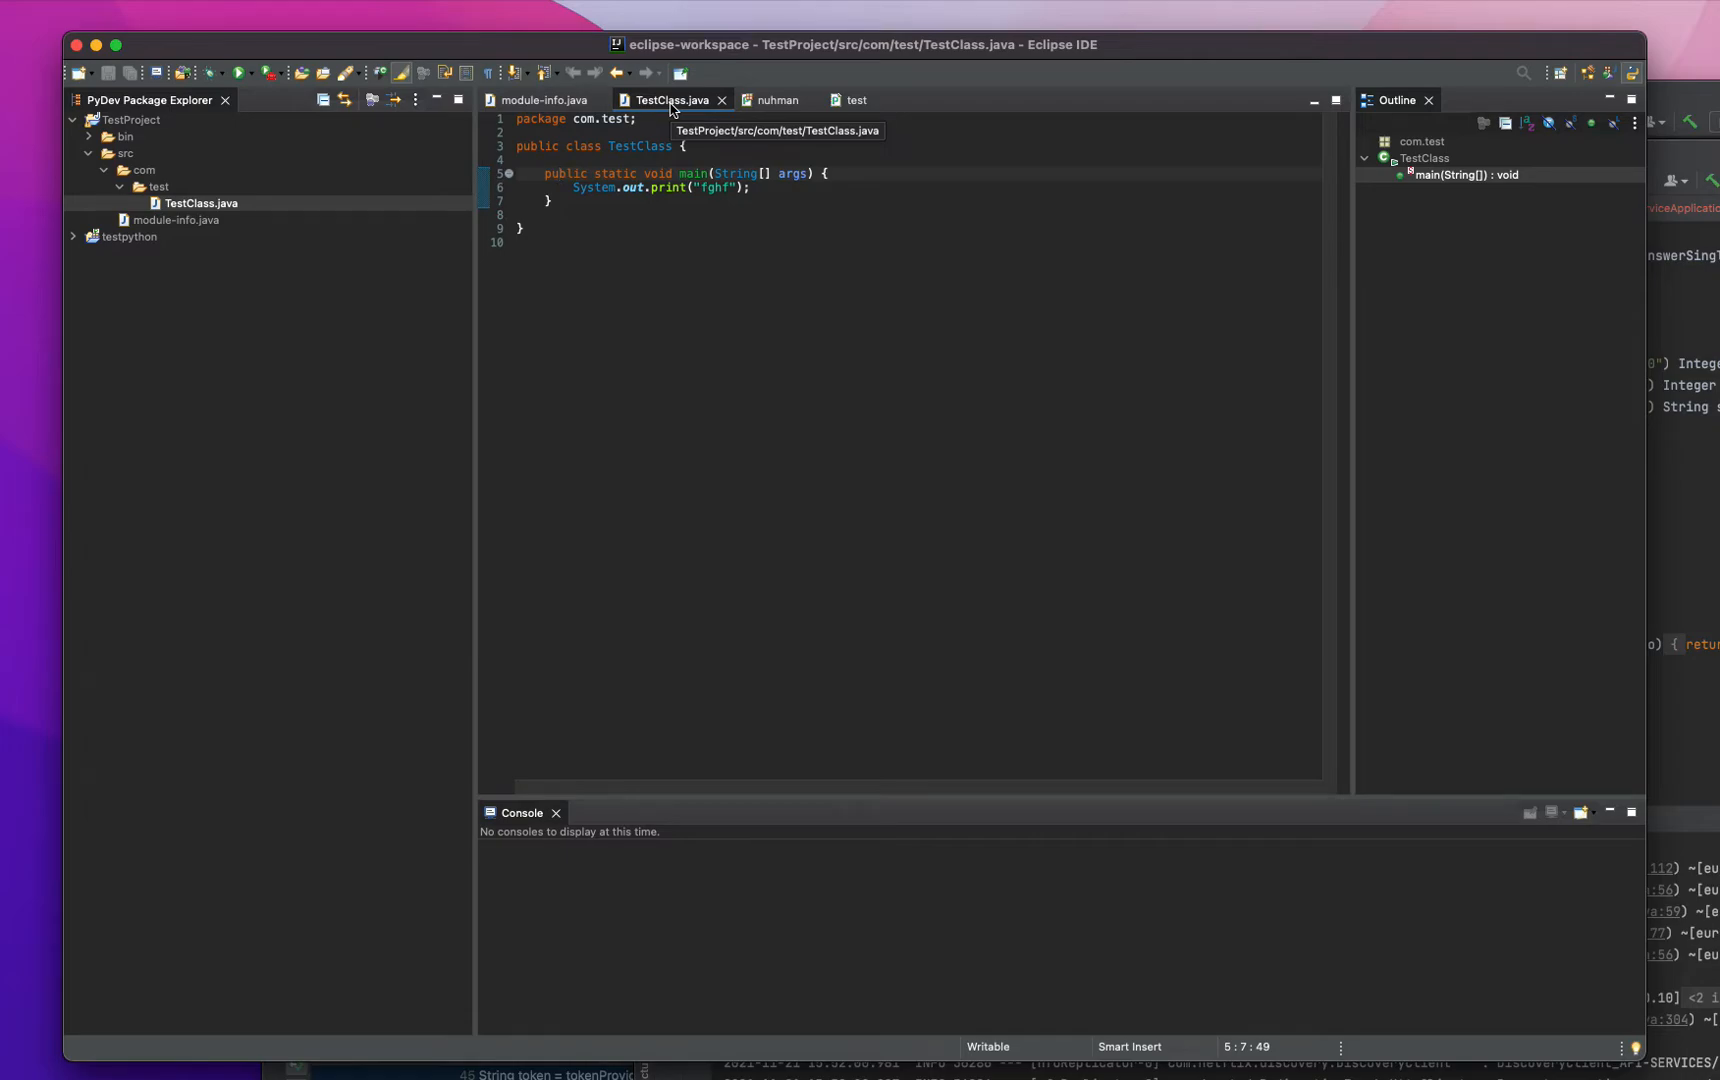
pyautogui.moveTo(196, 100)
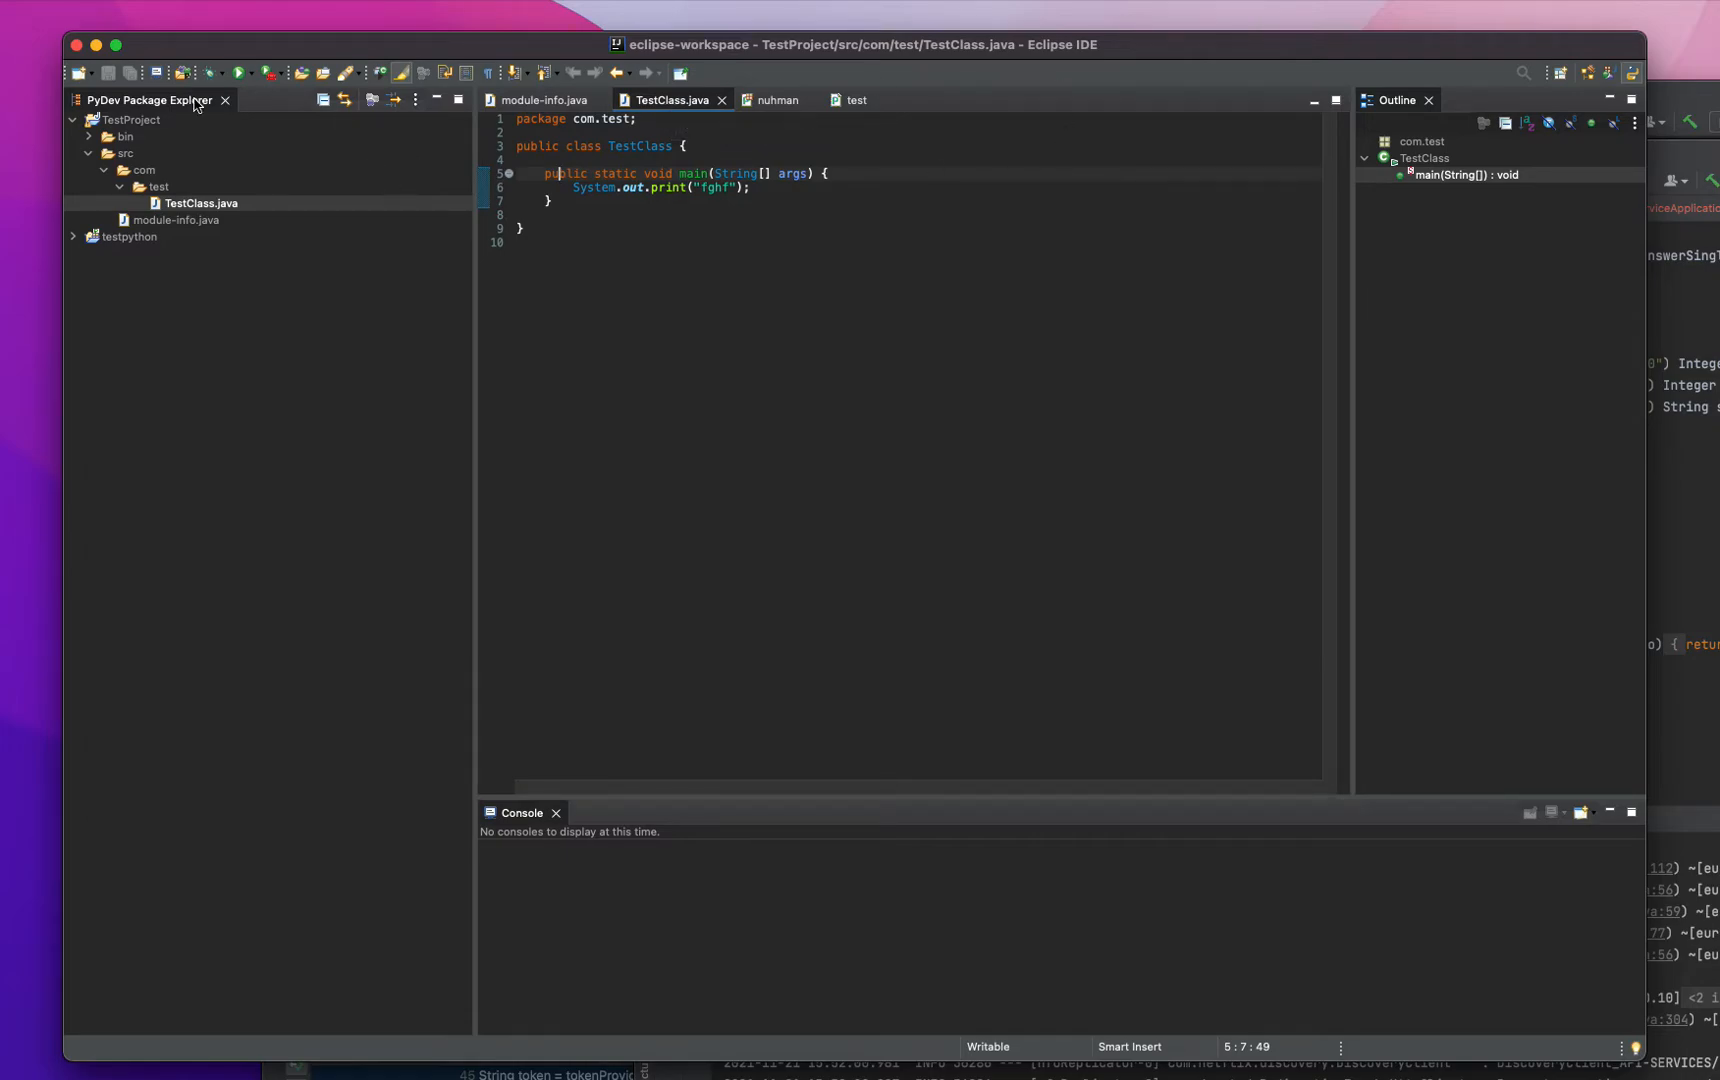
pyautogui.moveTo(360, 256)
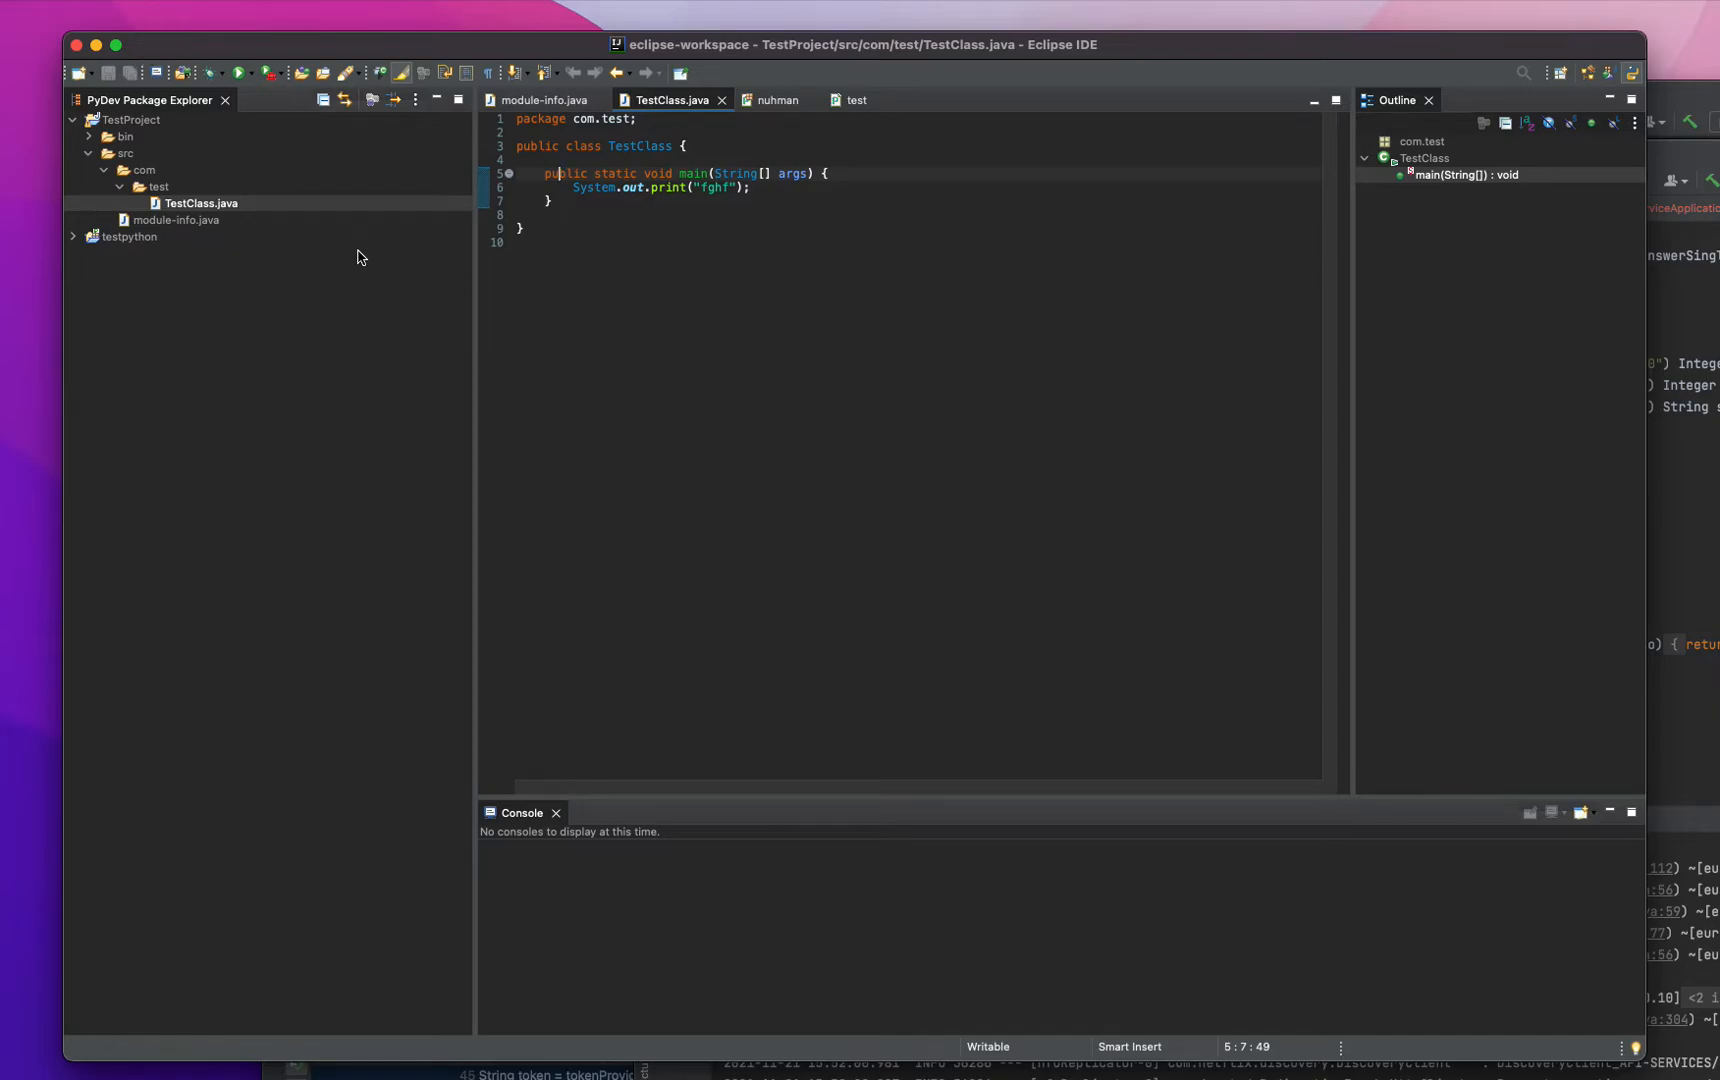
pyautogui.moveTo(382, 338)
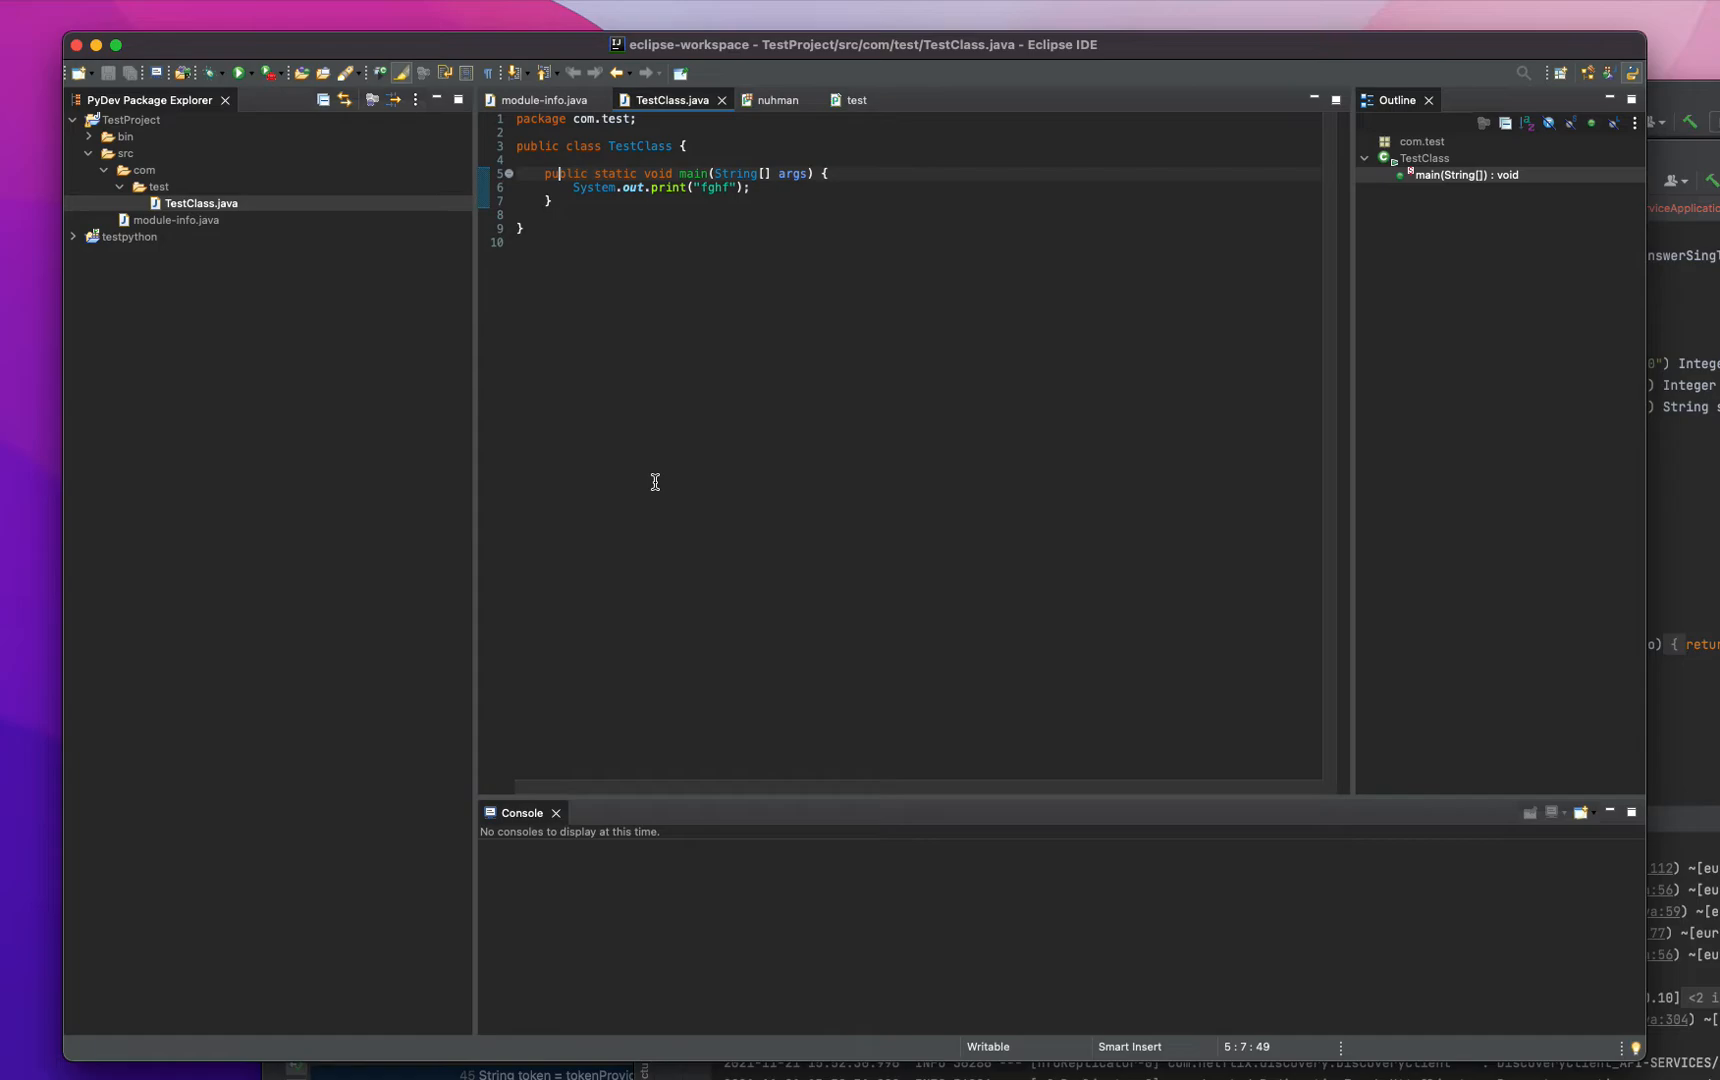
pyautogui.moveTo(582, 282)
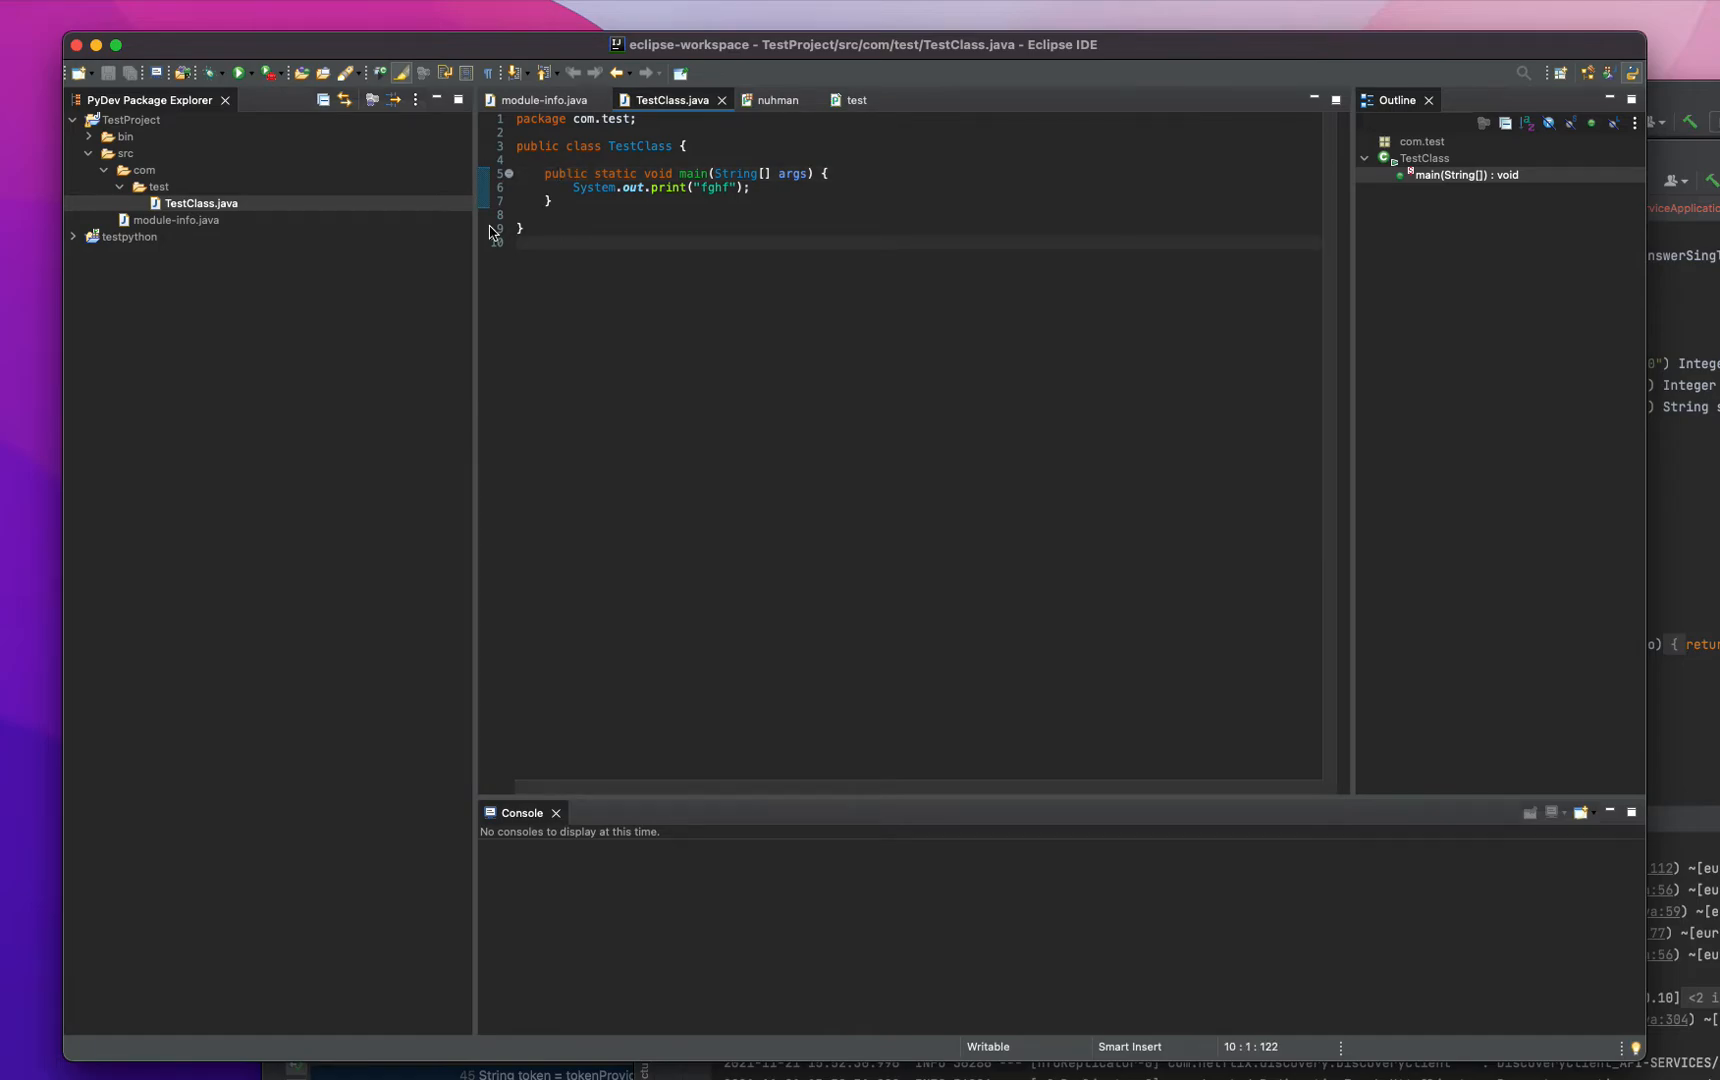
# - Review module-info.java and return to TestClass.java among the open editors
pyautogui.rightClick(198, 204)
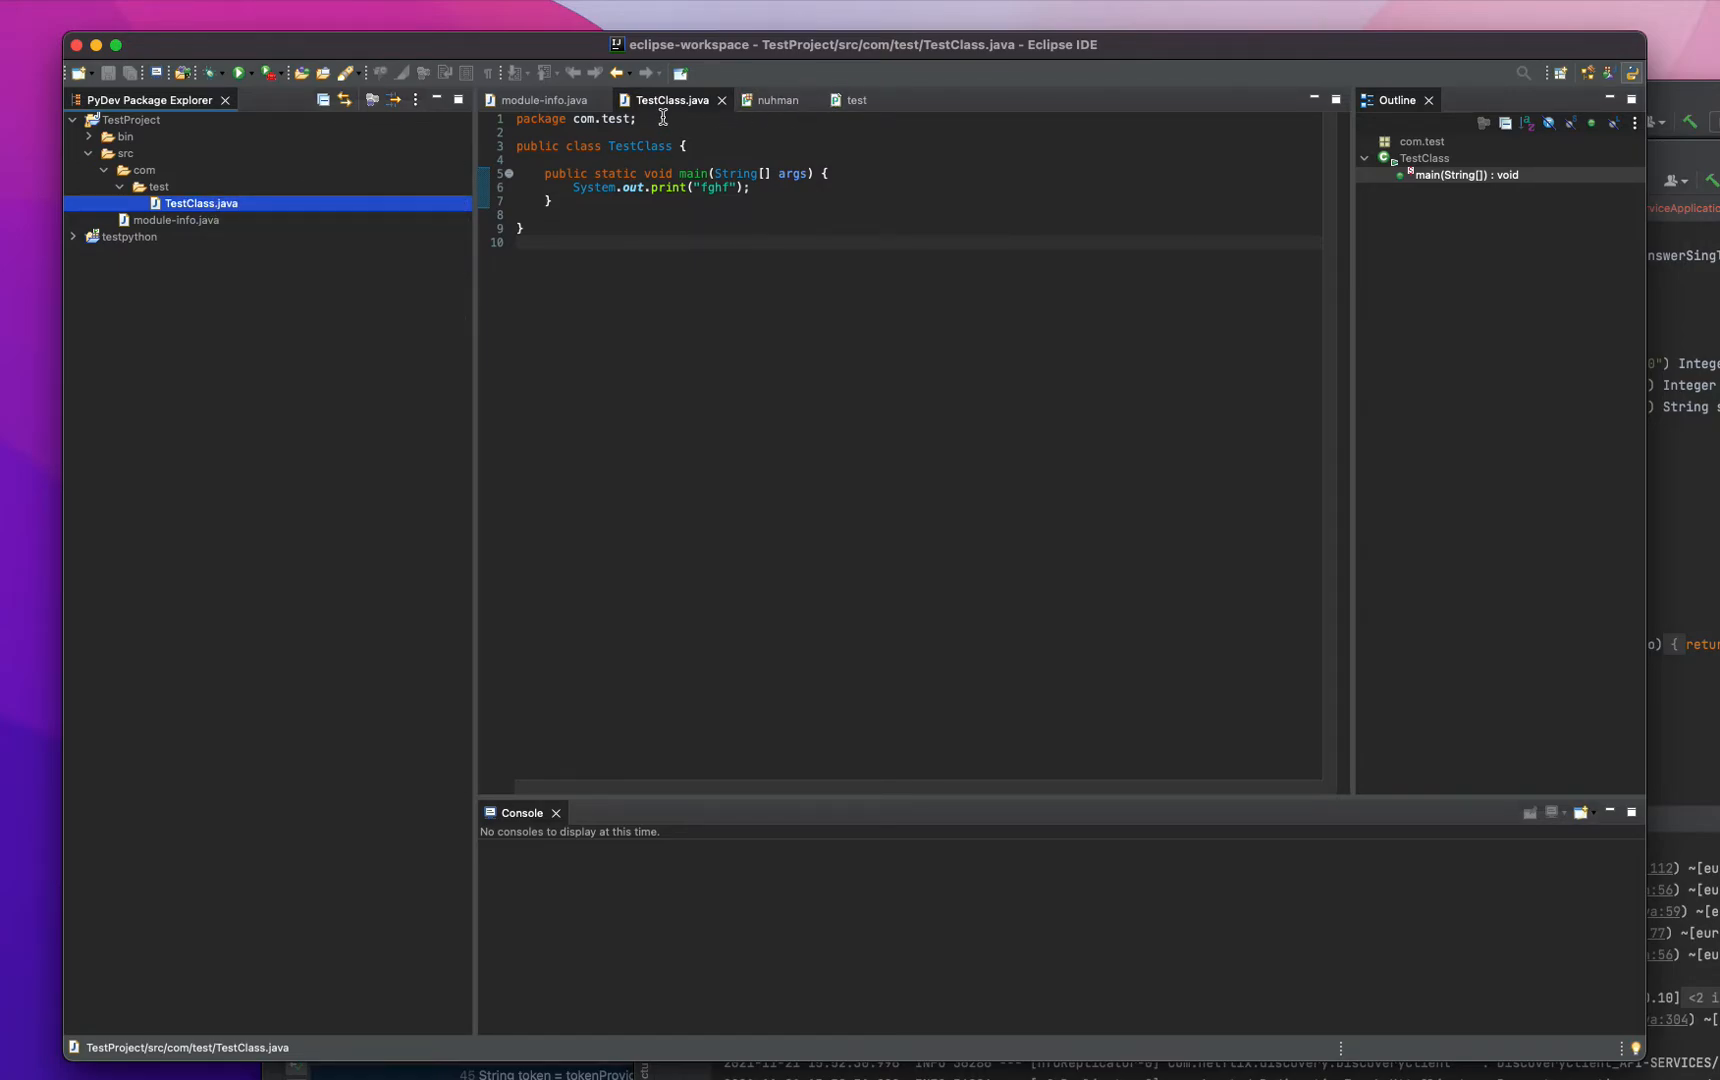
pyautogui.rightClick(200, 202)
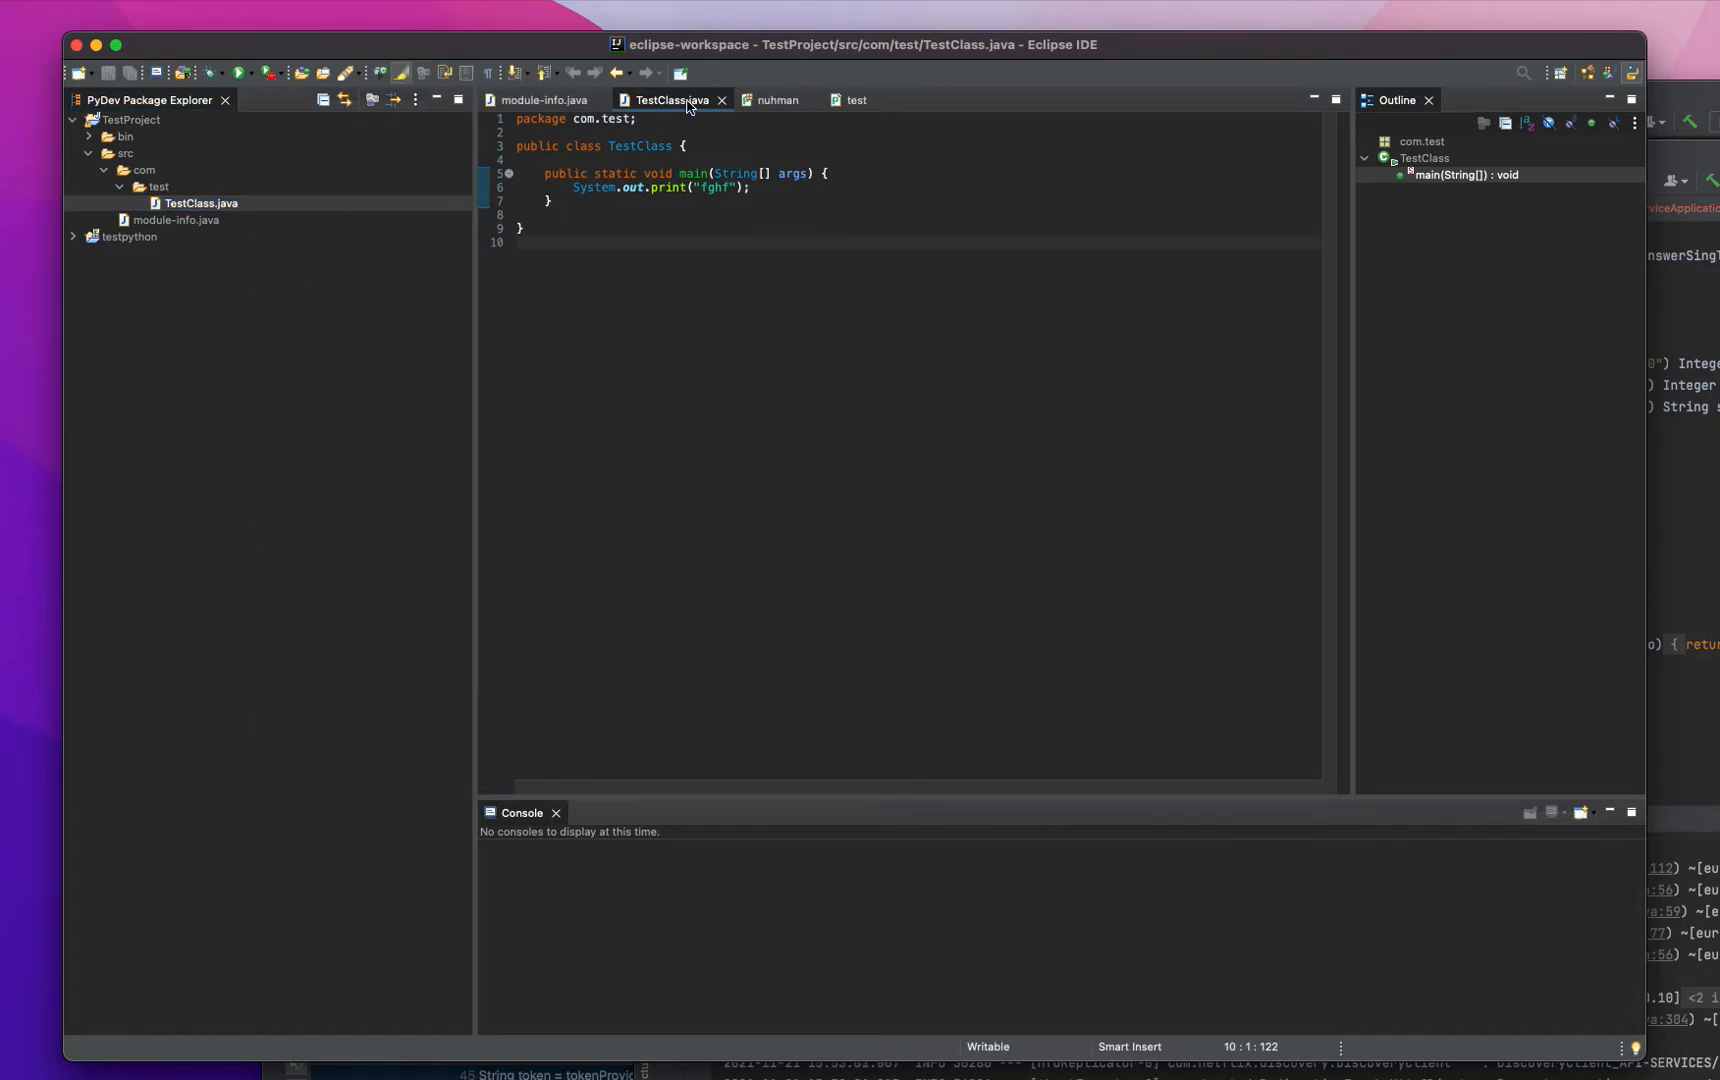
pyautogui.click(542, 100)
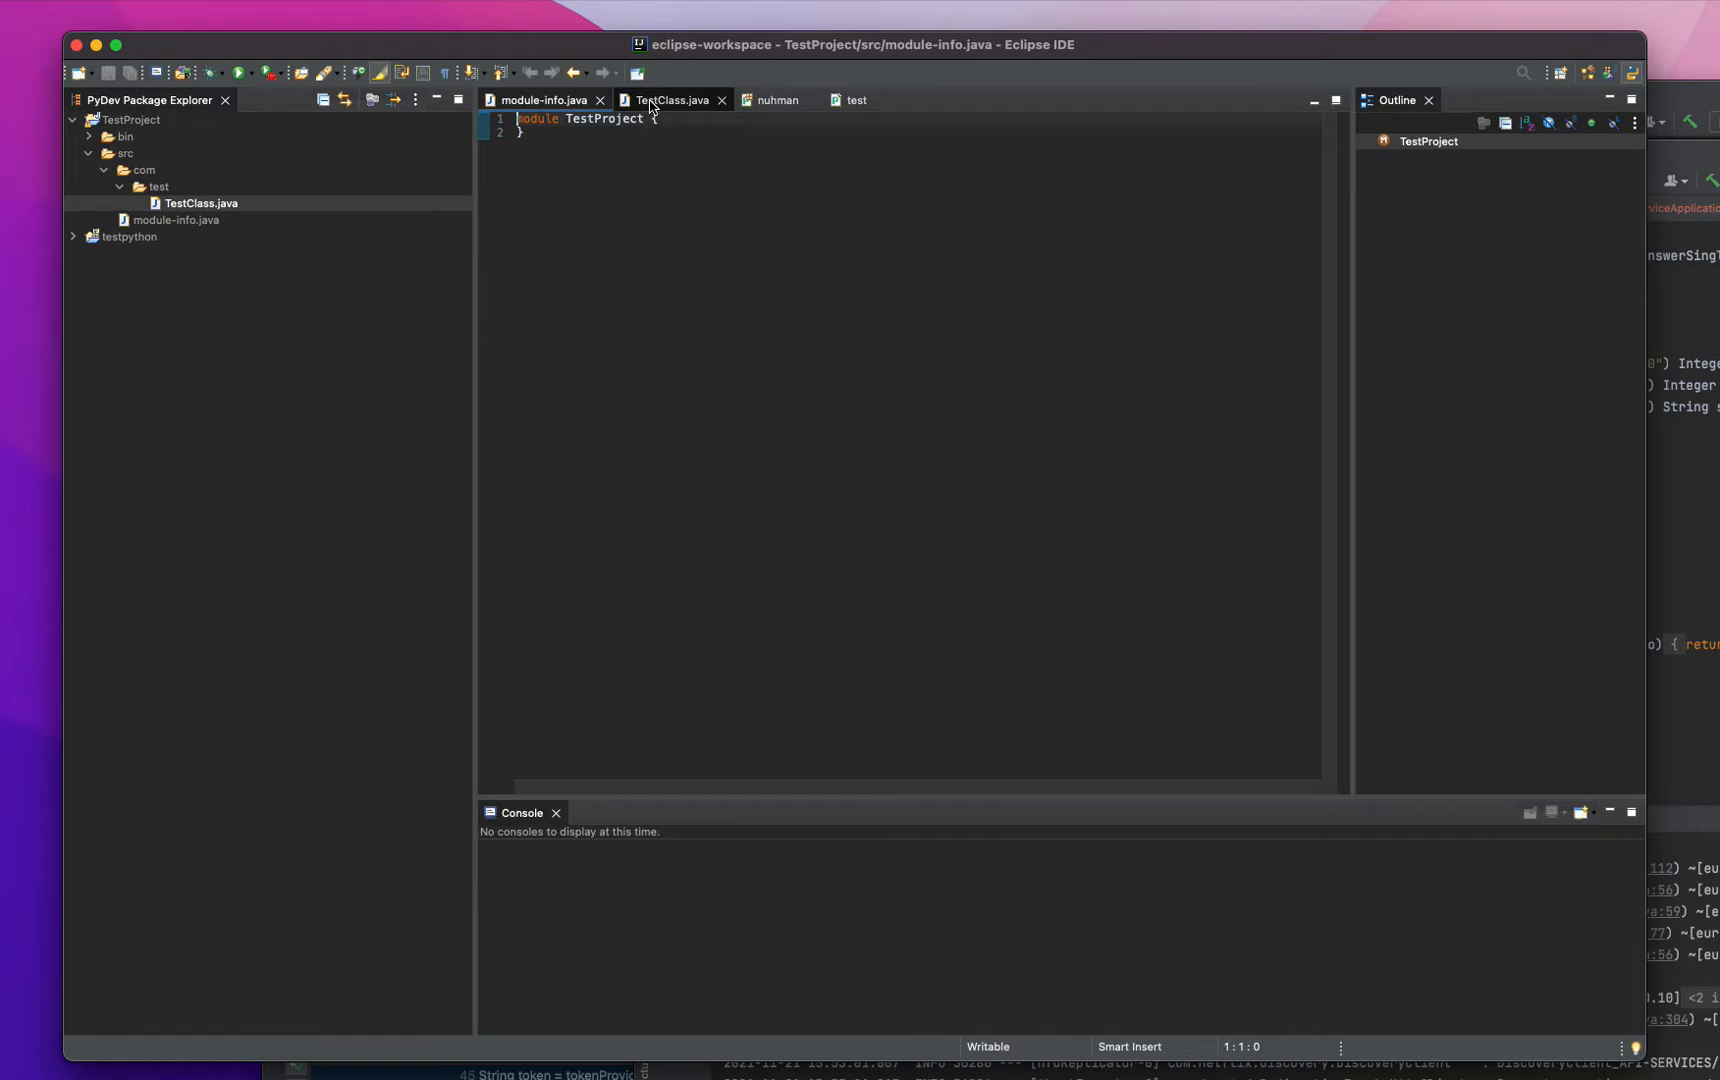
pyautogui.click(670, 100)
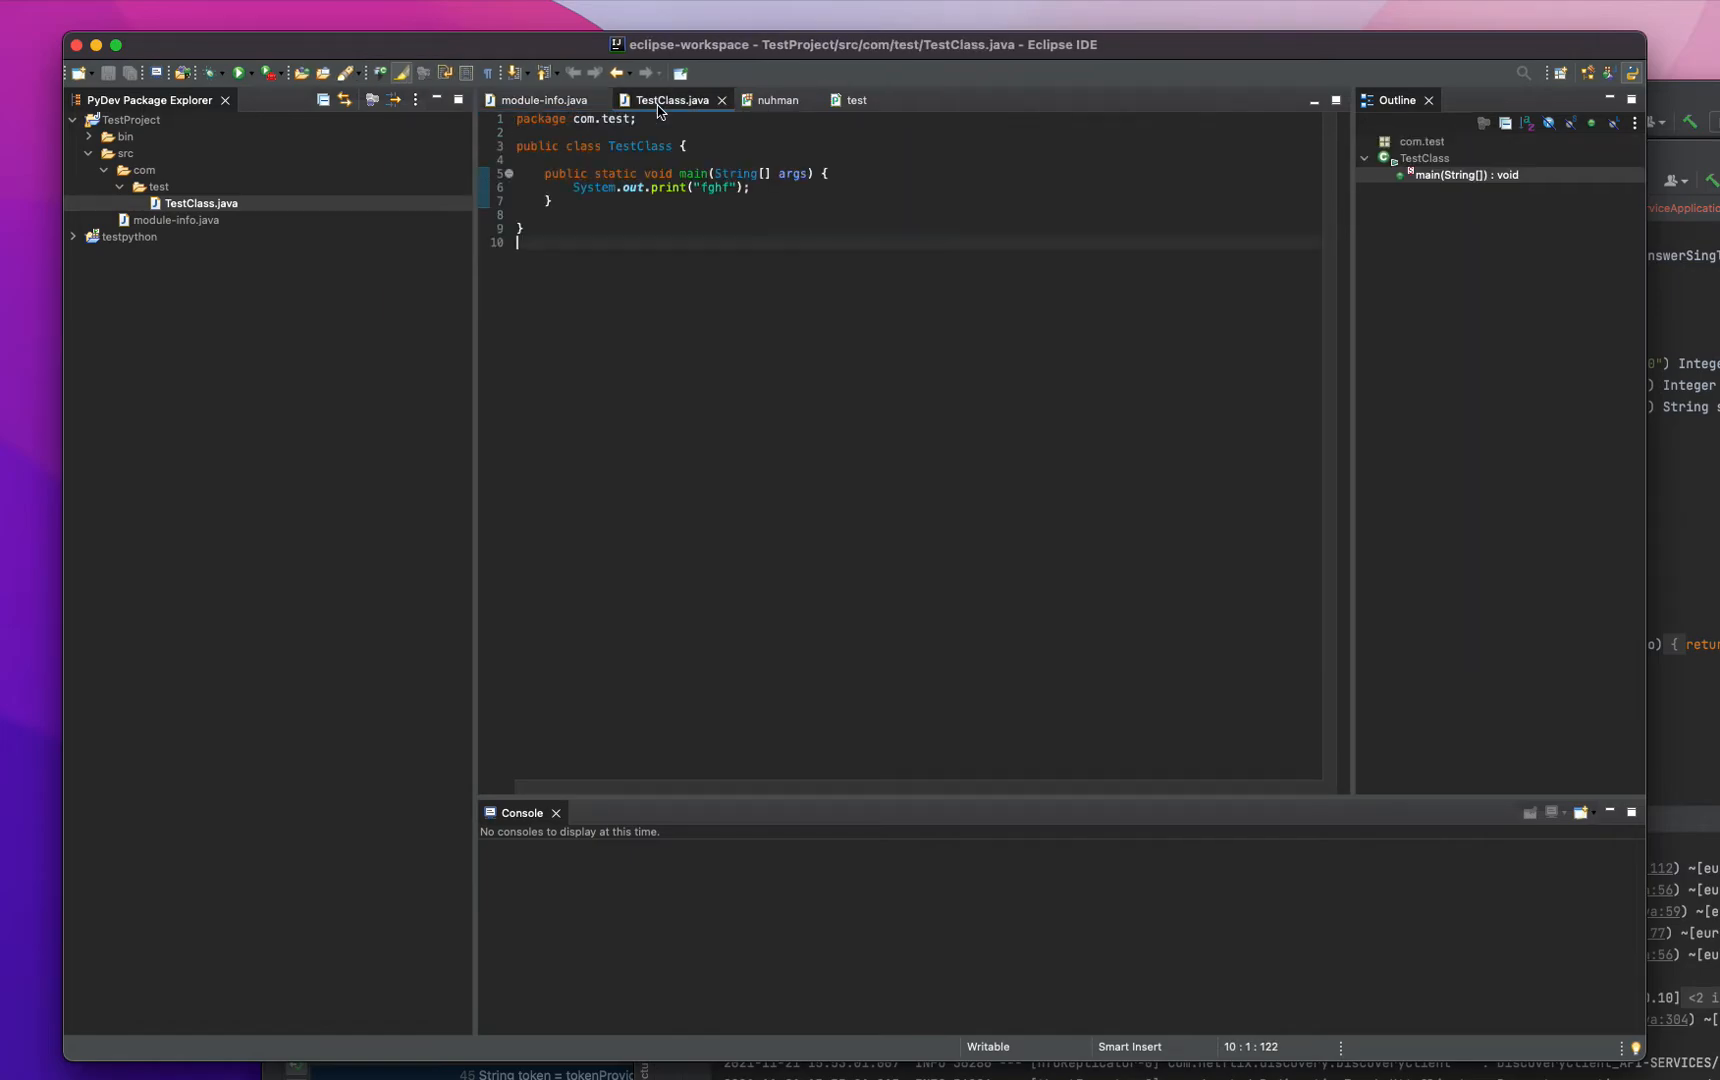
# - Close the two unneeded editors so only module-info.java and TestClass.java stay open
pyautogui.click(776, 100)
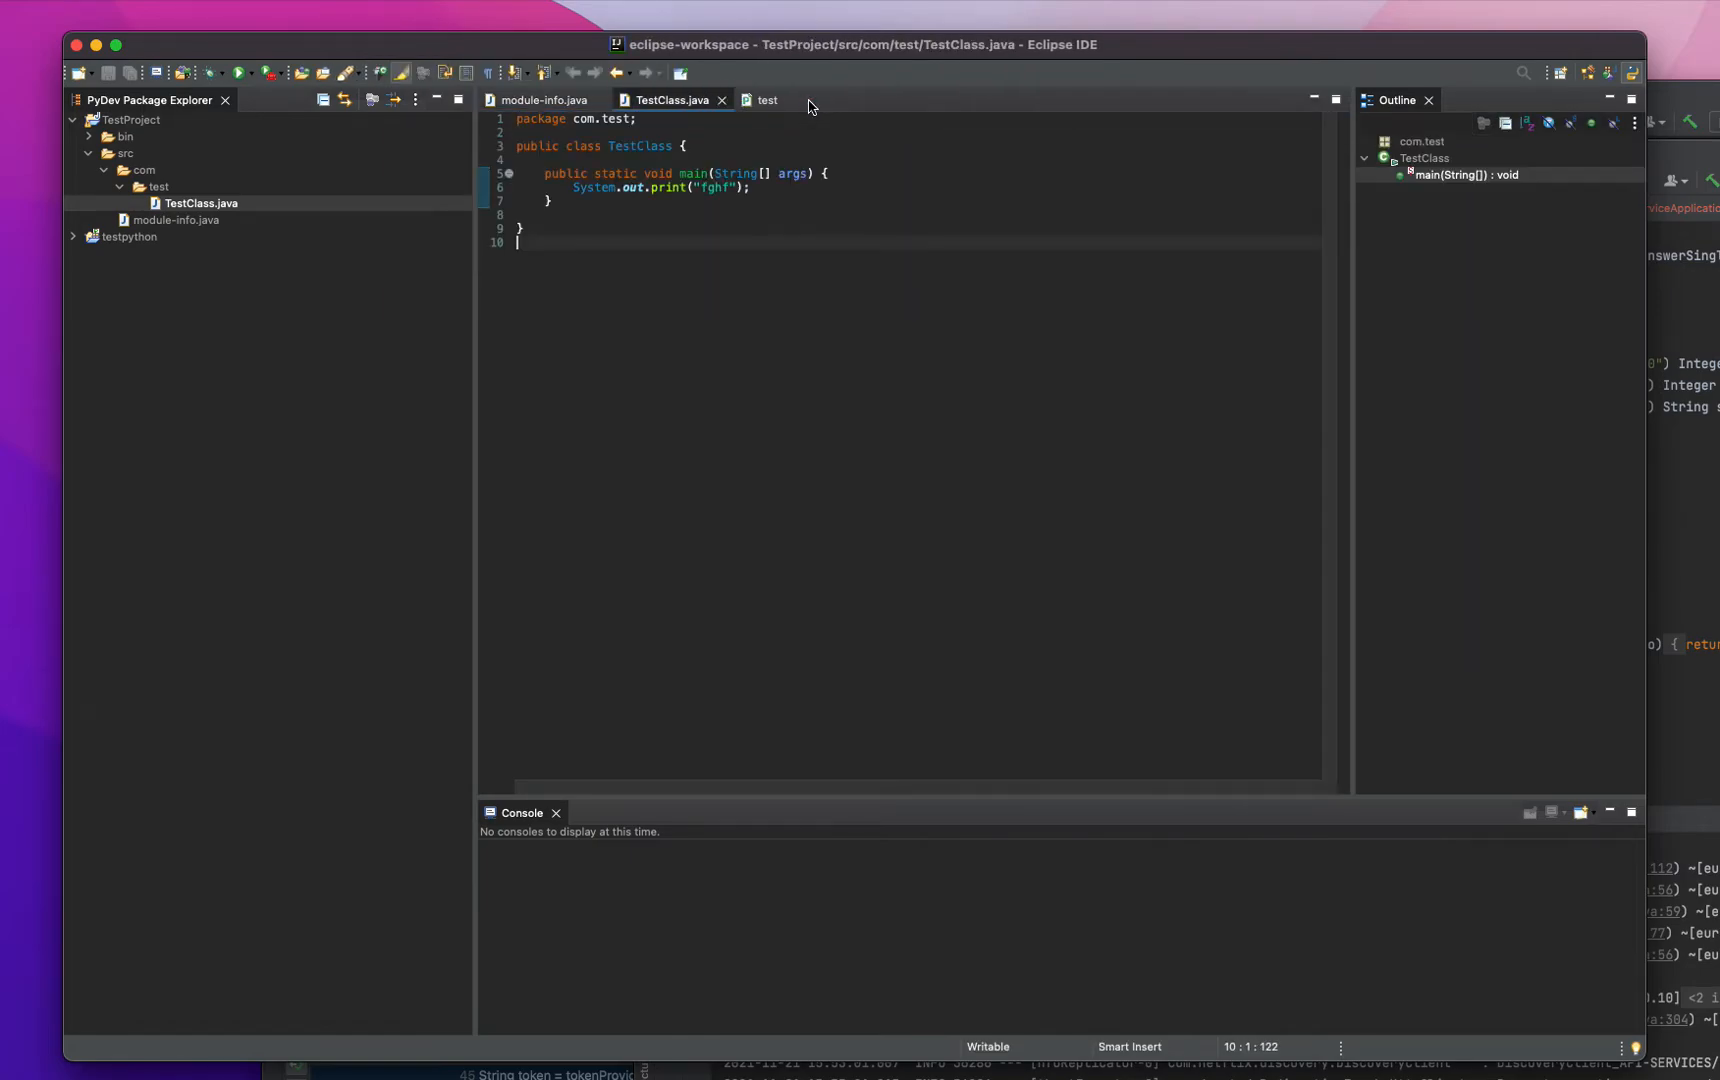
pyautogui.click(776, 100)
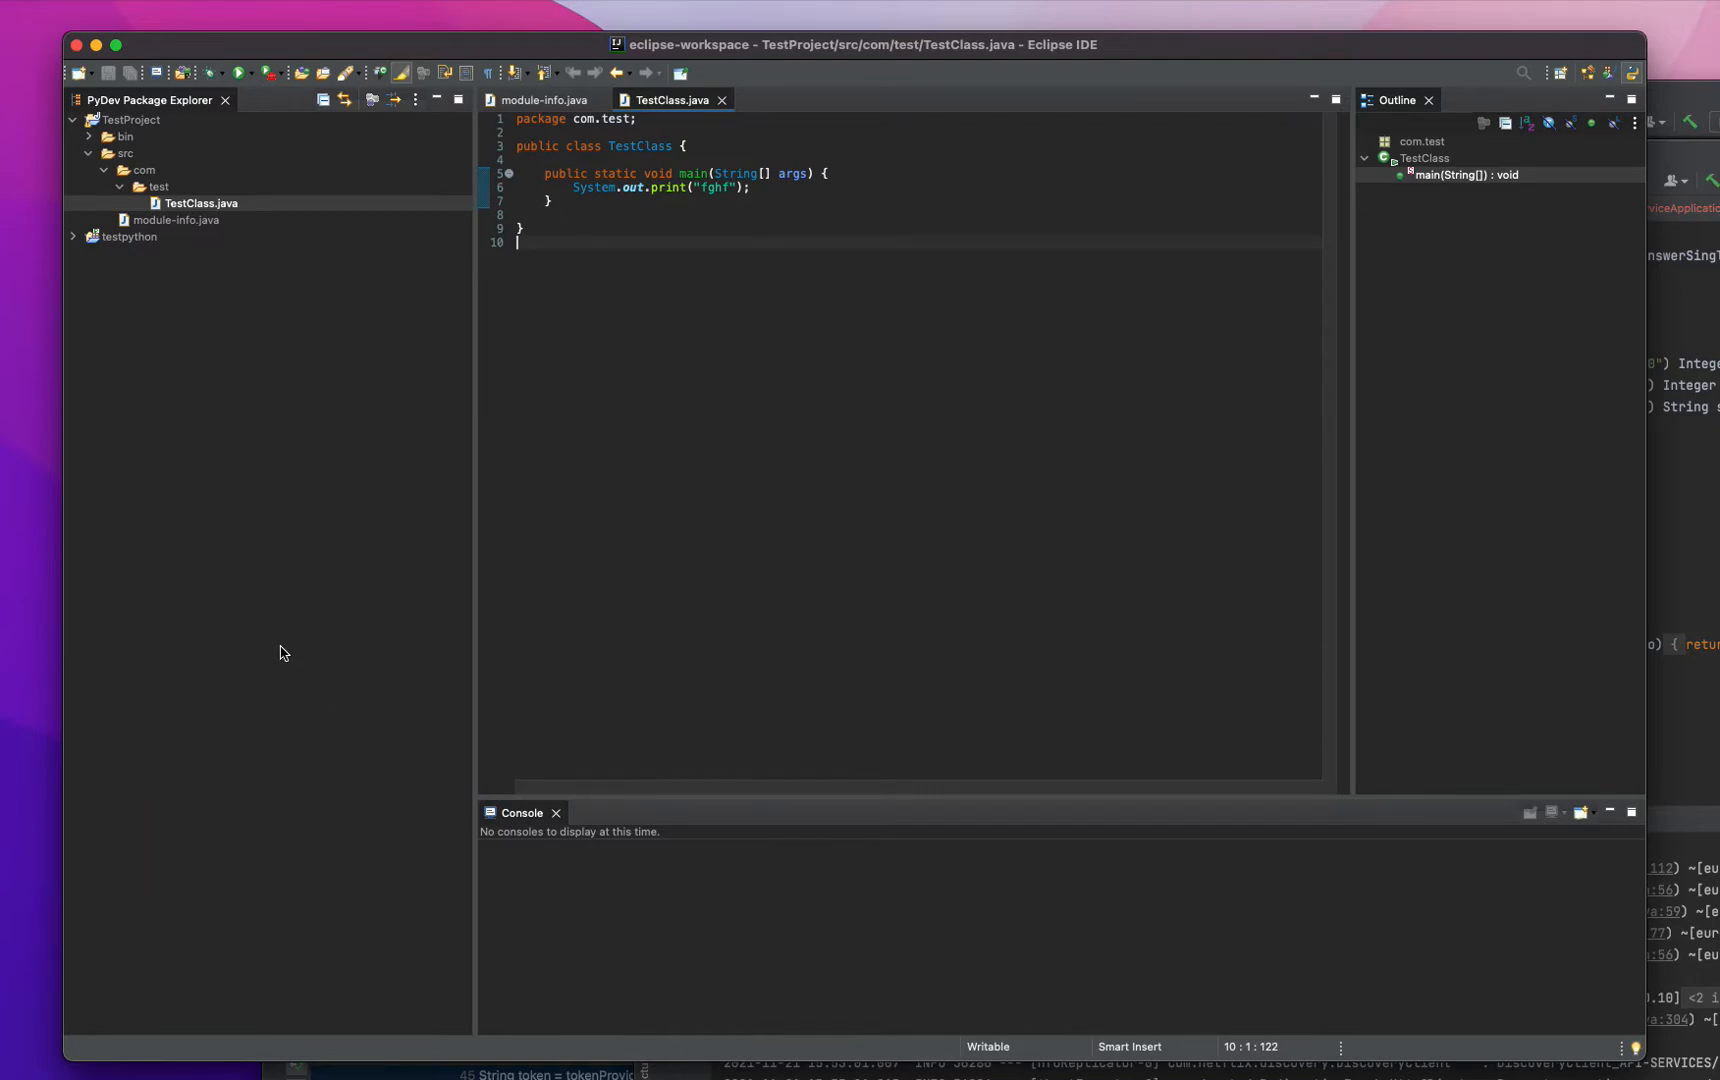
pyautogui.moveTo(372, 866)
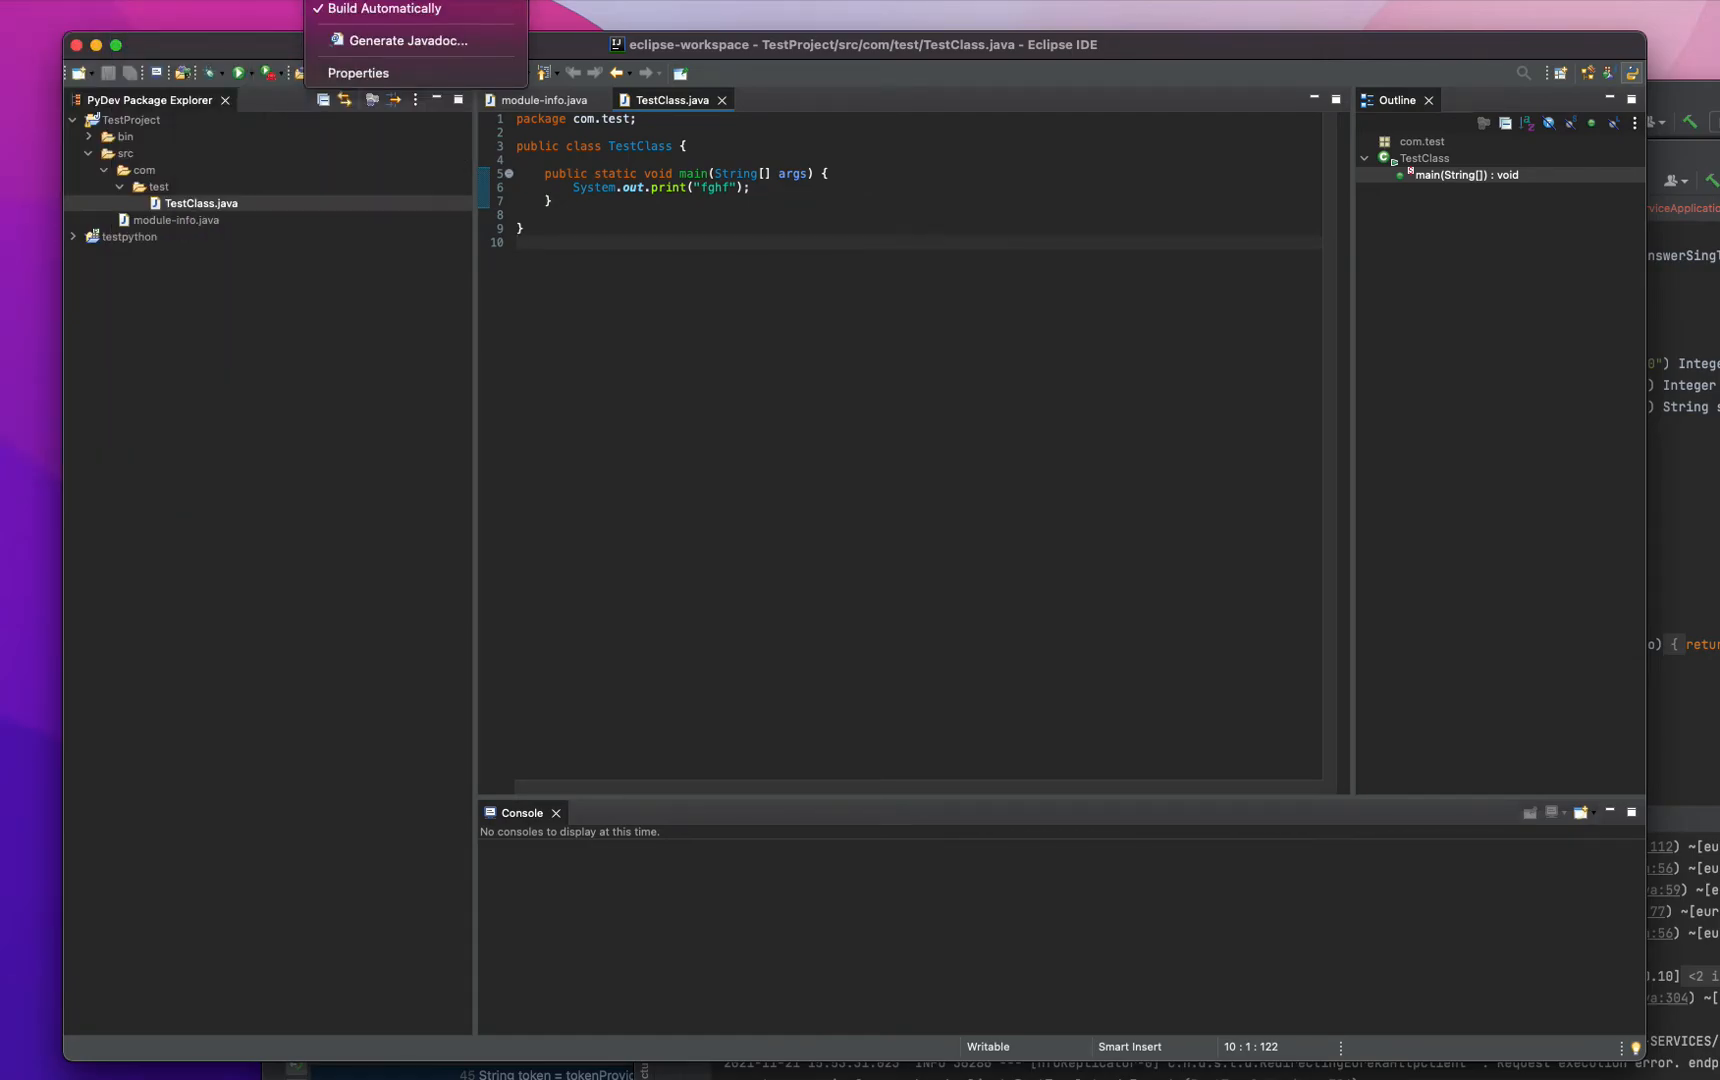
pyautogui.click(180, 144)
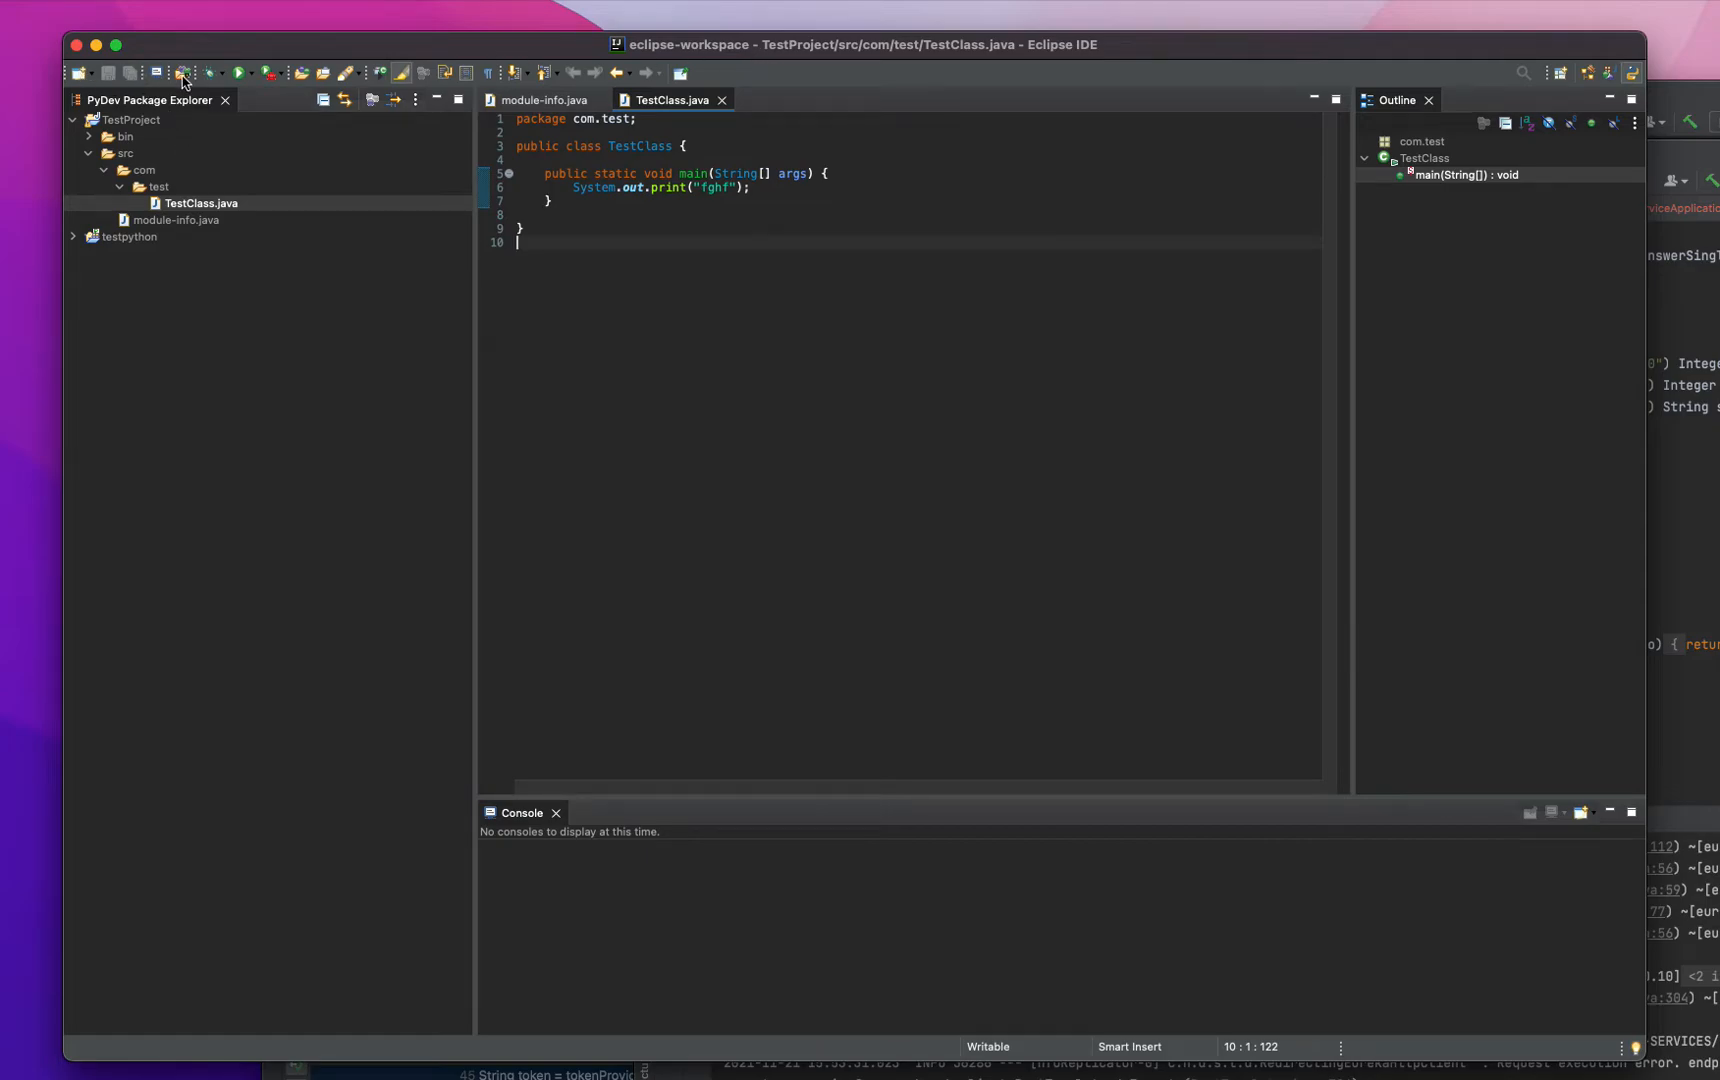
pyautogui.moveTo(1188, 286)
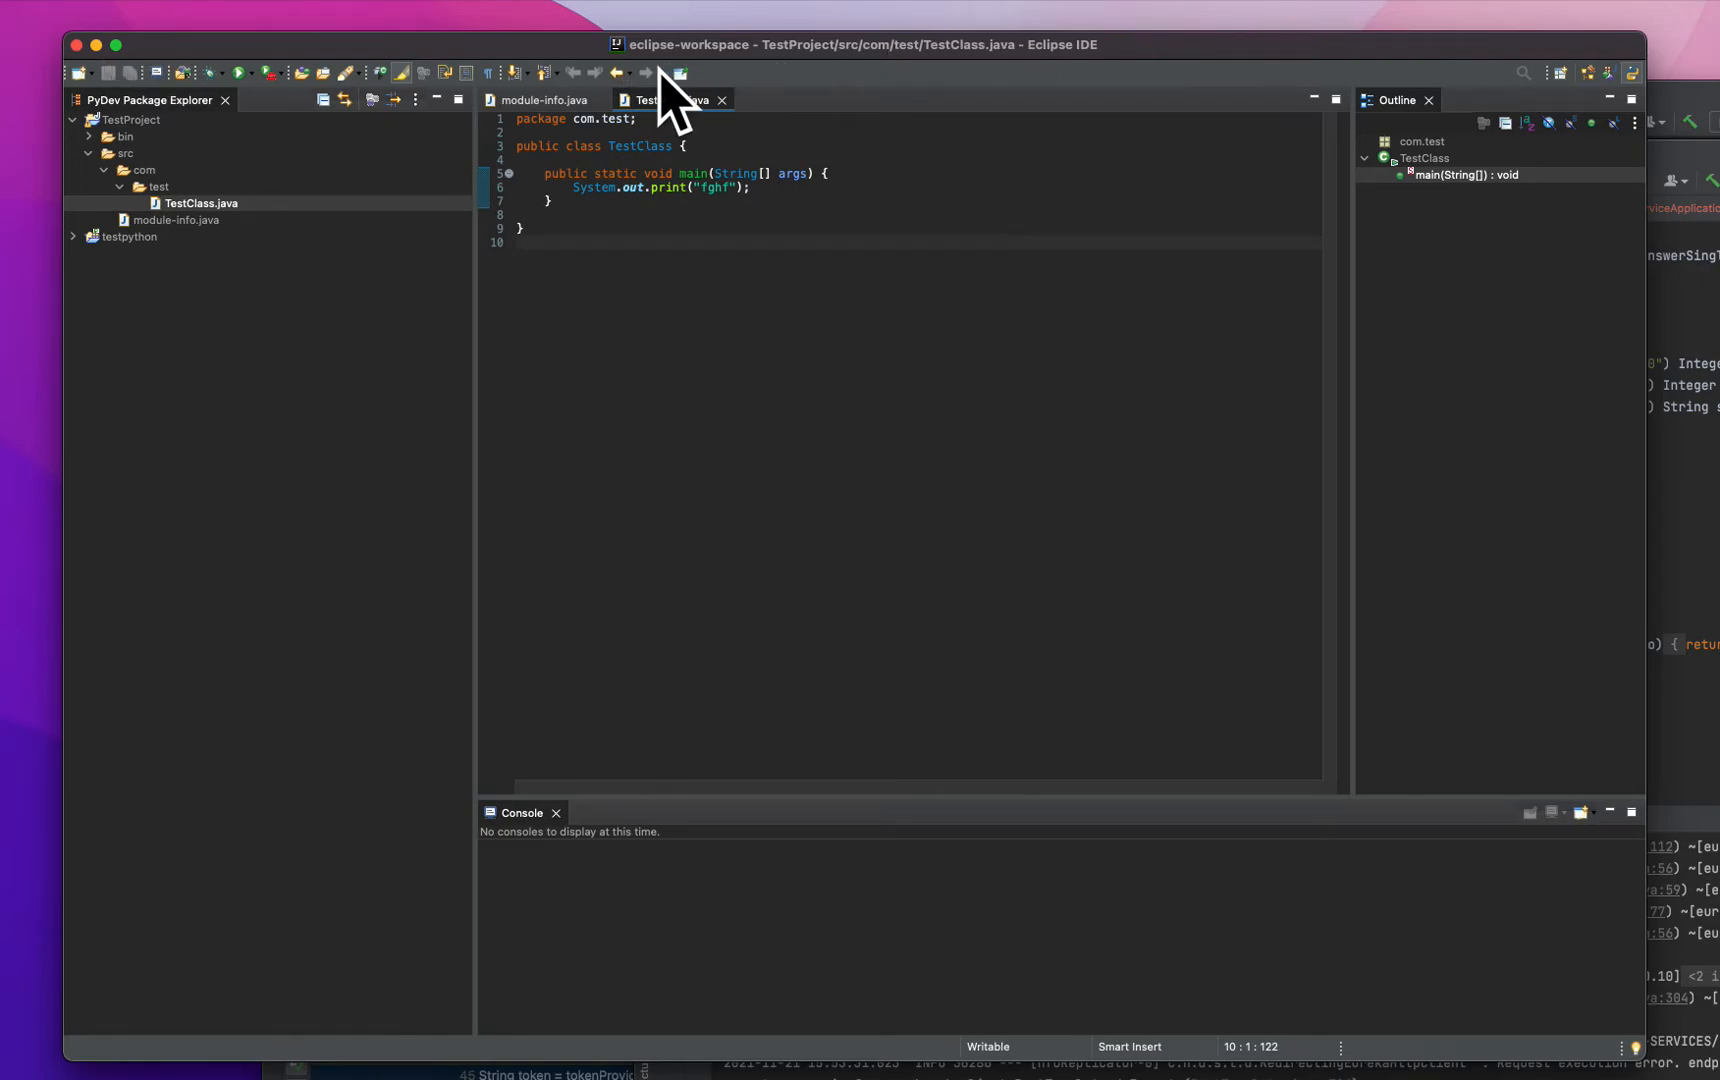
pyautogui.moveTo(322, 86)
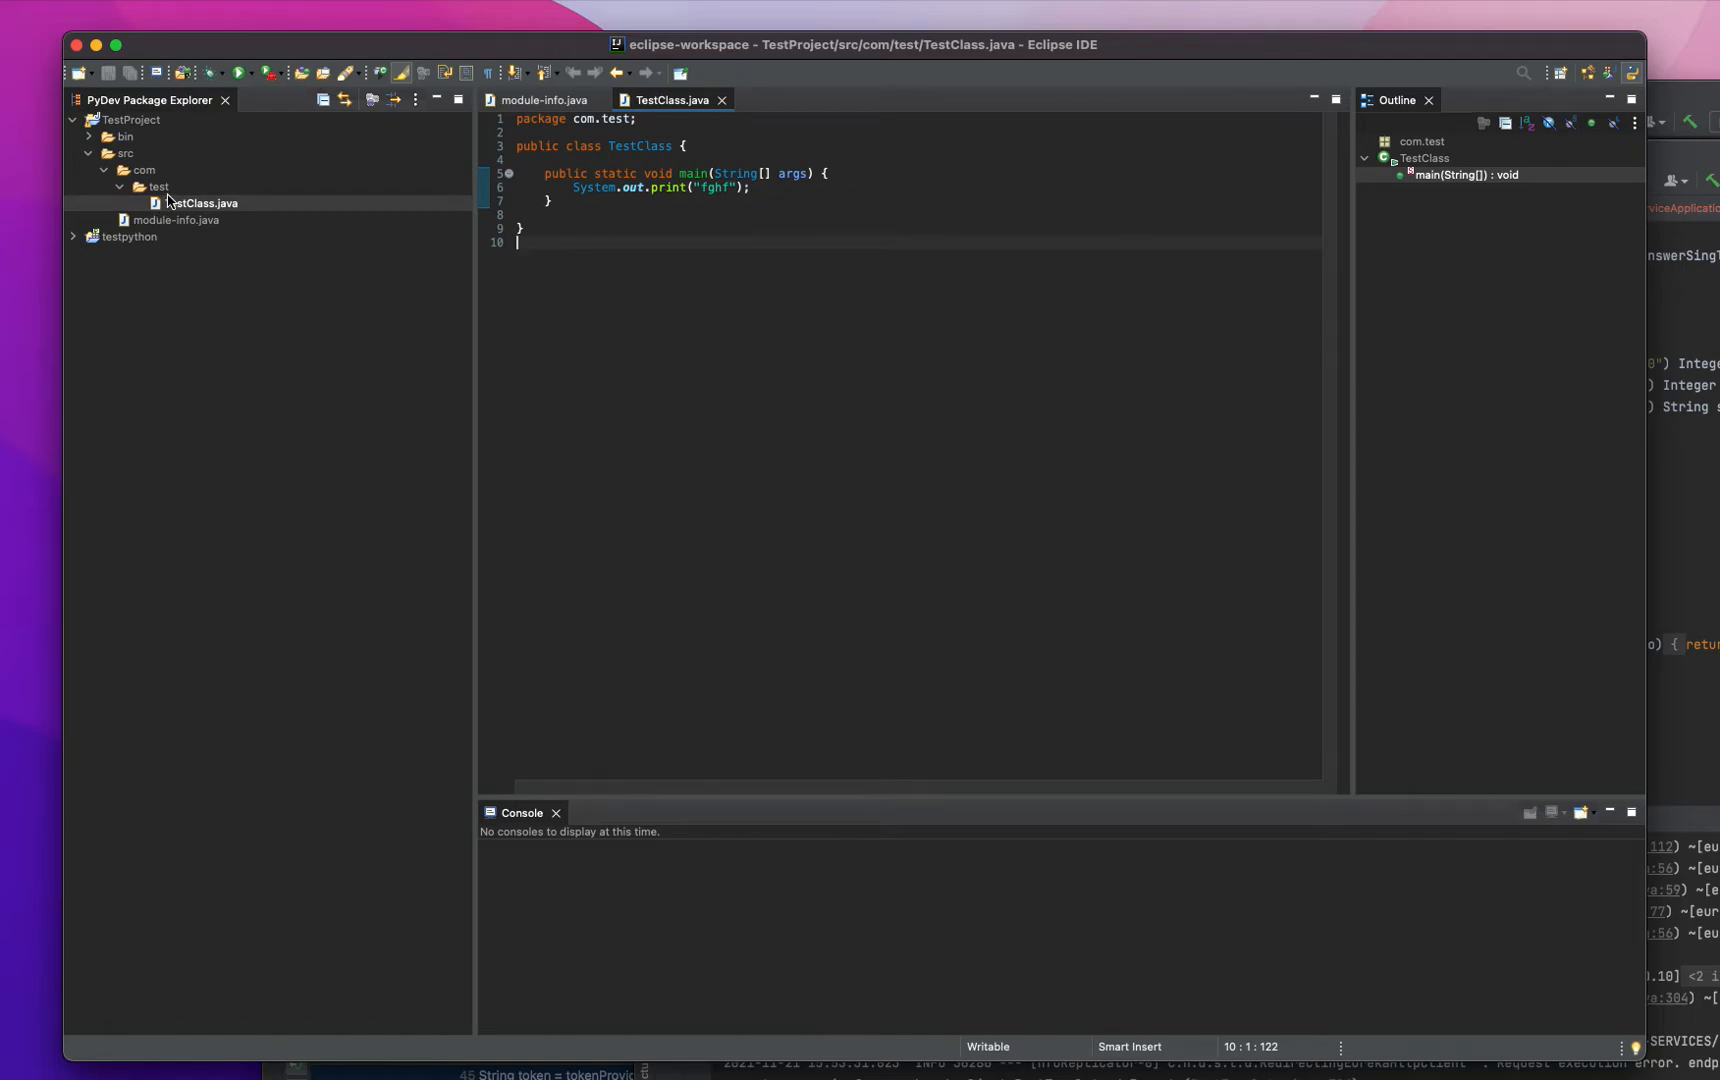
pyautogui.click(156, 186)
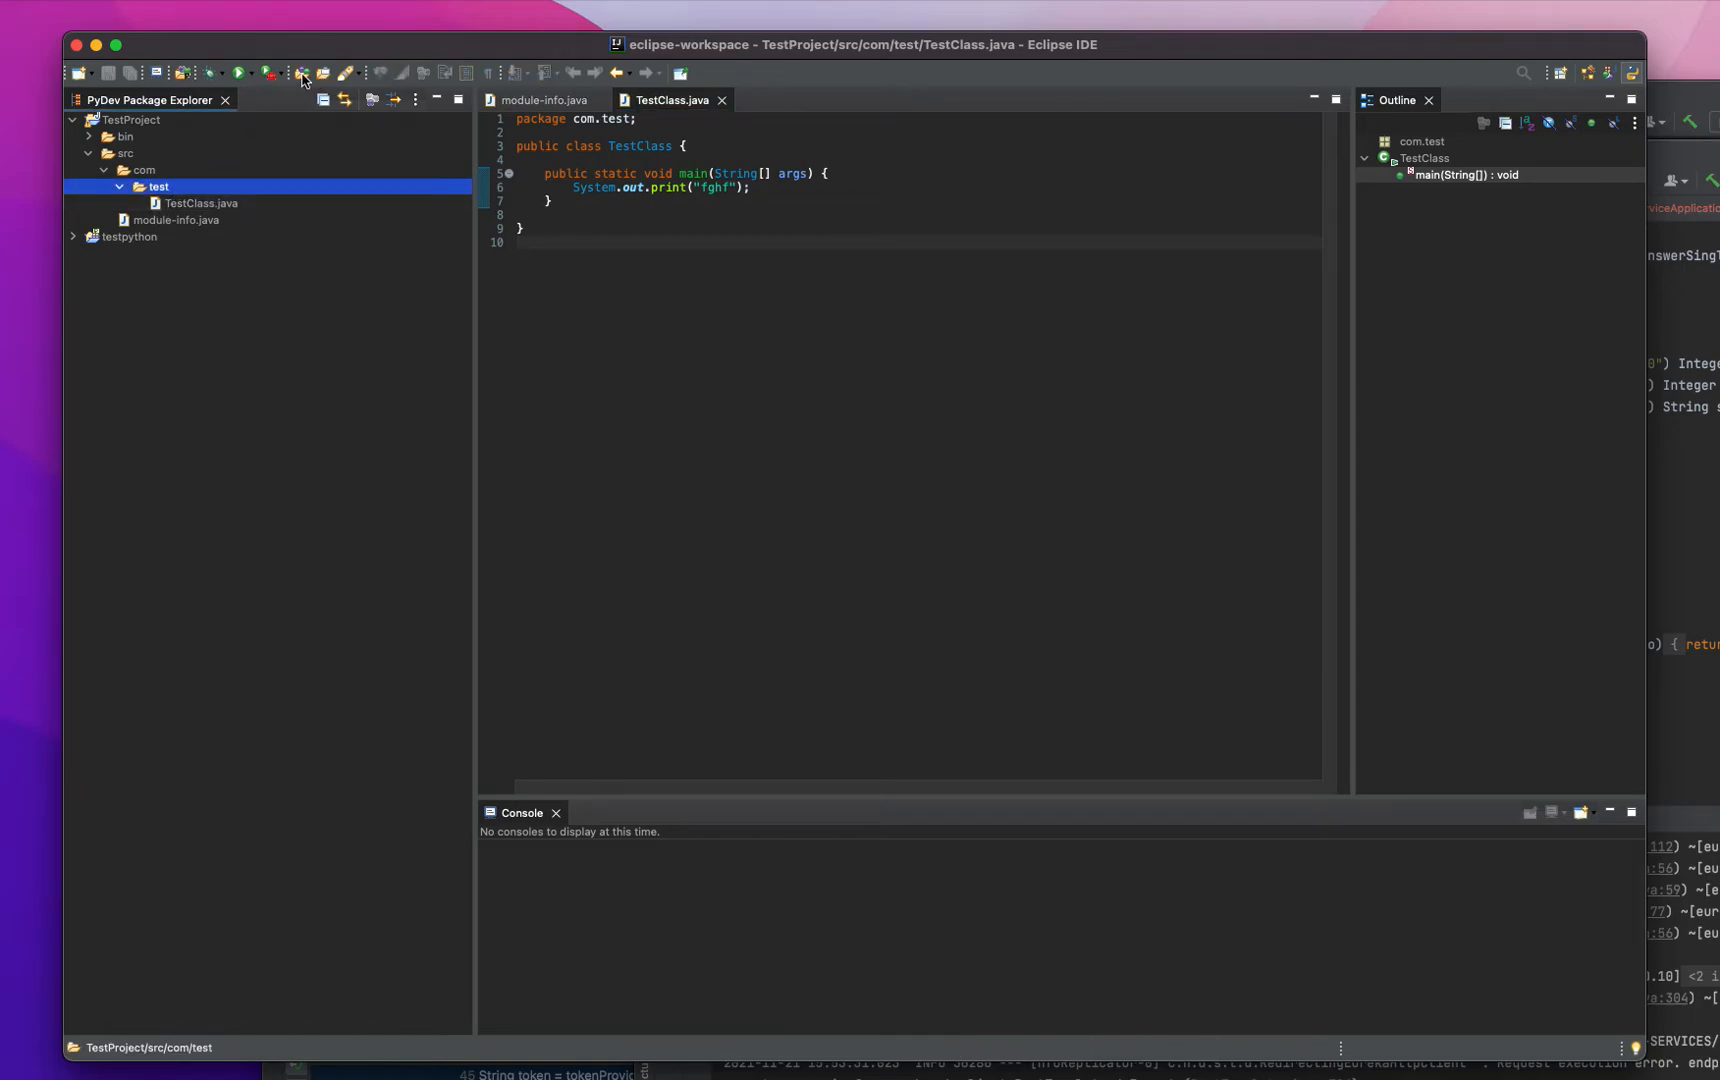
pyautogui.moveTo(302, 72)
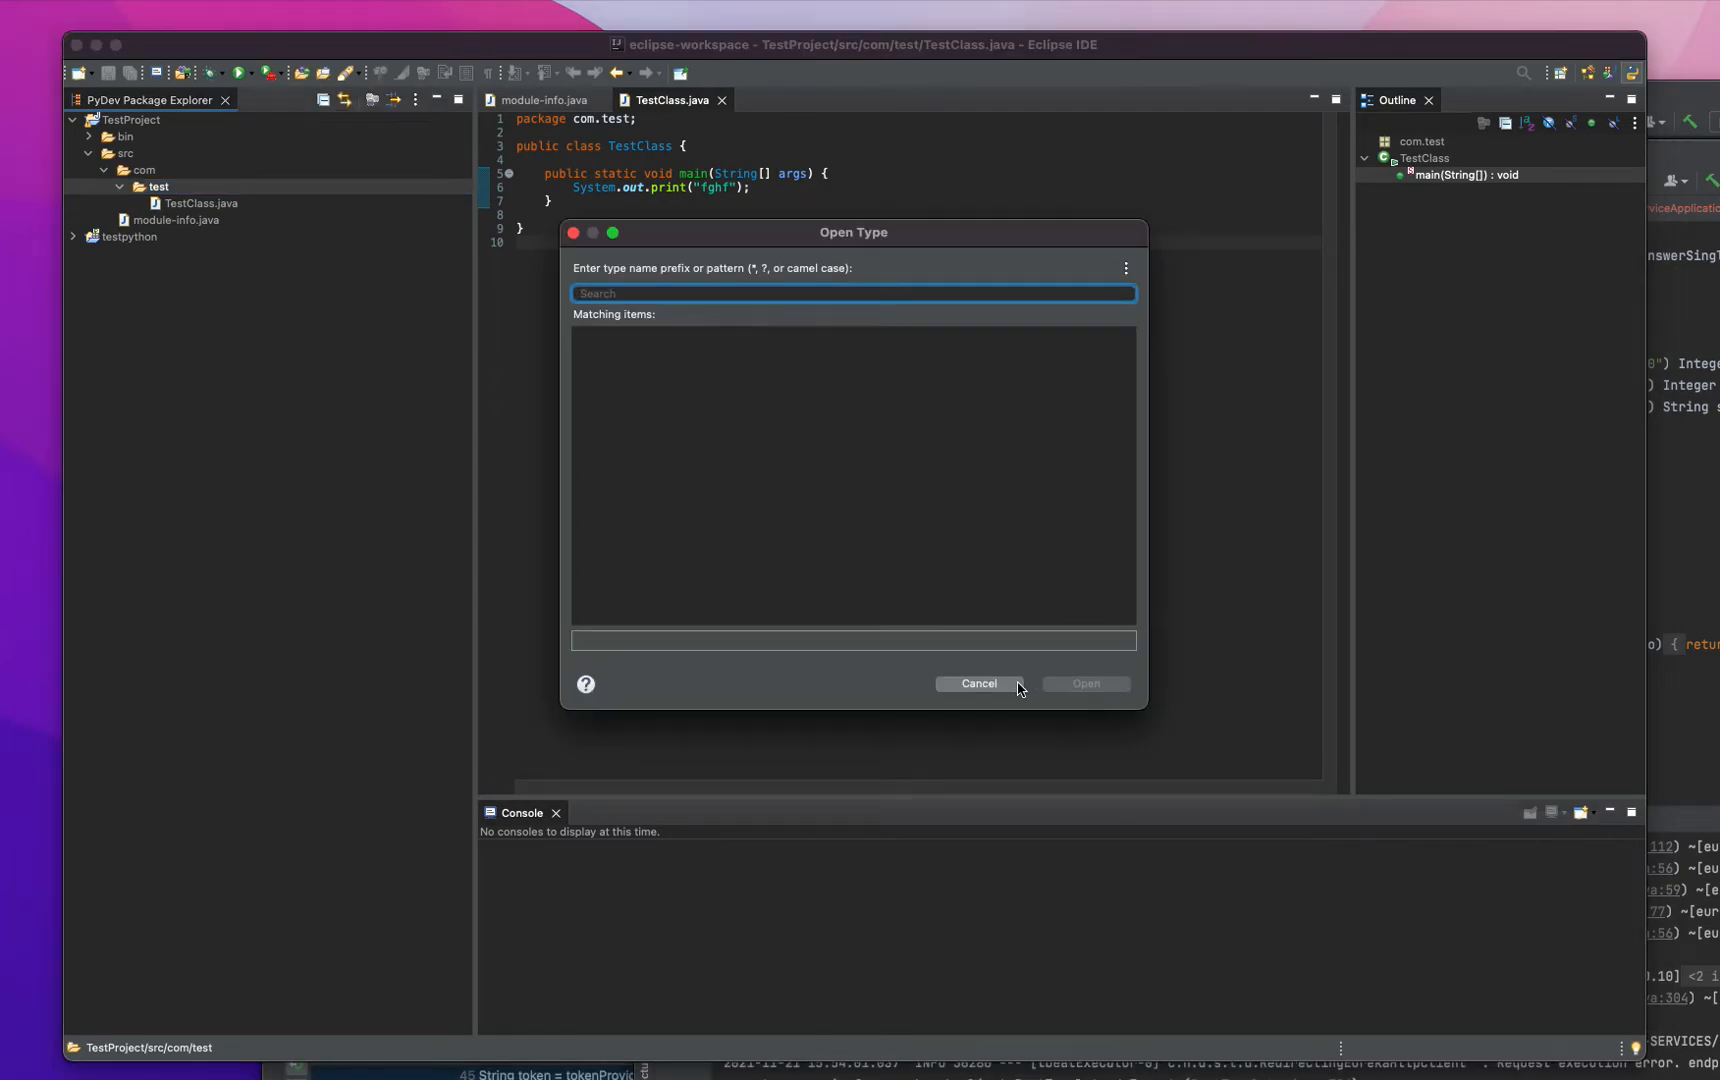
pyautogui.click(976, 684)
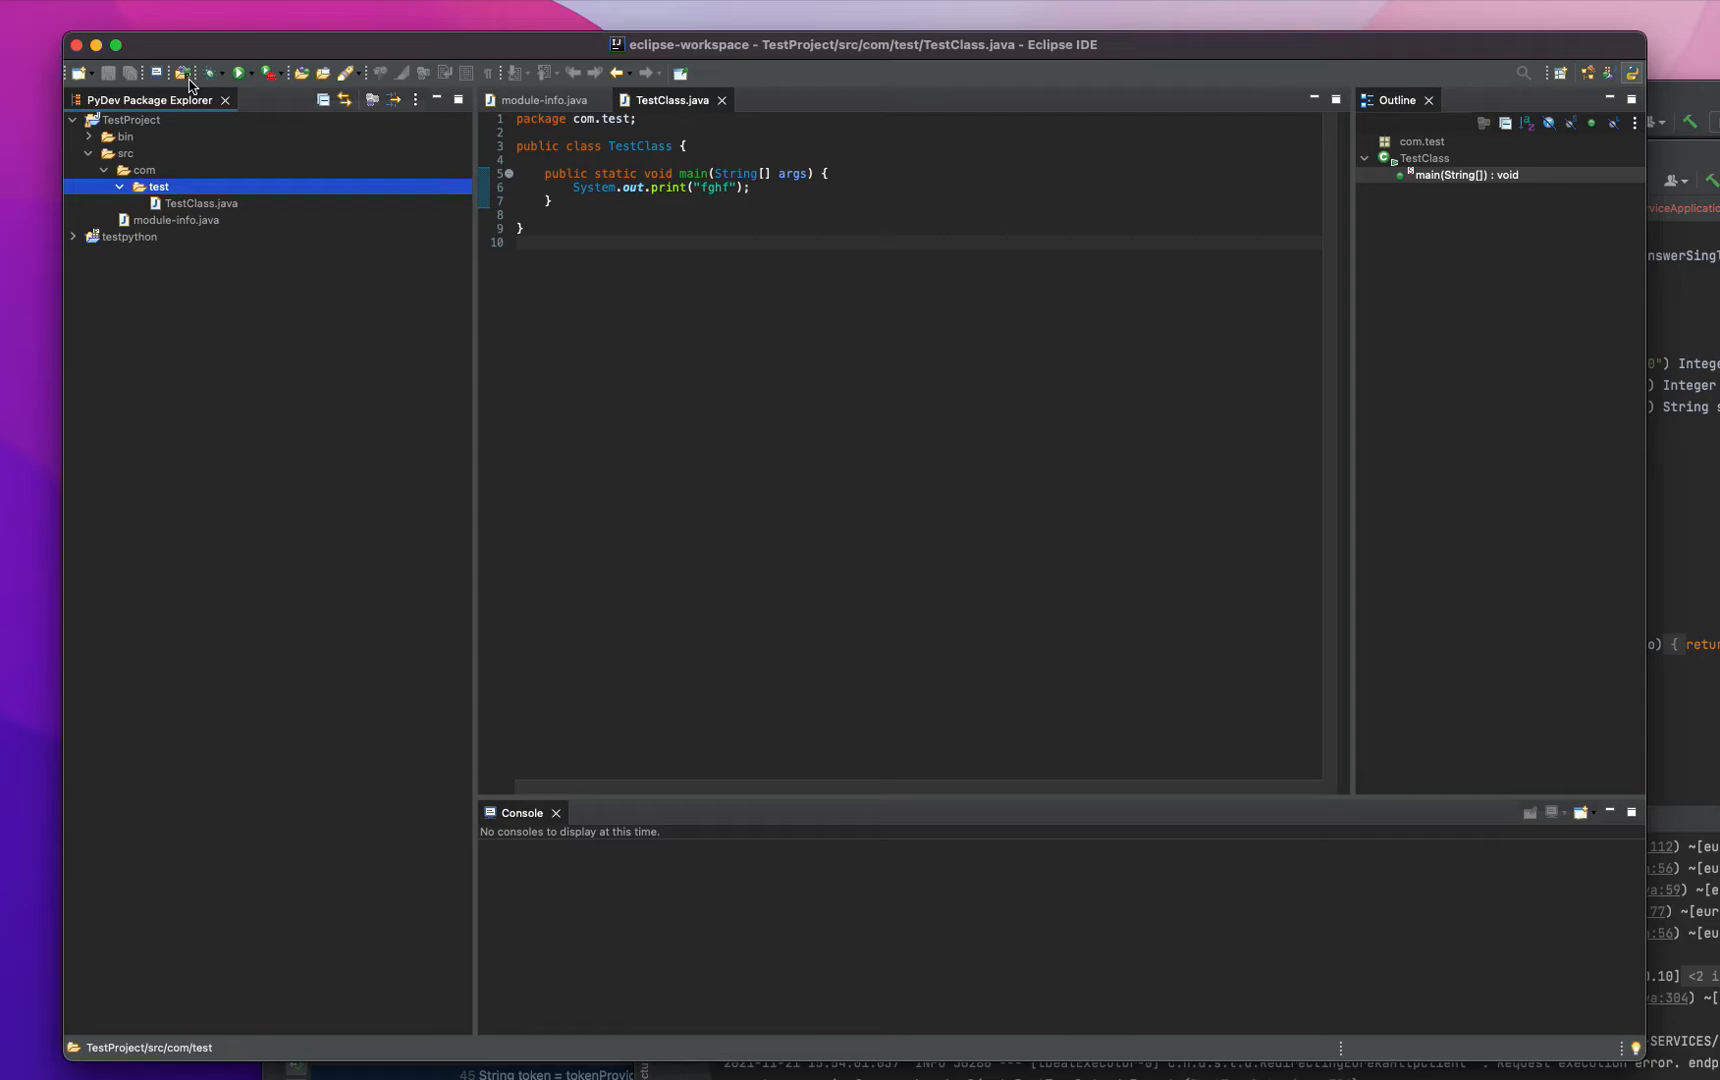
pyautogui.moveTo(180, 72)
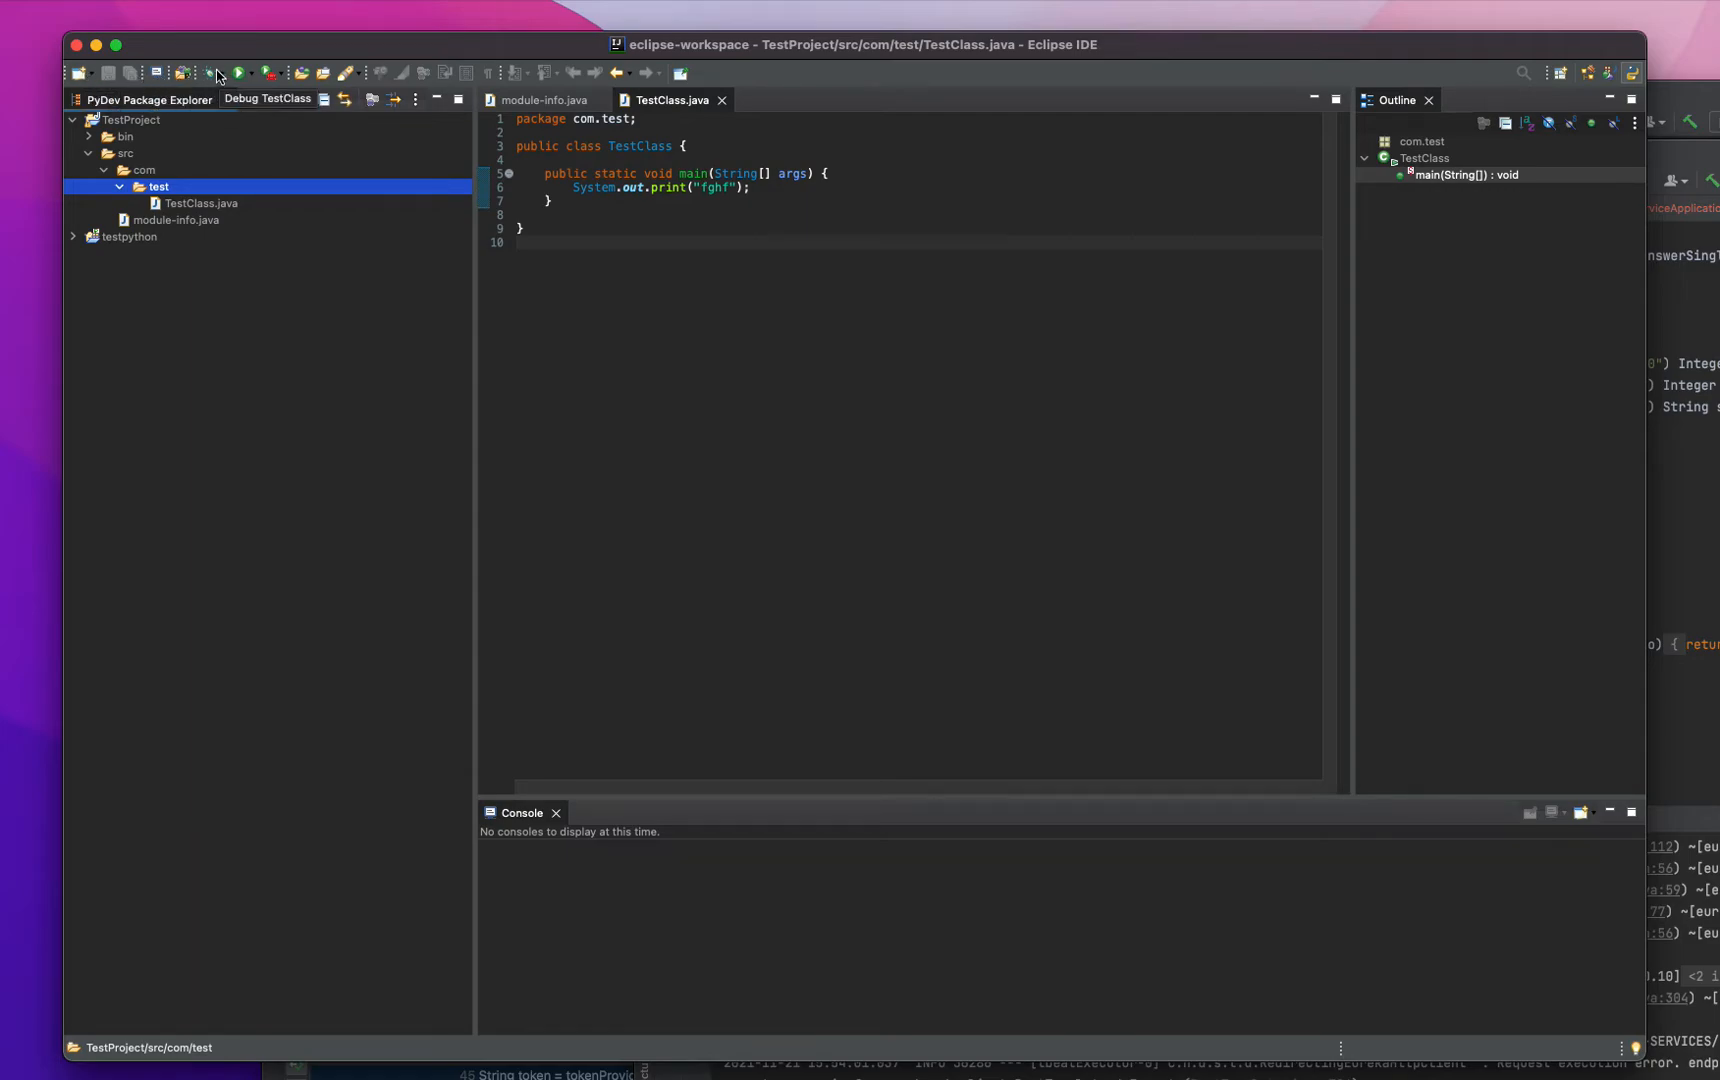
pyautogui.moveTo(236, 72)
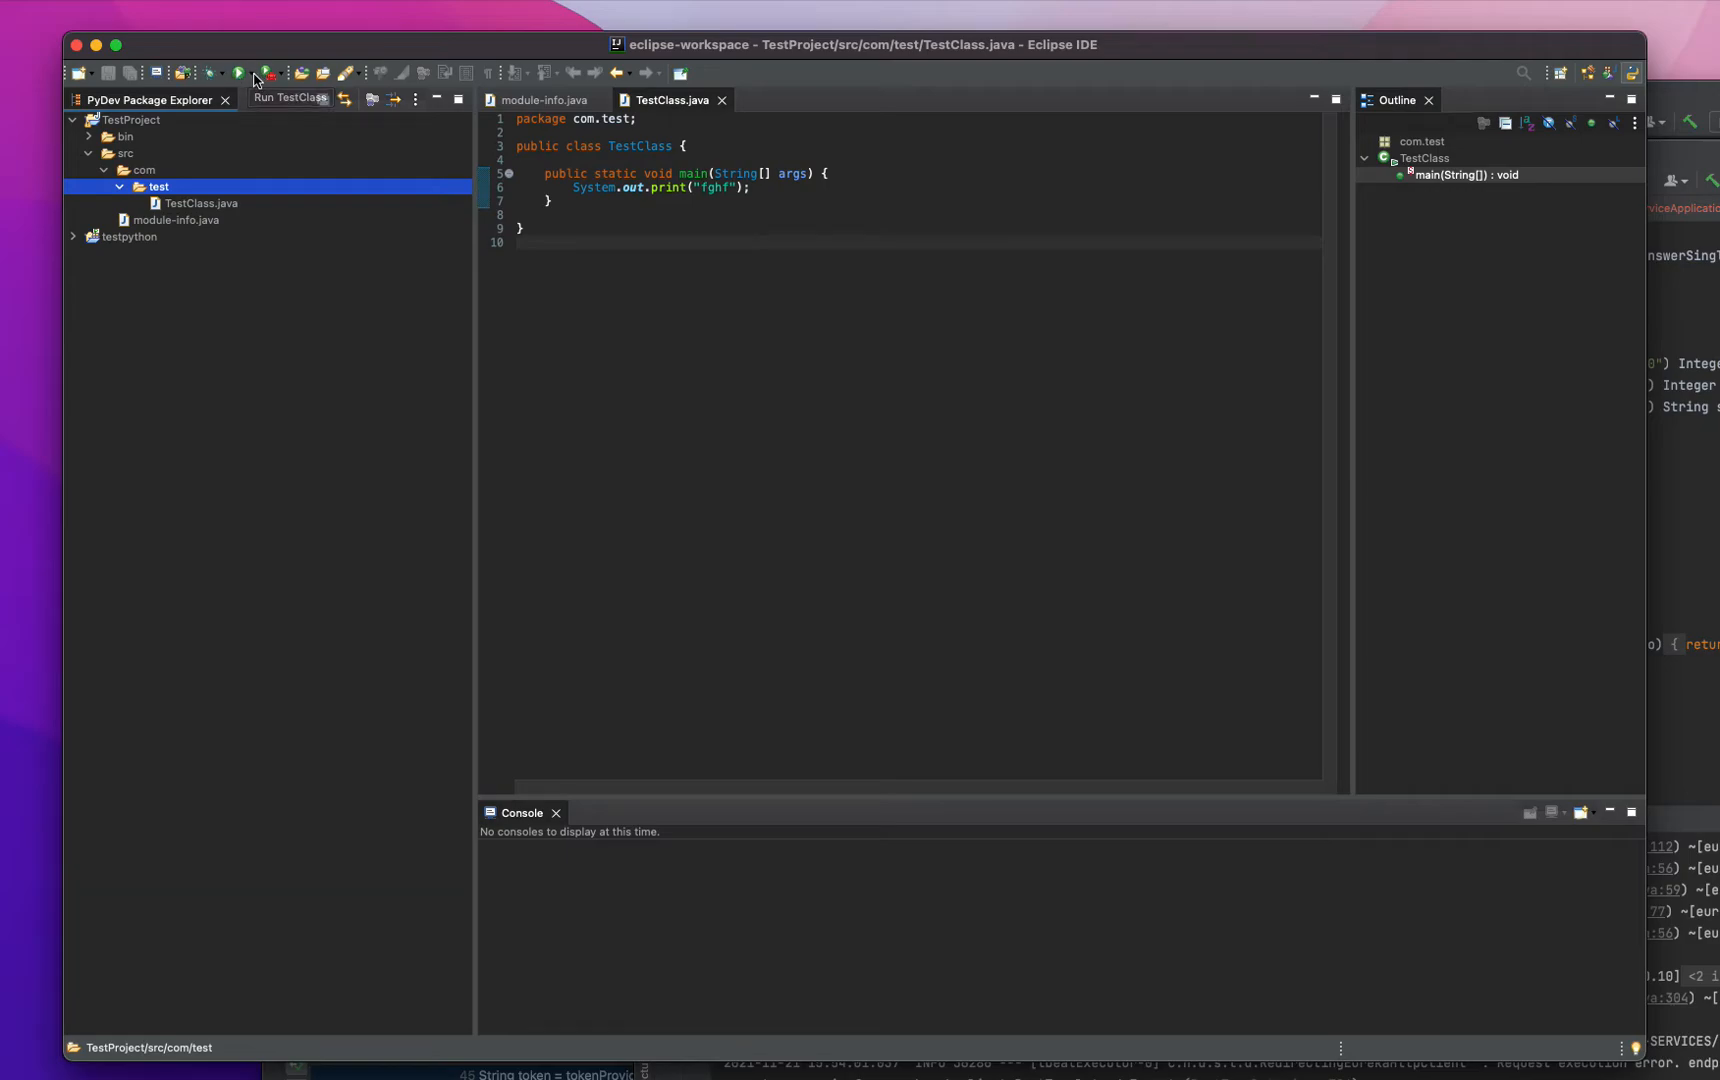
pyautogui.moveTo(236, 72)
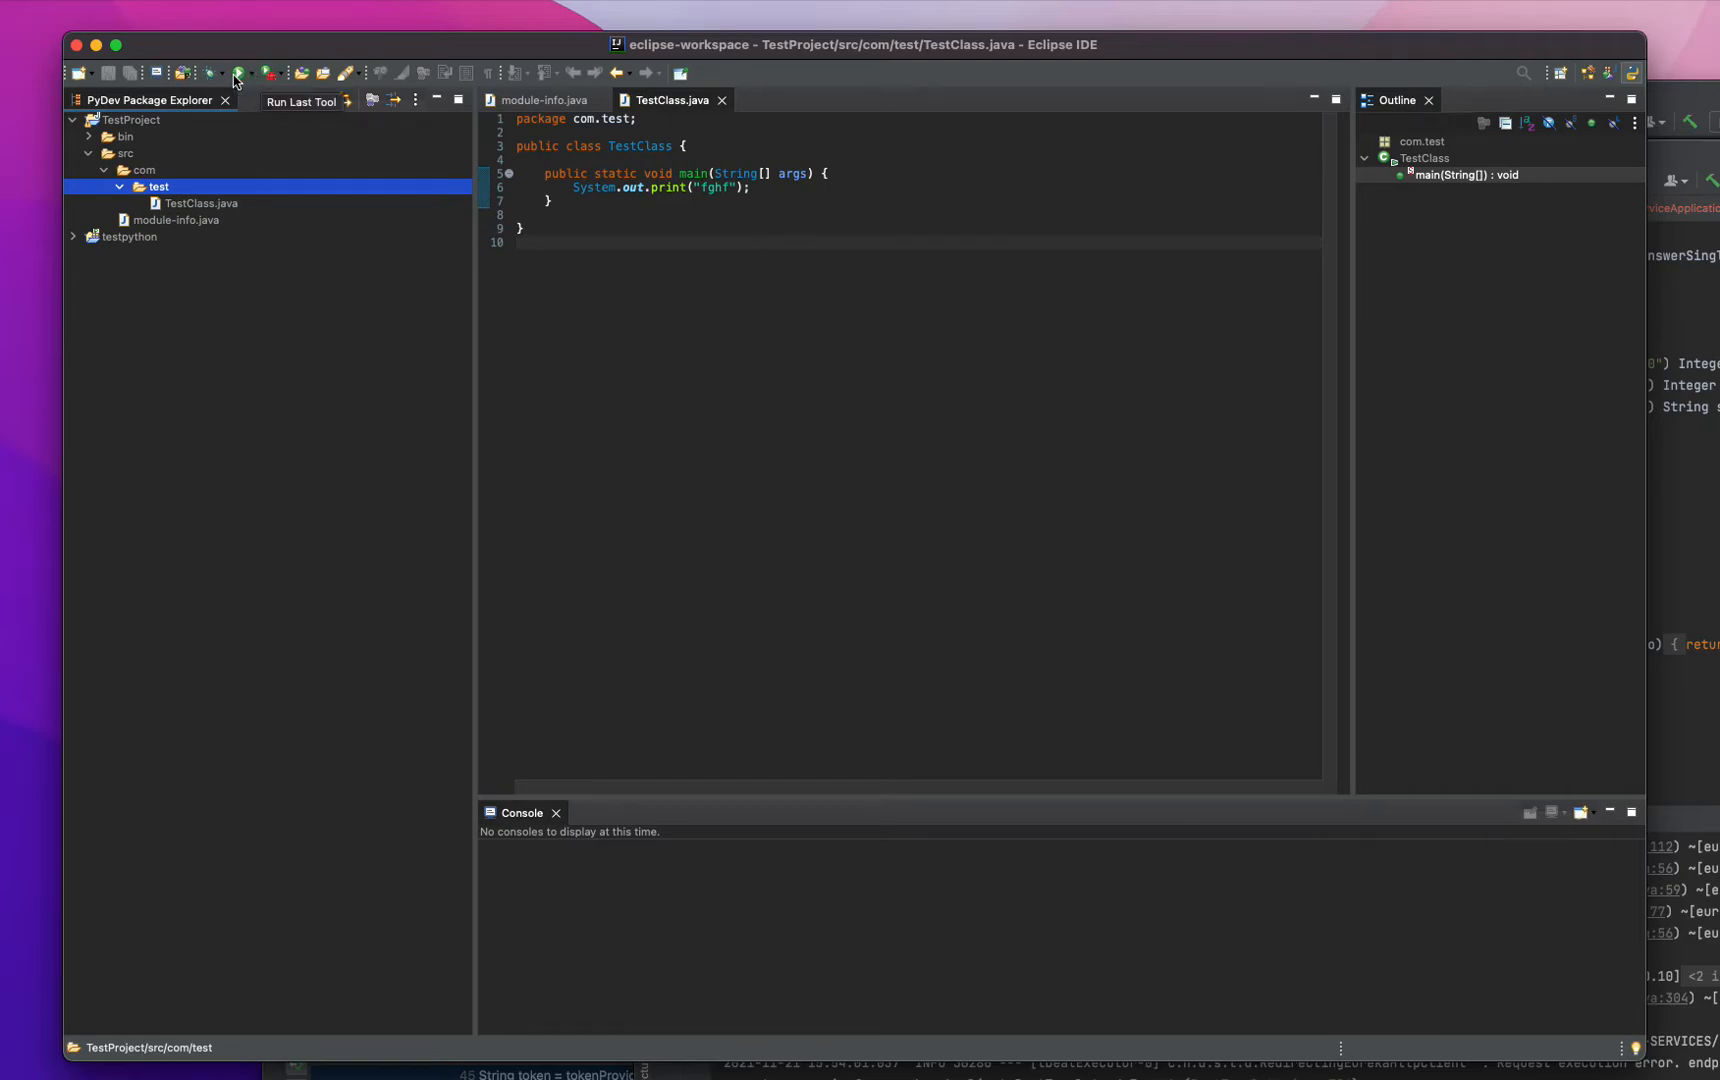
pyautogui.moveTo(322, 82)
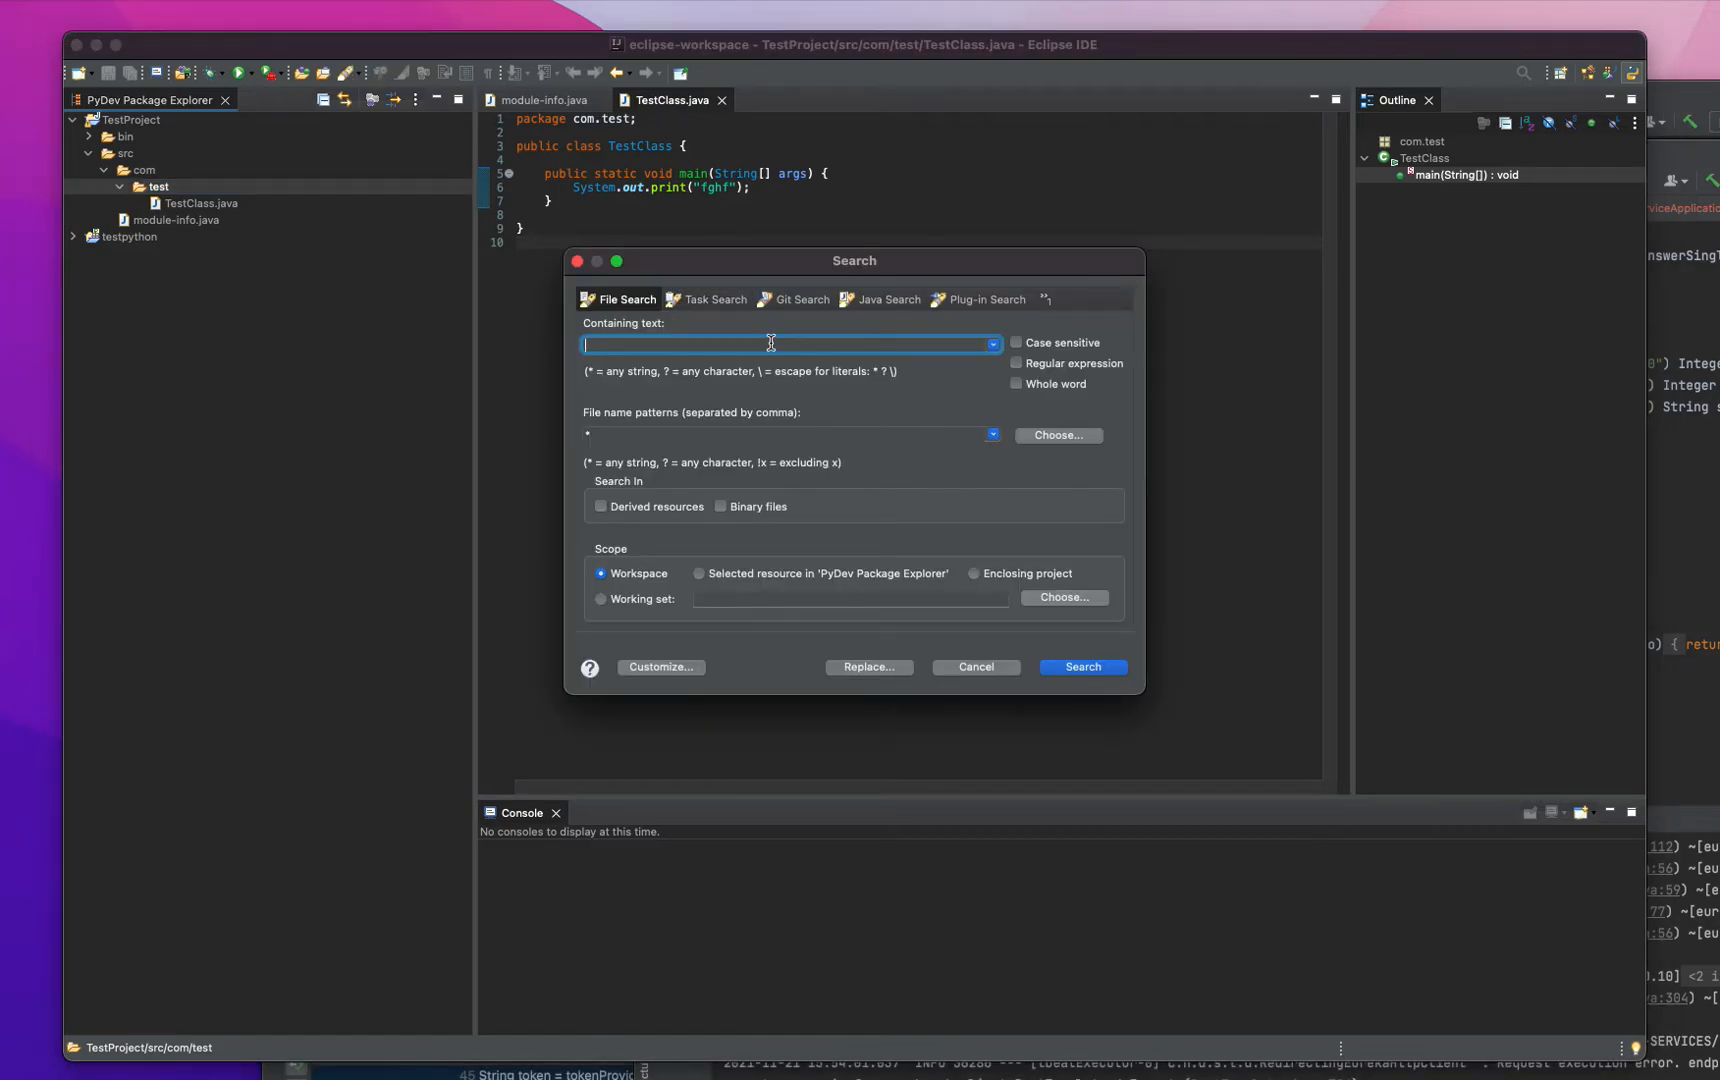
pyautogui.click(972, 666)
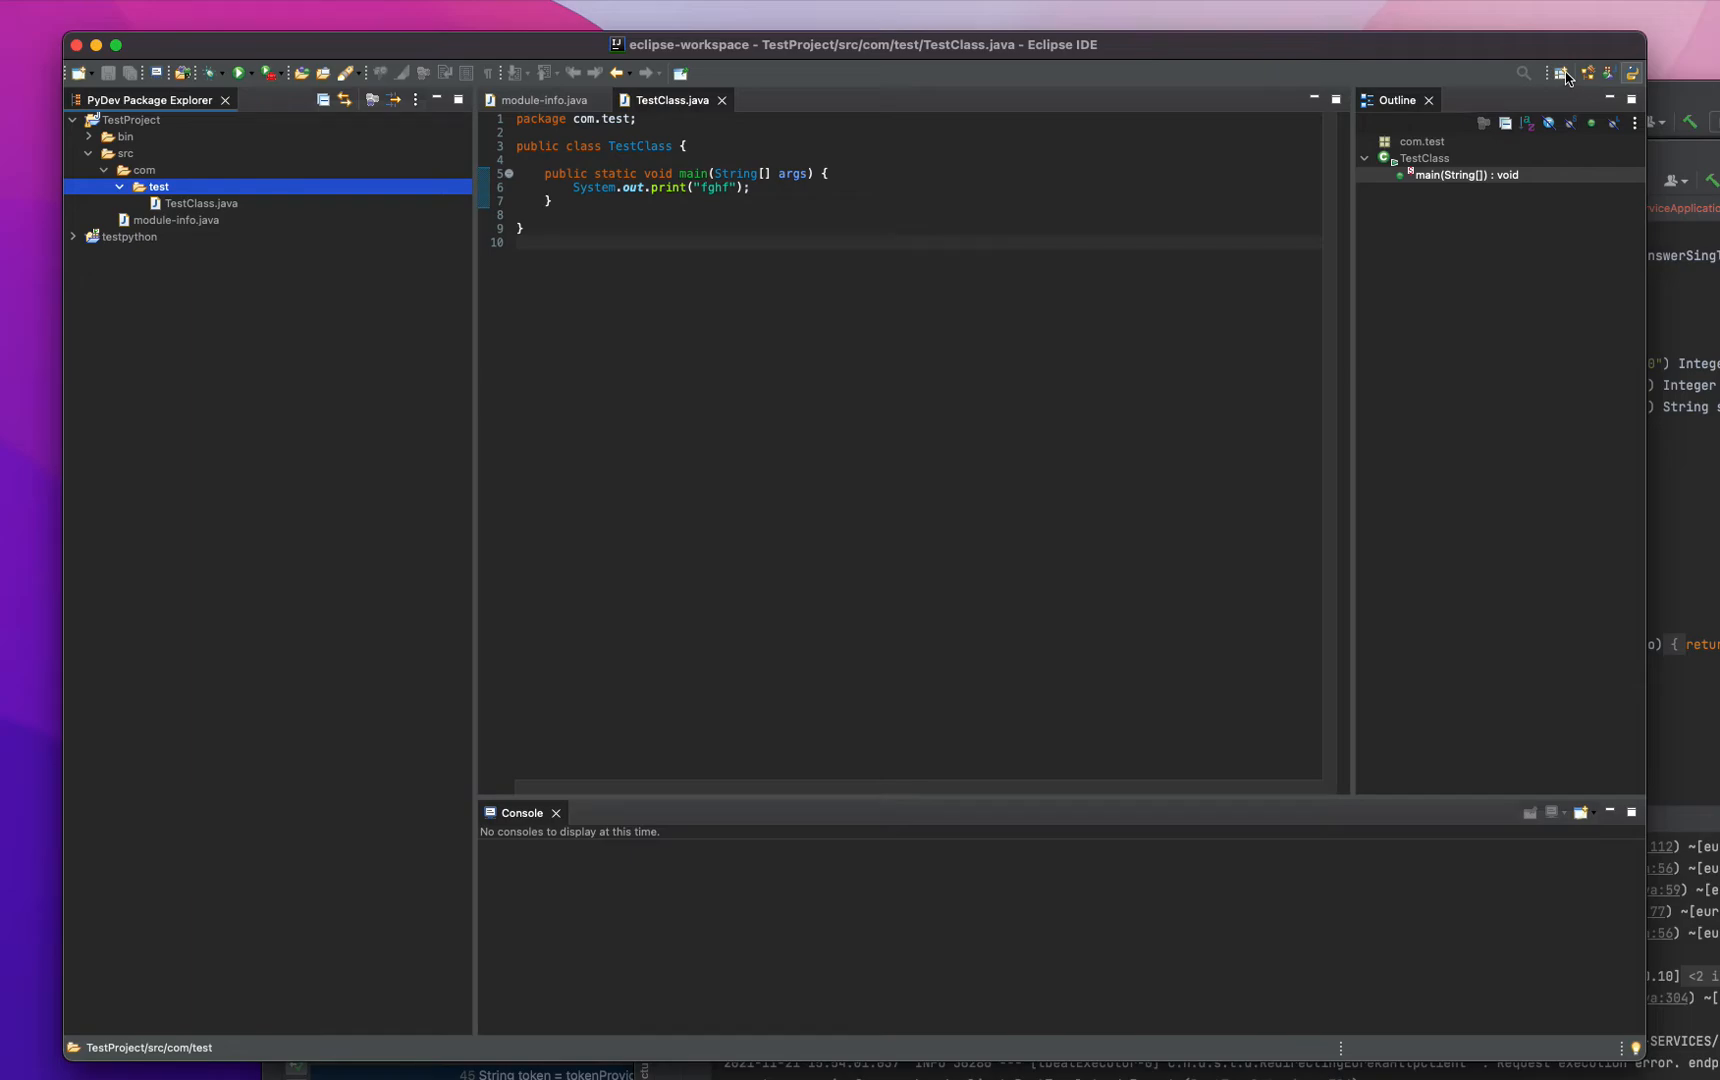
pyautogui.moveTo(1562, 74)
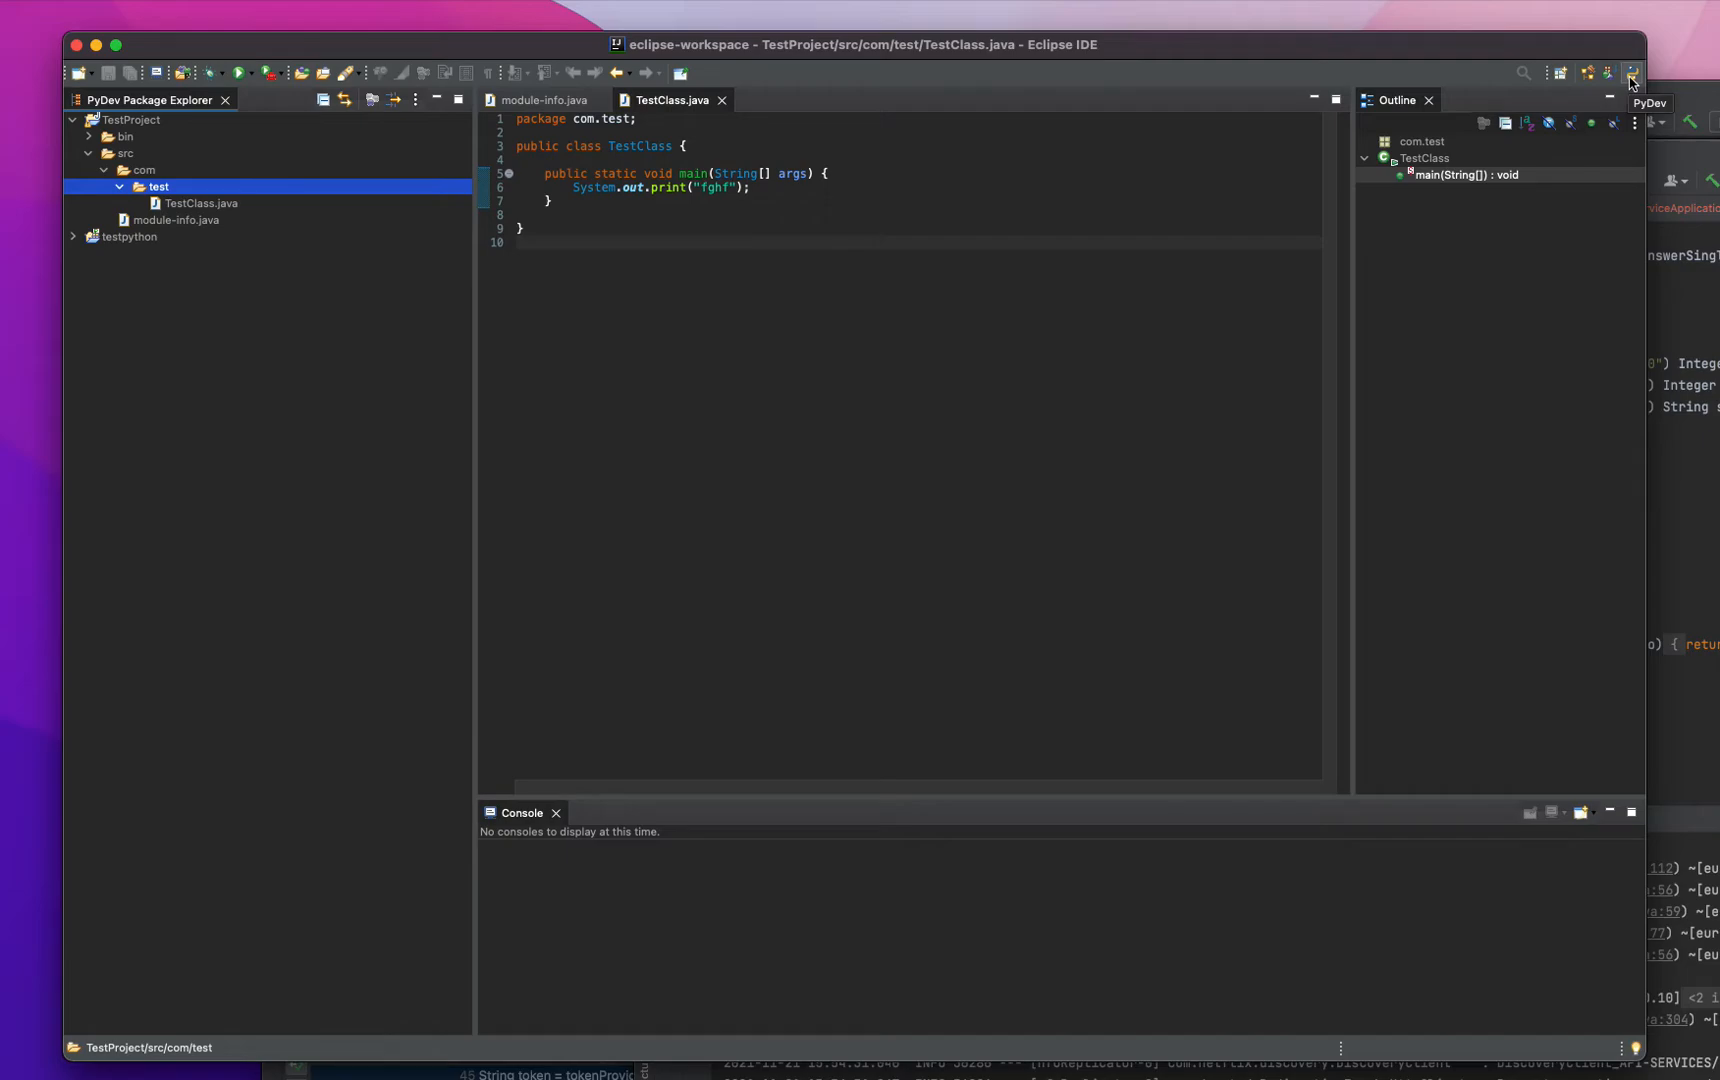
pyautogui.moveTo(140, 152)
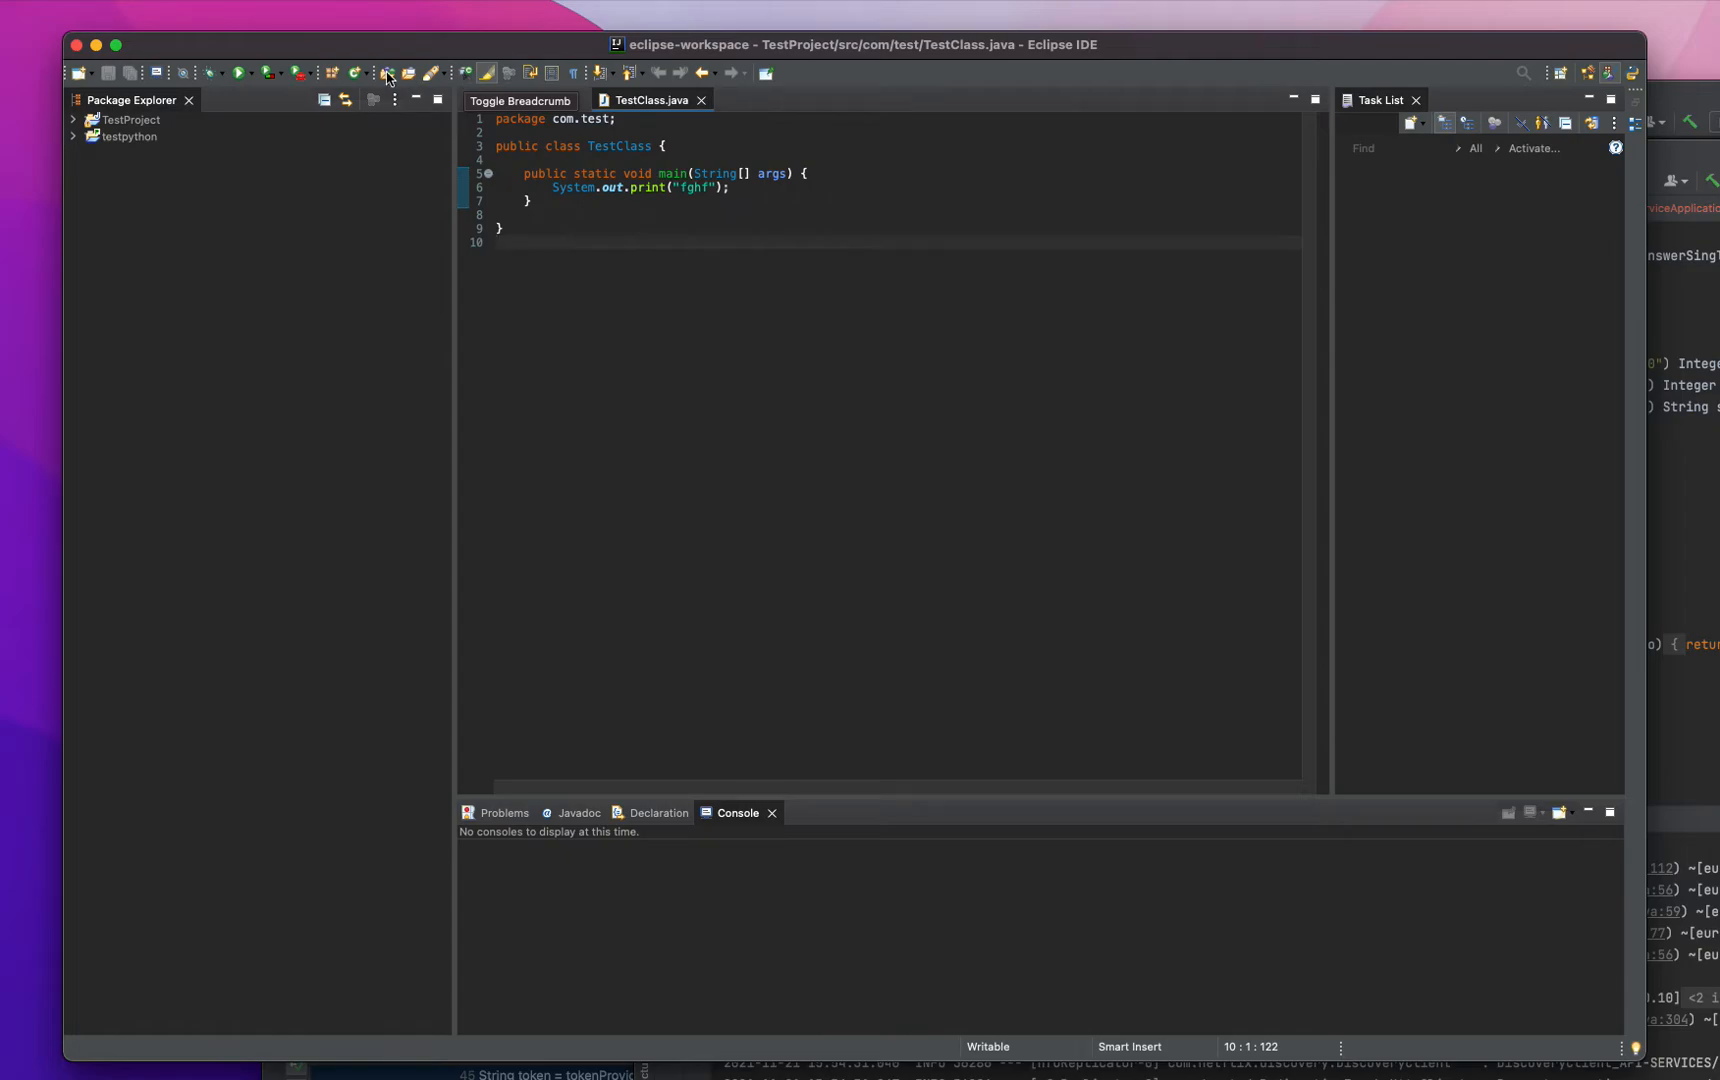
# - Create the empty Java package com.test.config under src
pyautogui.click(330, 72)
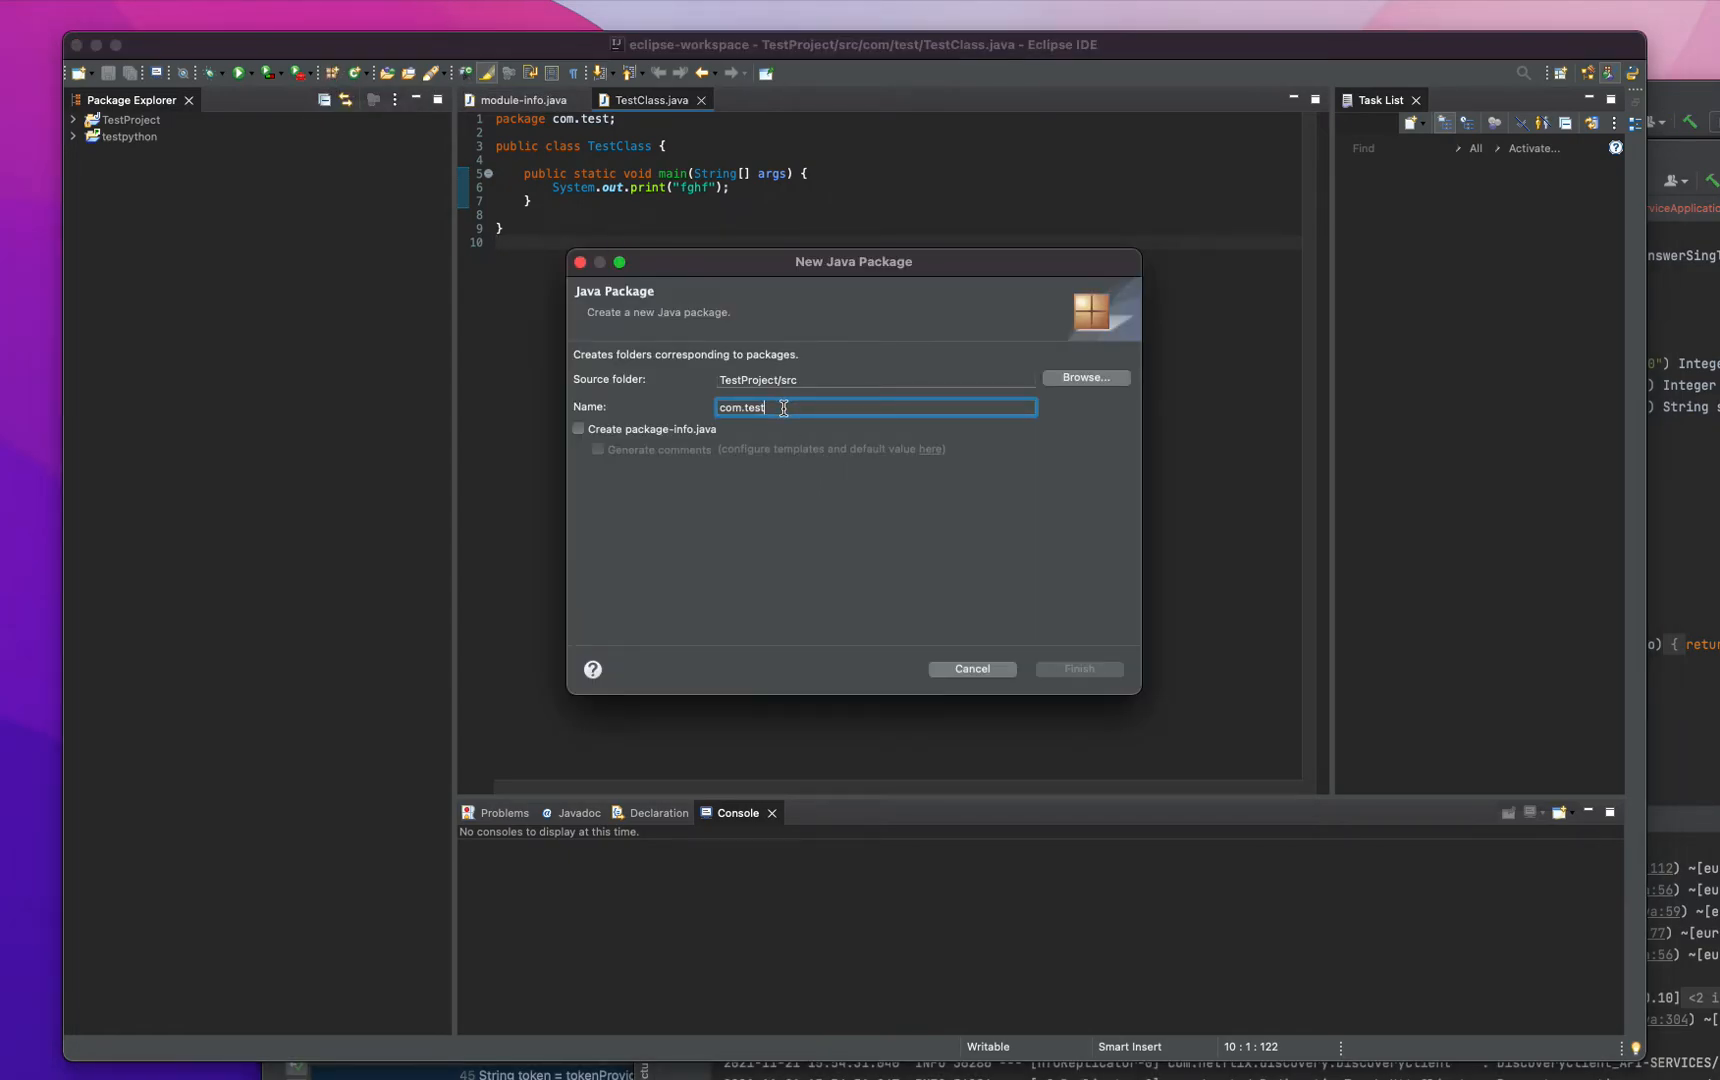
pyautogui.write('.con')
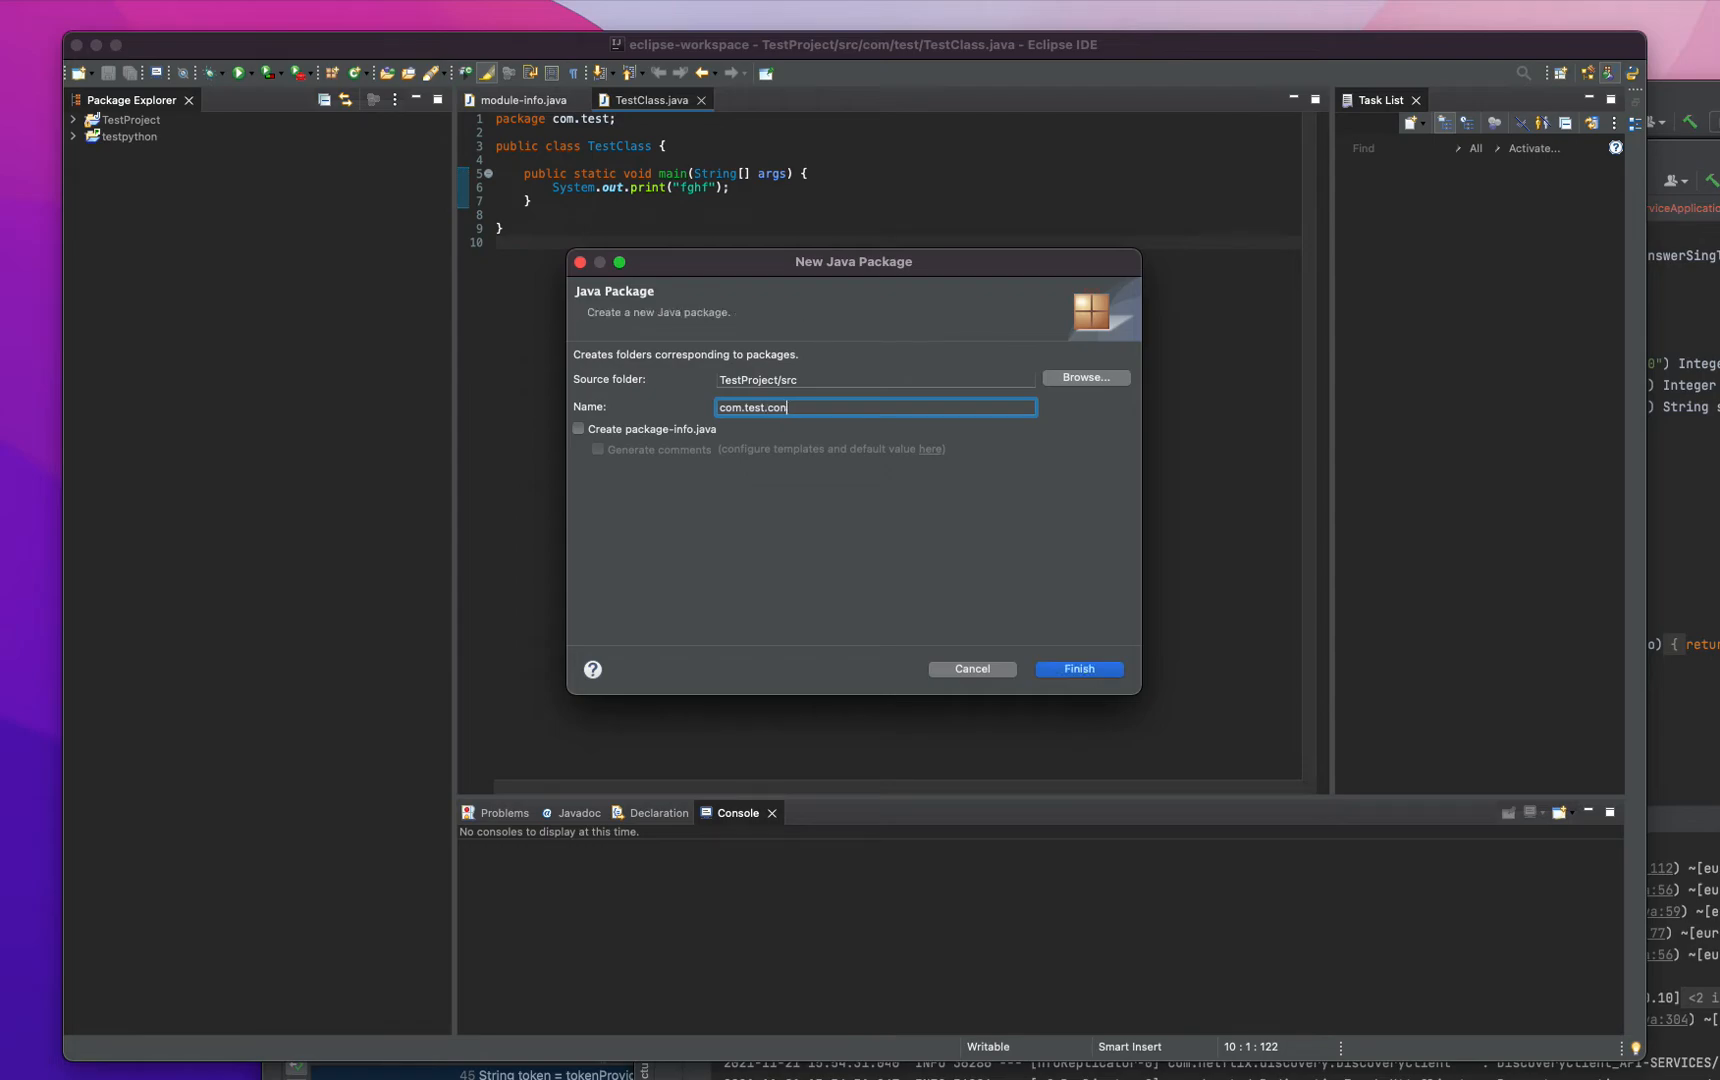
pyautogui.click(1076, 668)
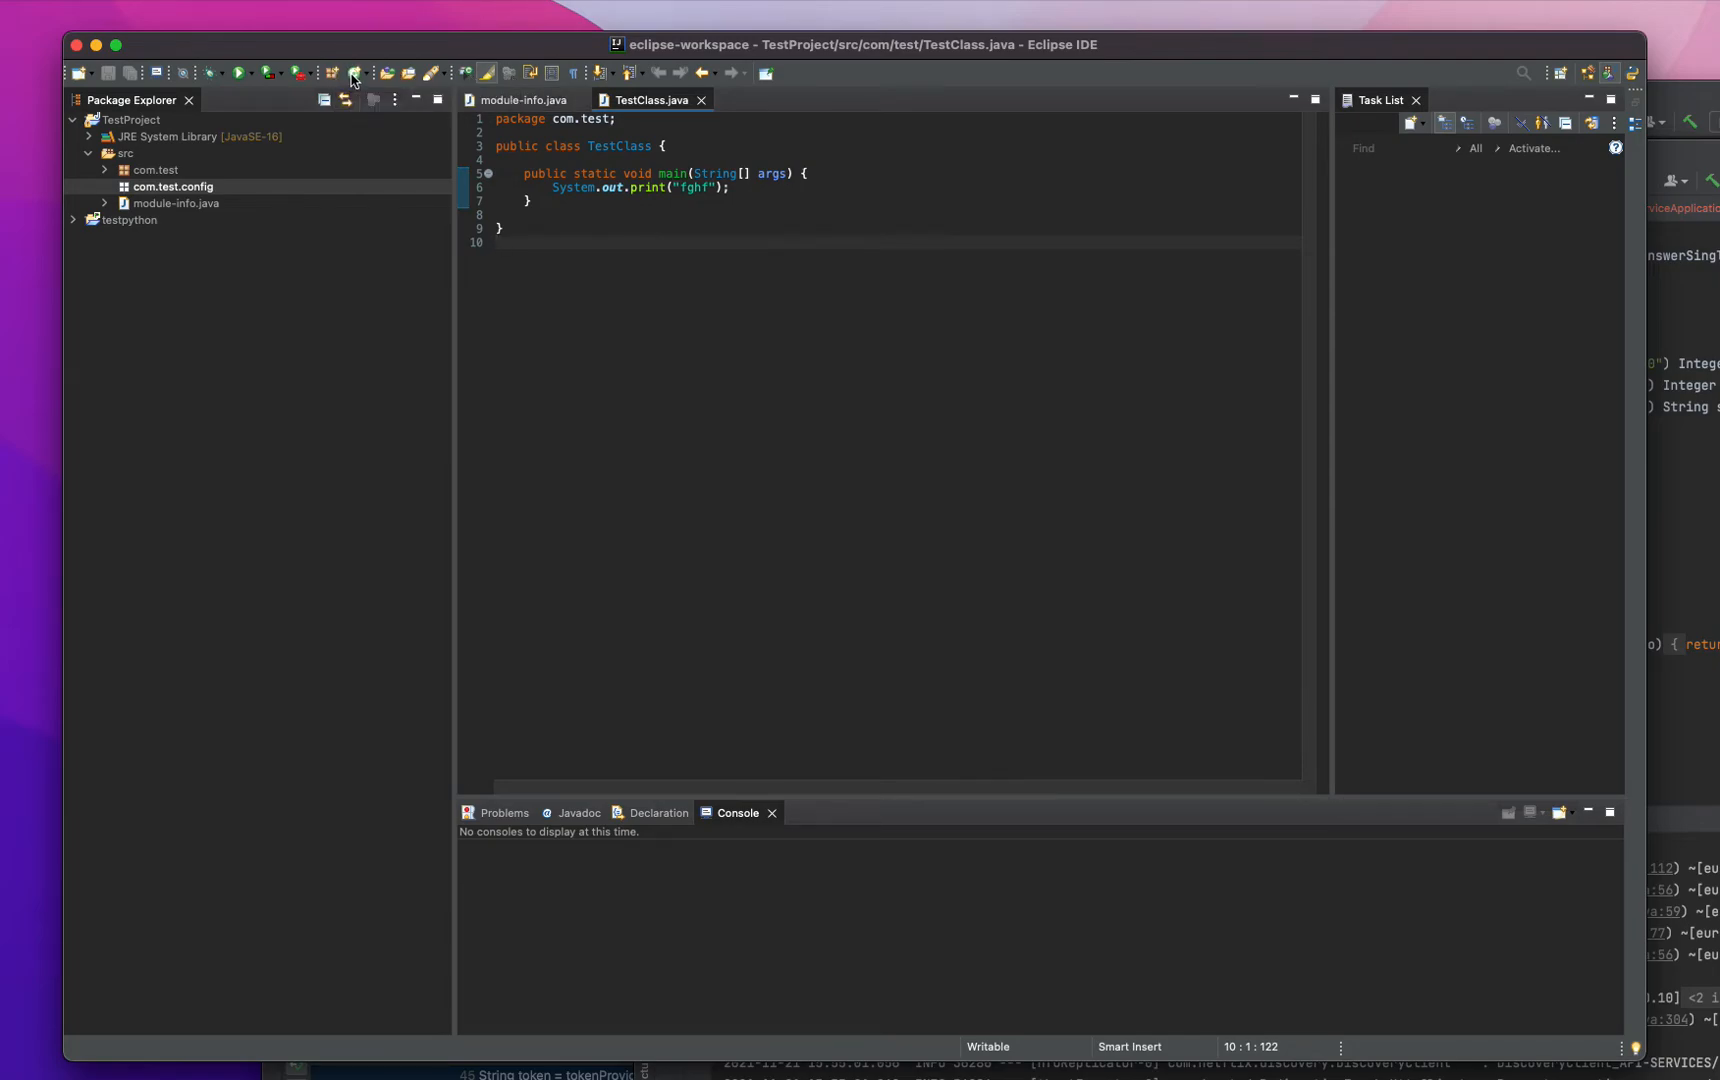
# - Create the class TestClass2 in com.test with its empty source open
pyautogui.click(352, 72)
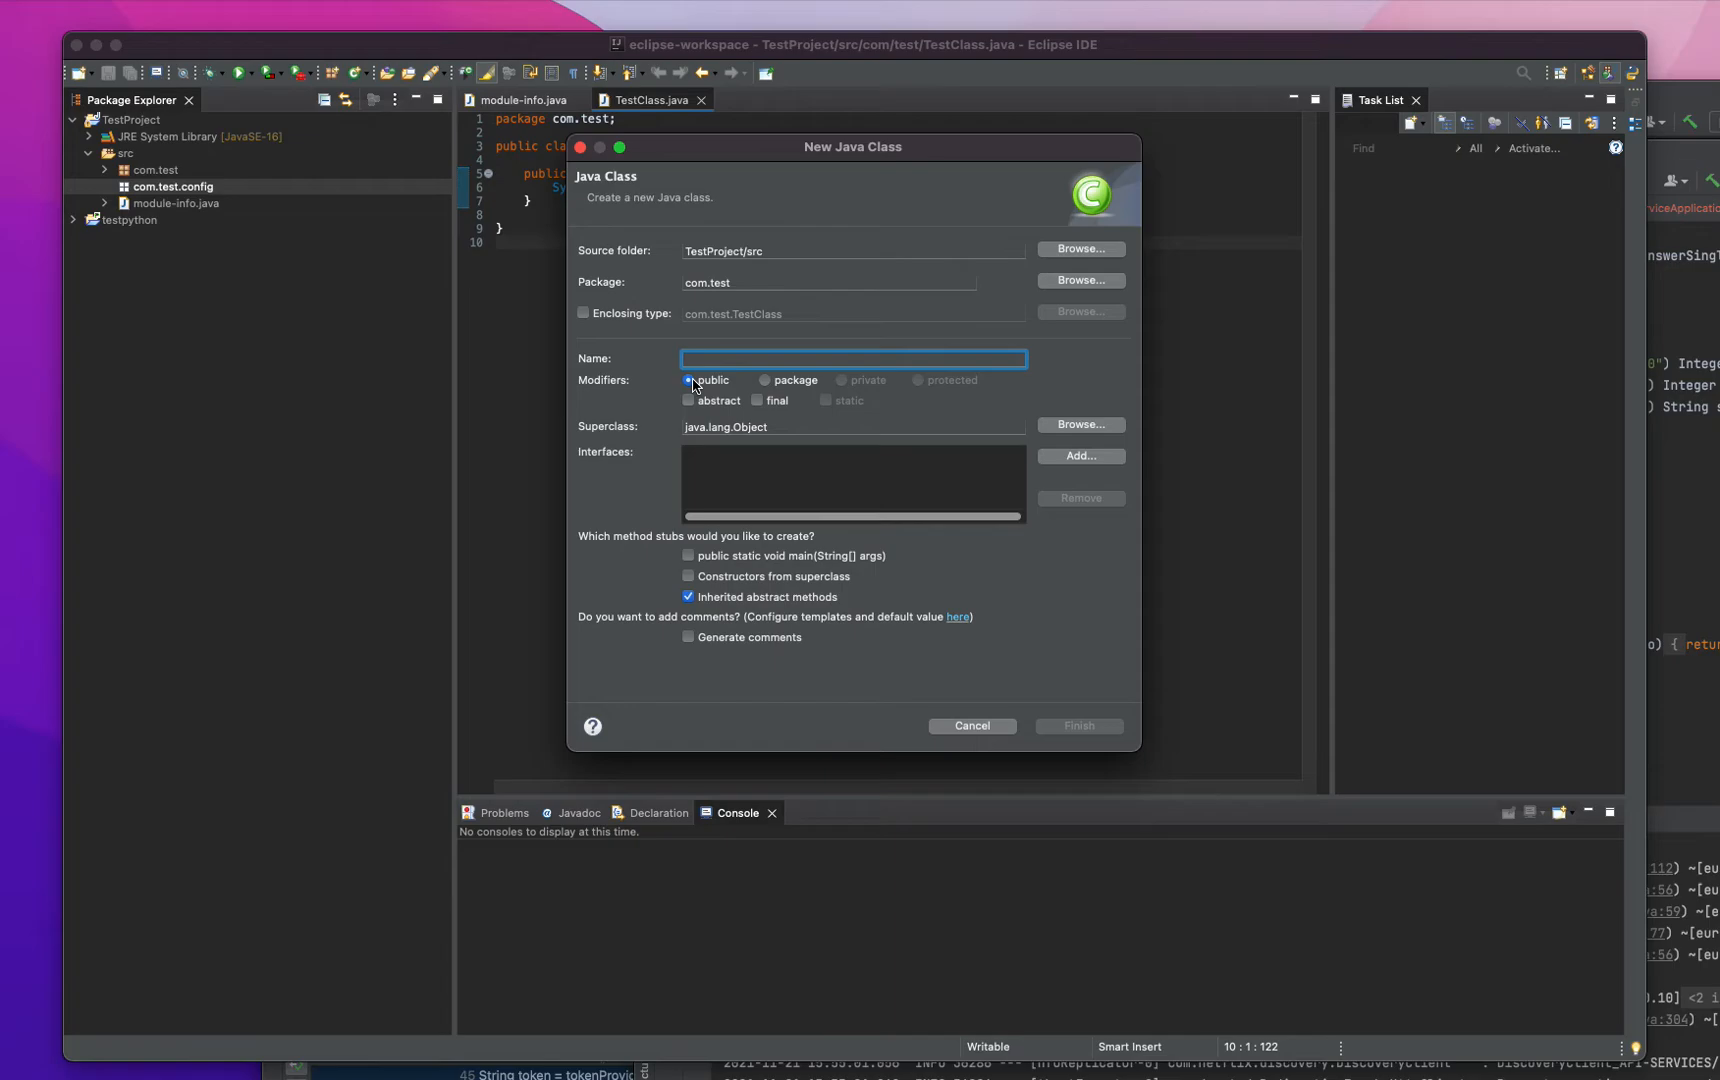
pyautogui.write('TestClass')
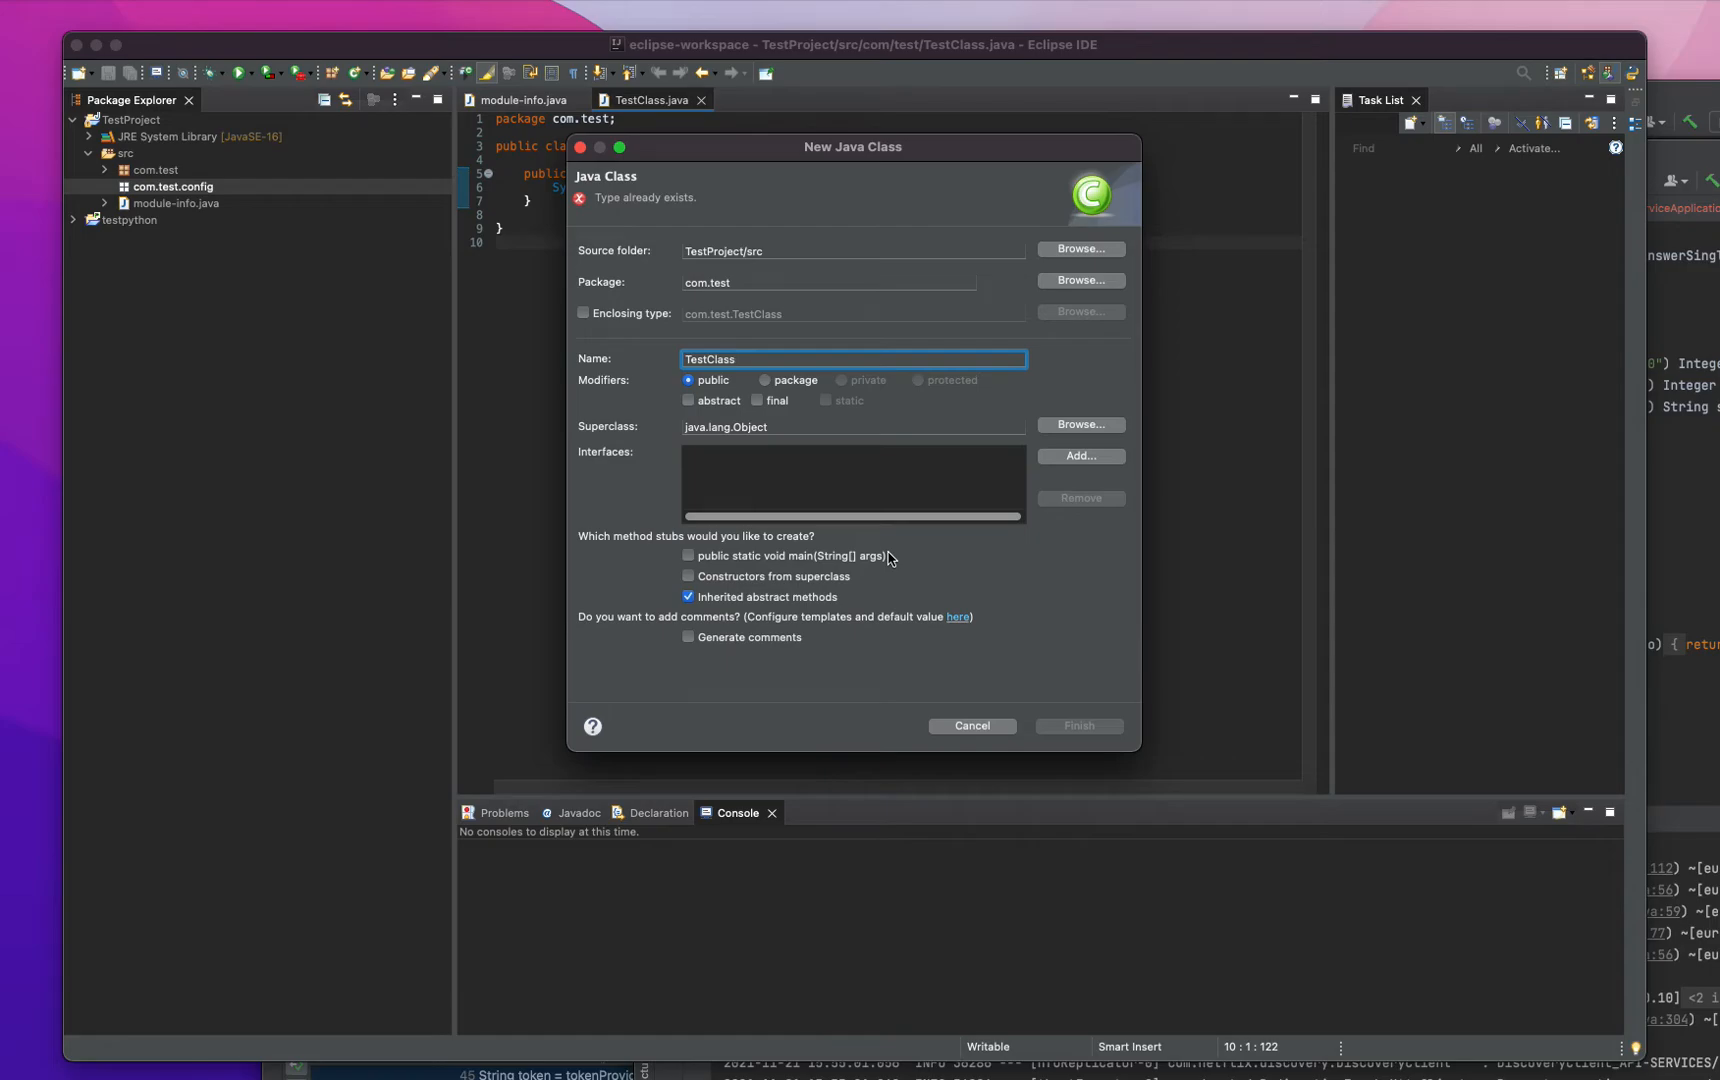
pyautogui.press('BackSpace')
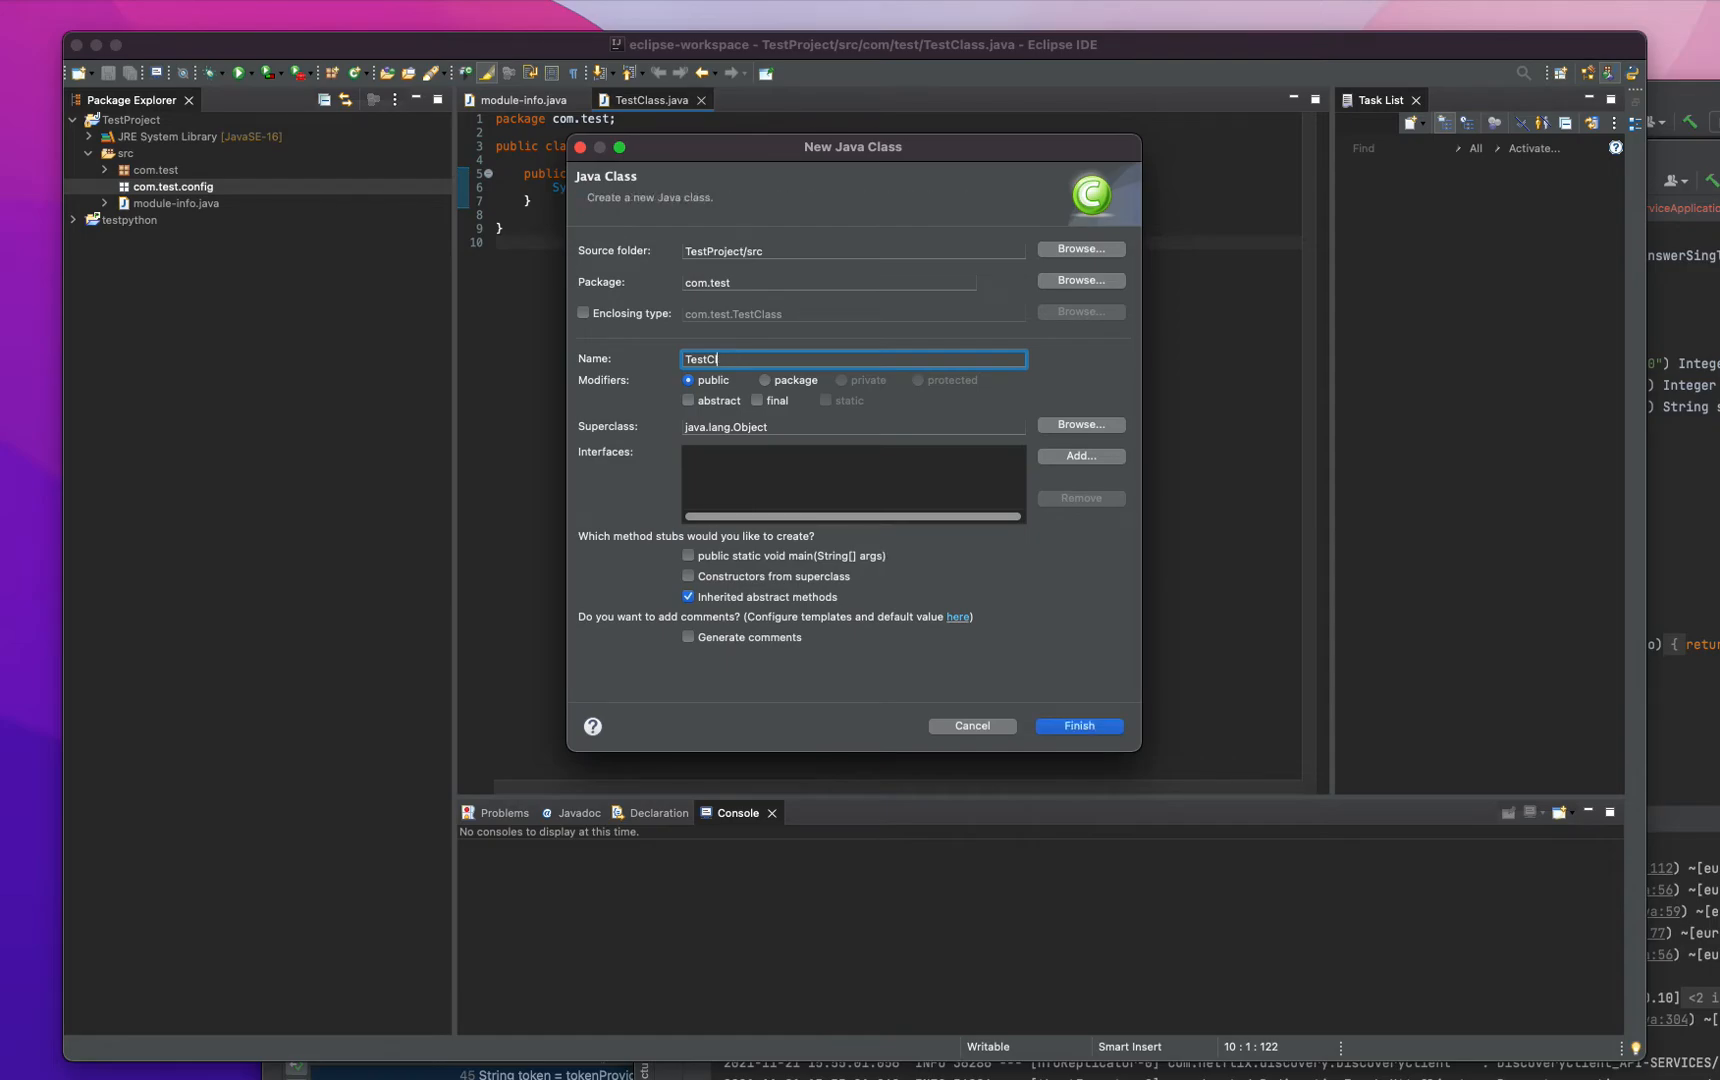
pyautogui.press('Backspace')
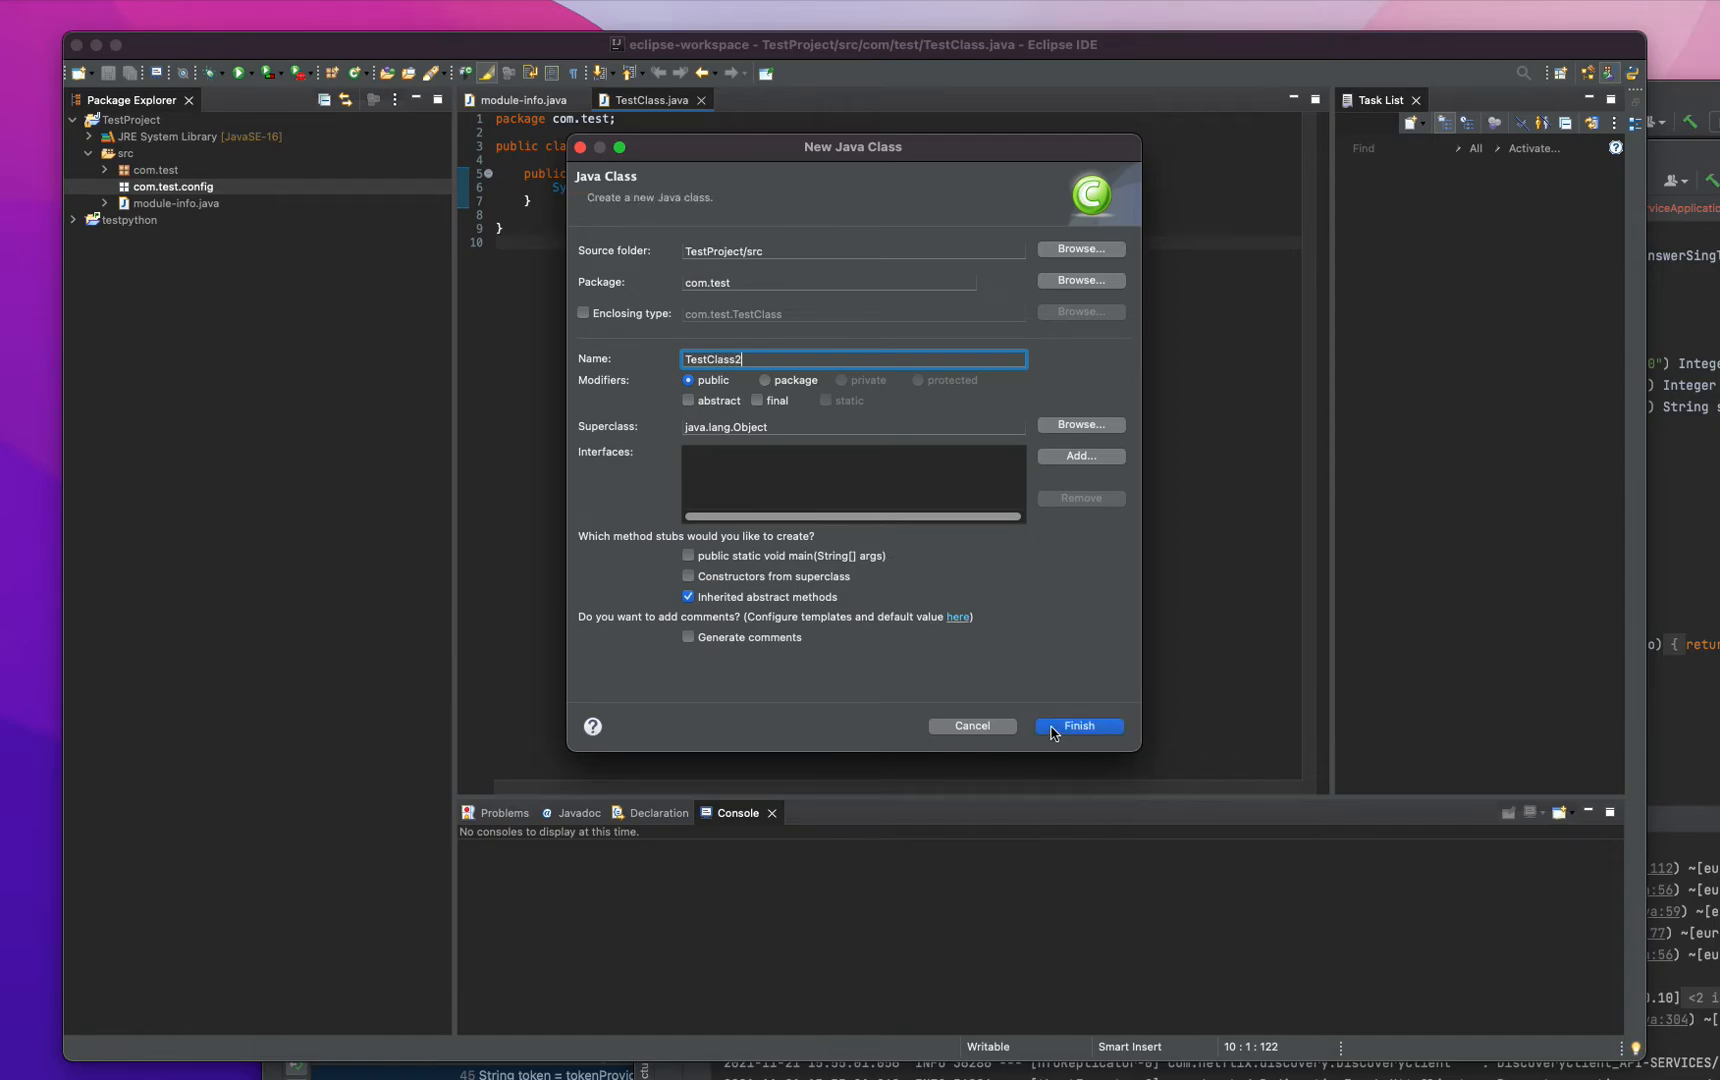
pyautogui.click(1078, 726)
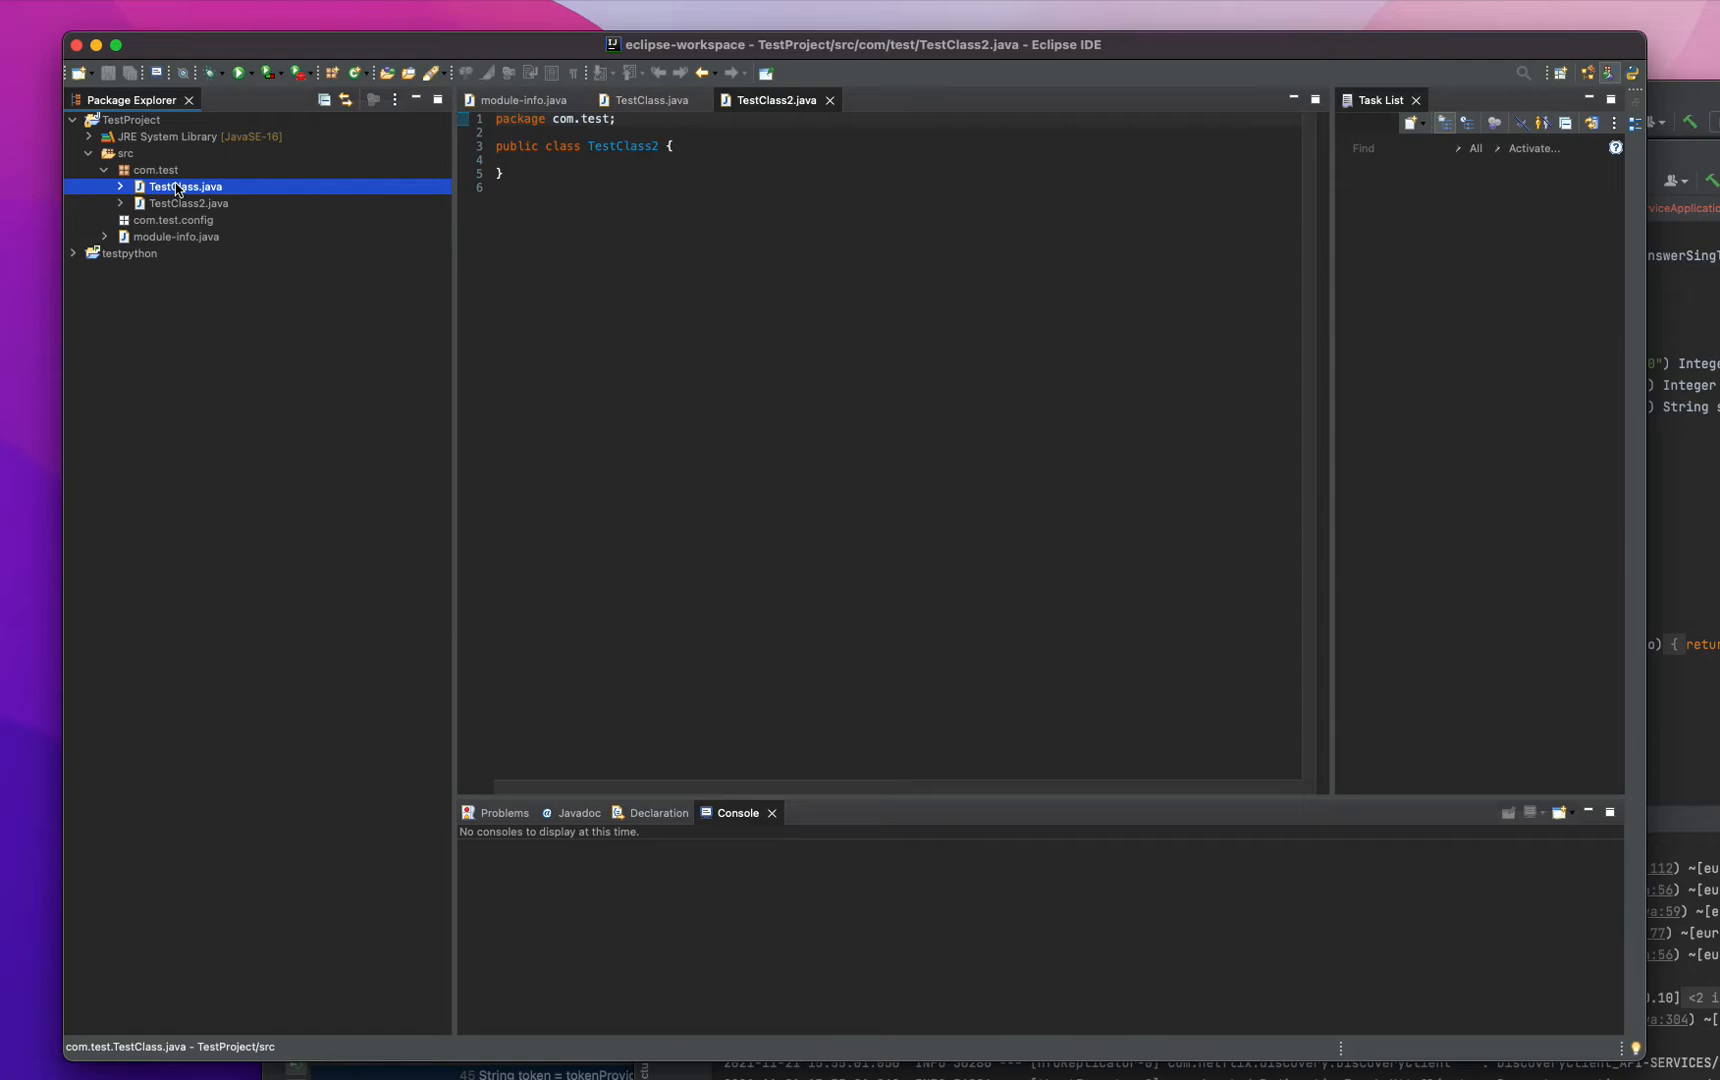
# - Start a New Package from TestClass.java's context menu and cancel it
pyautogui.rightClick(184, 186)
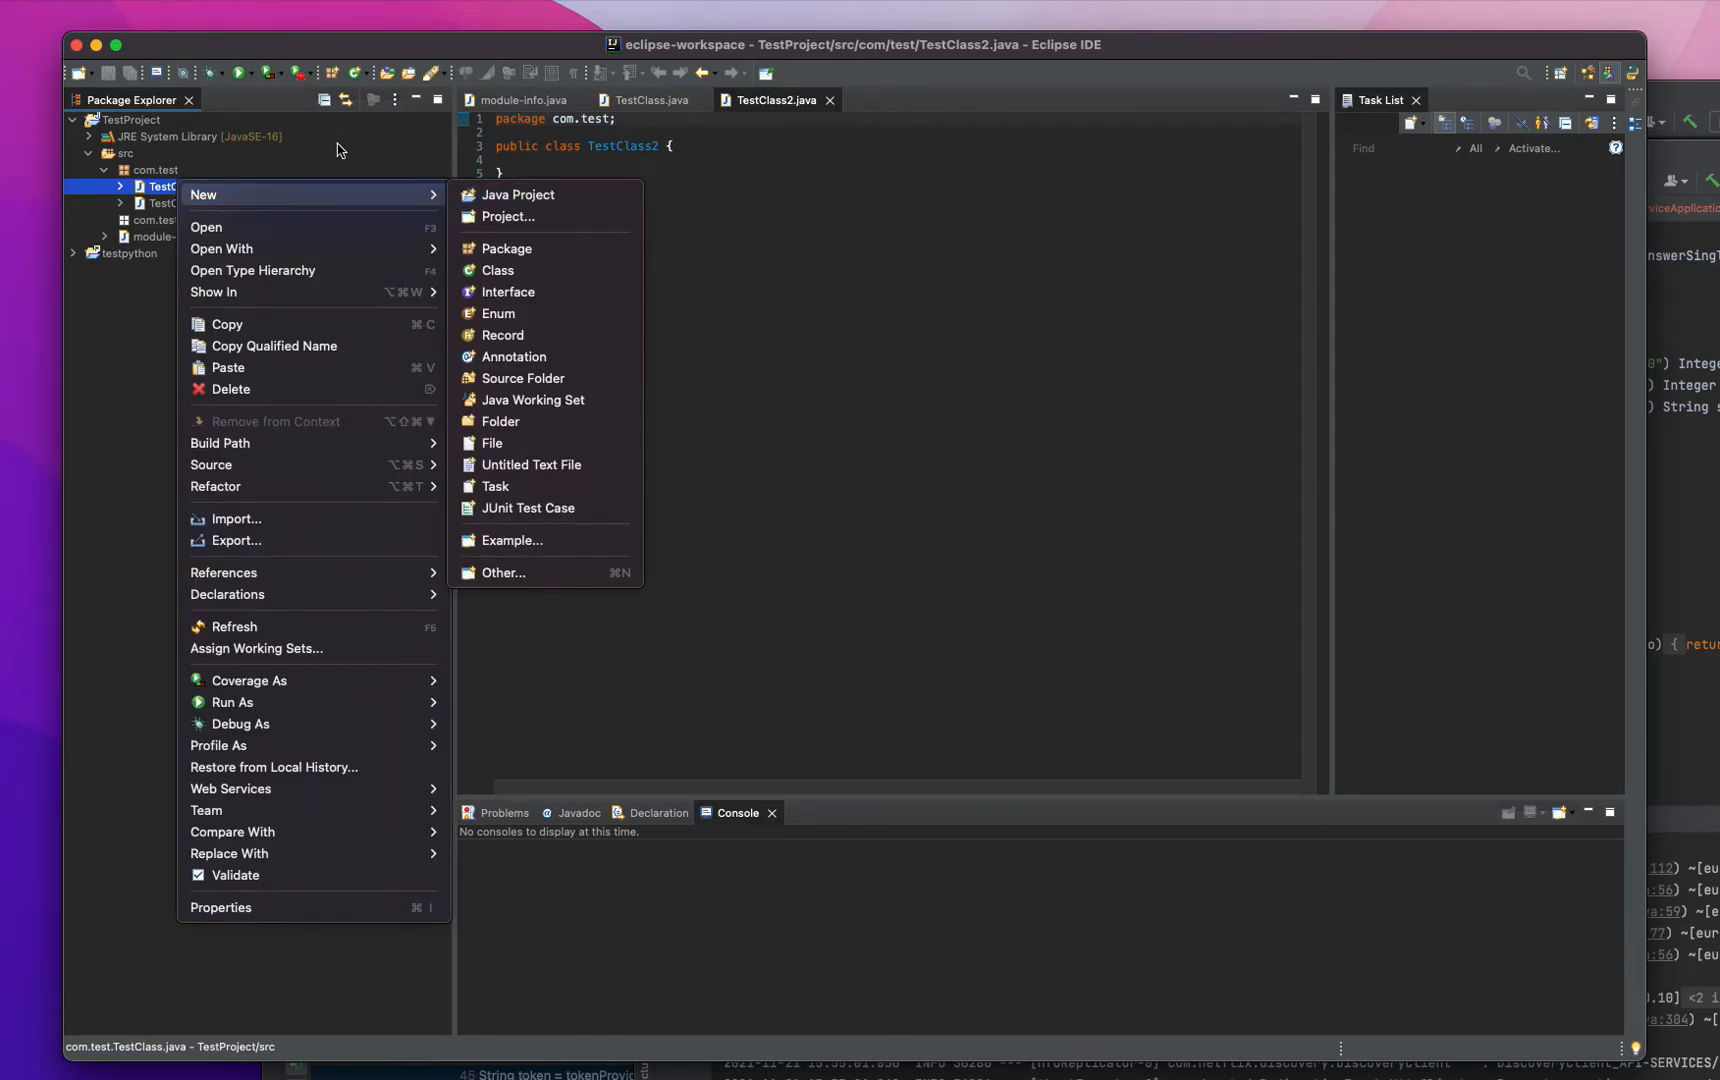
pyautogui.click(506, 248)
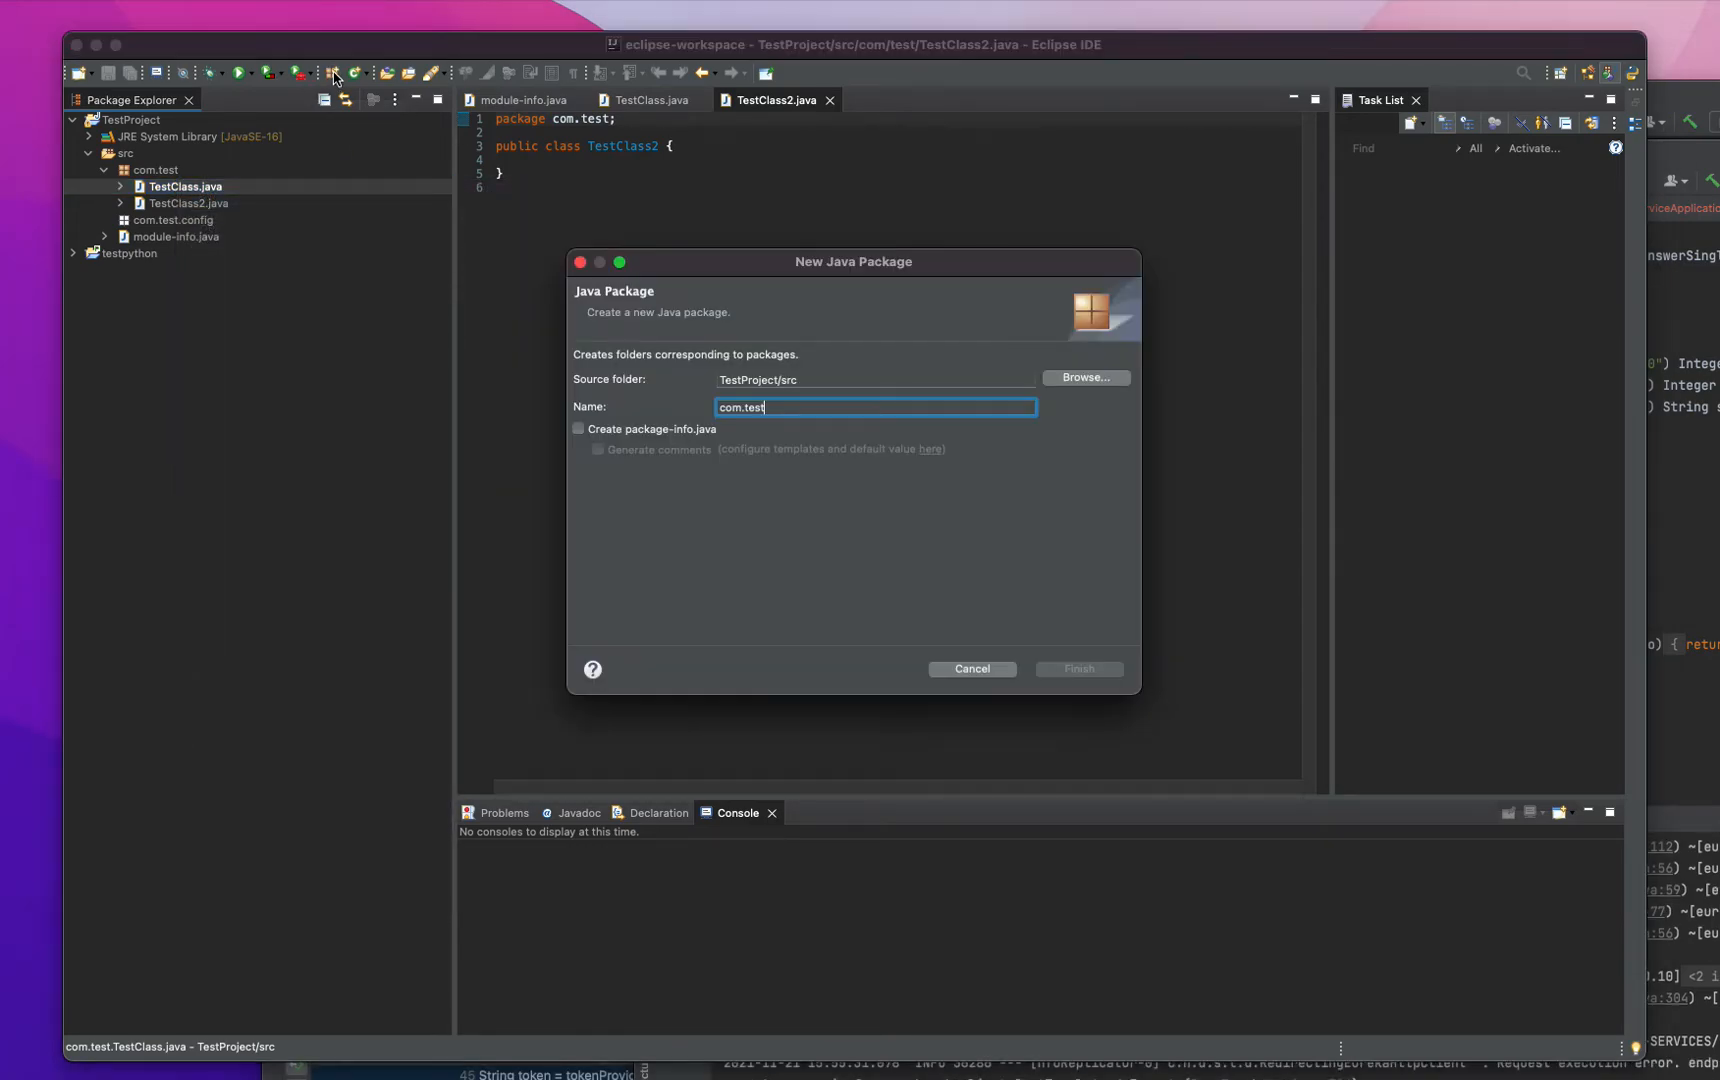
pyautogui.click(970, 668)
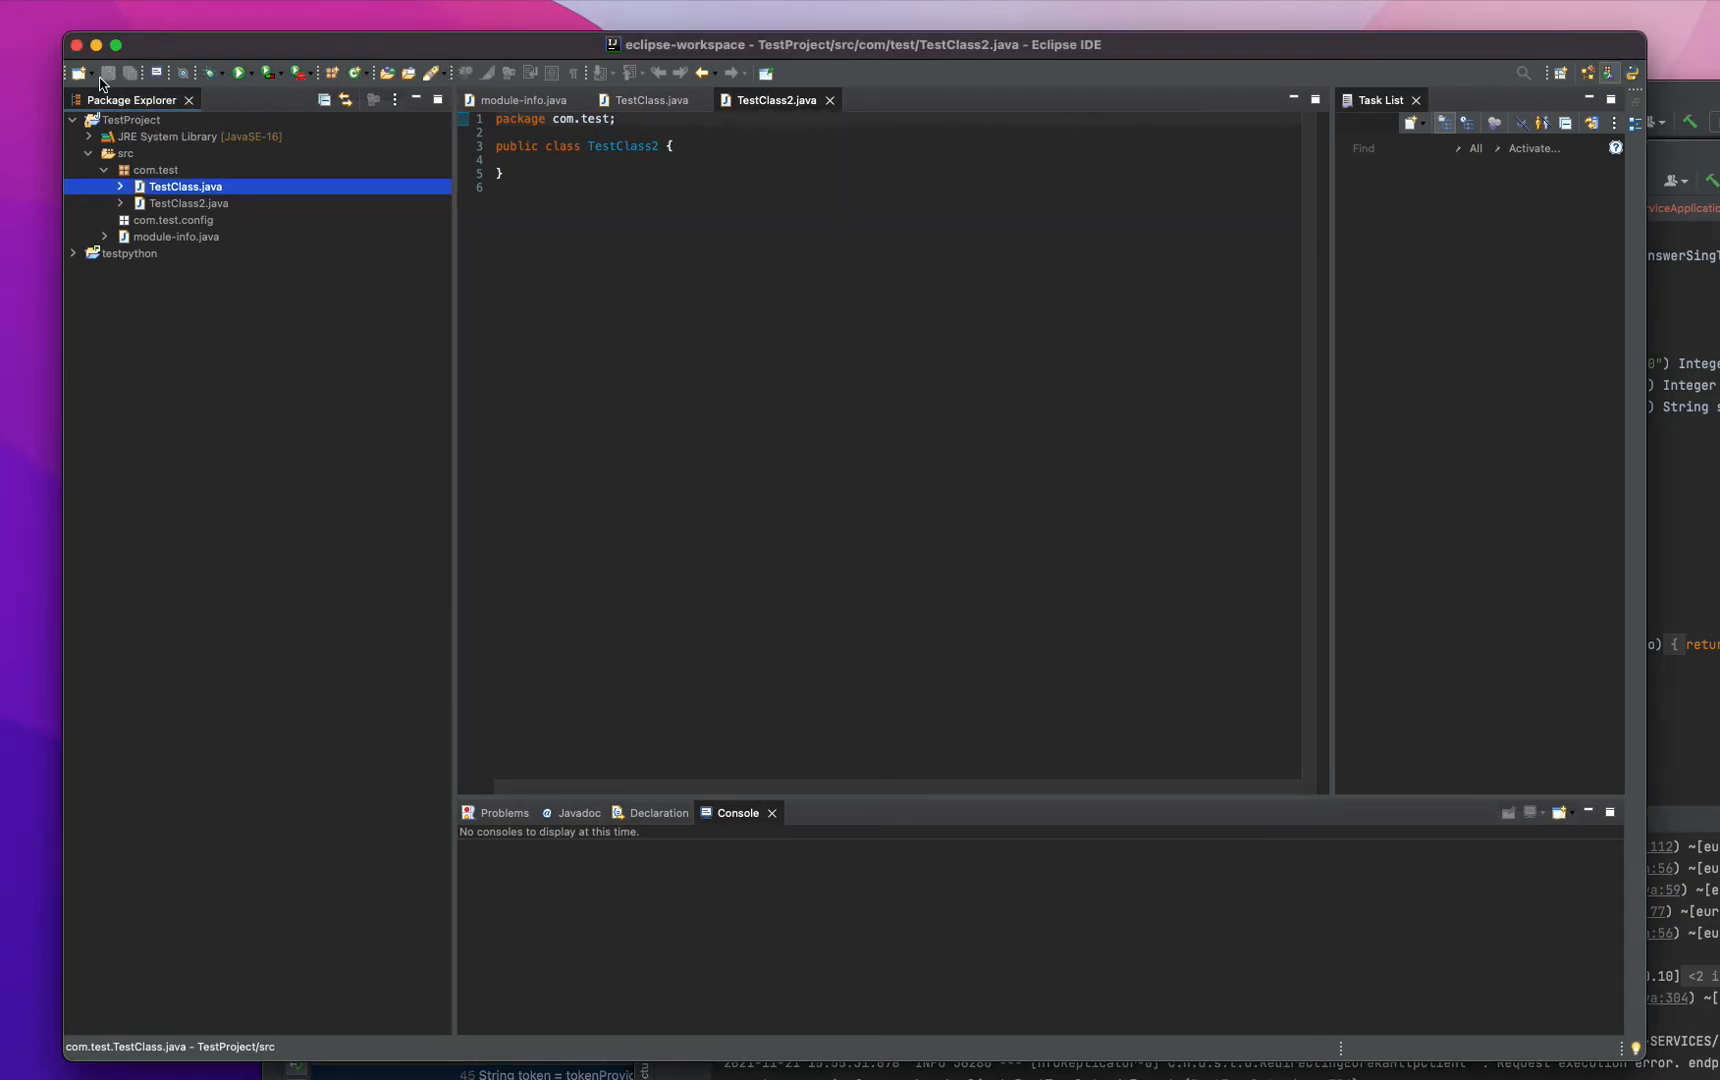
pyautogui.moveTo(156, 72)
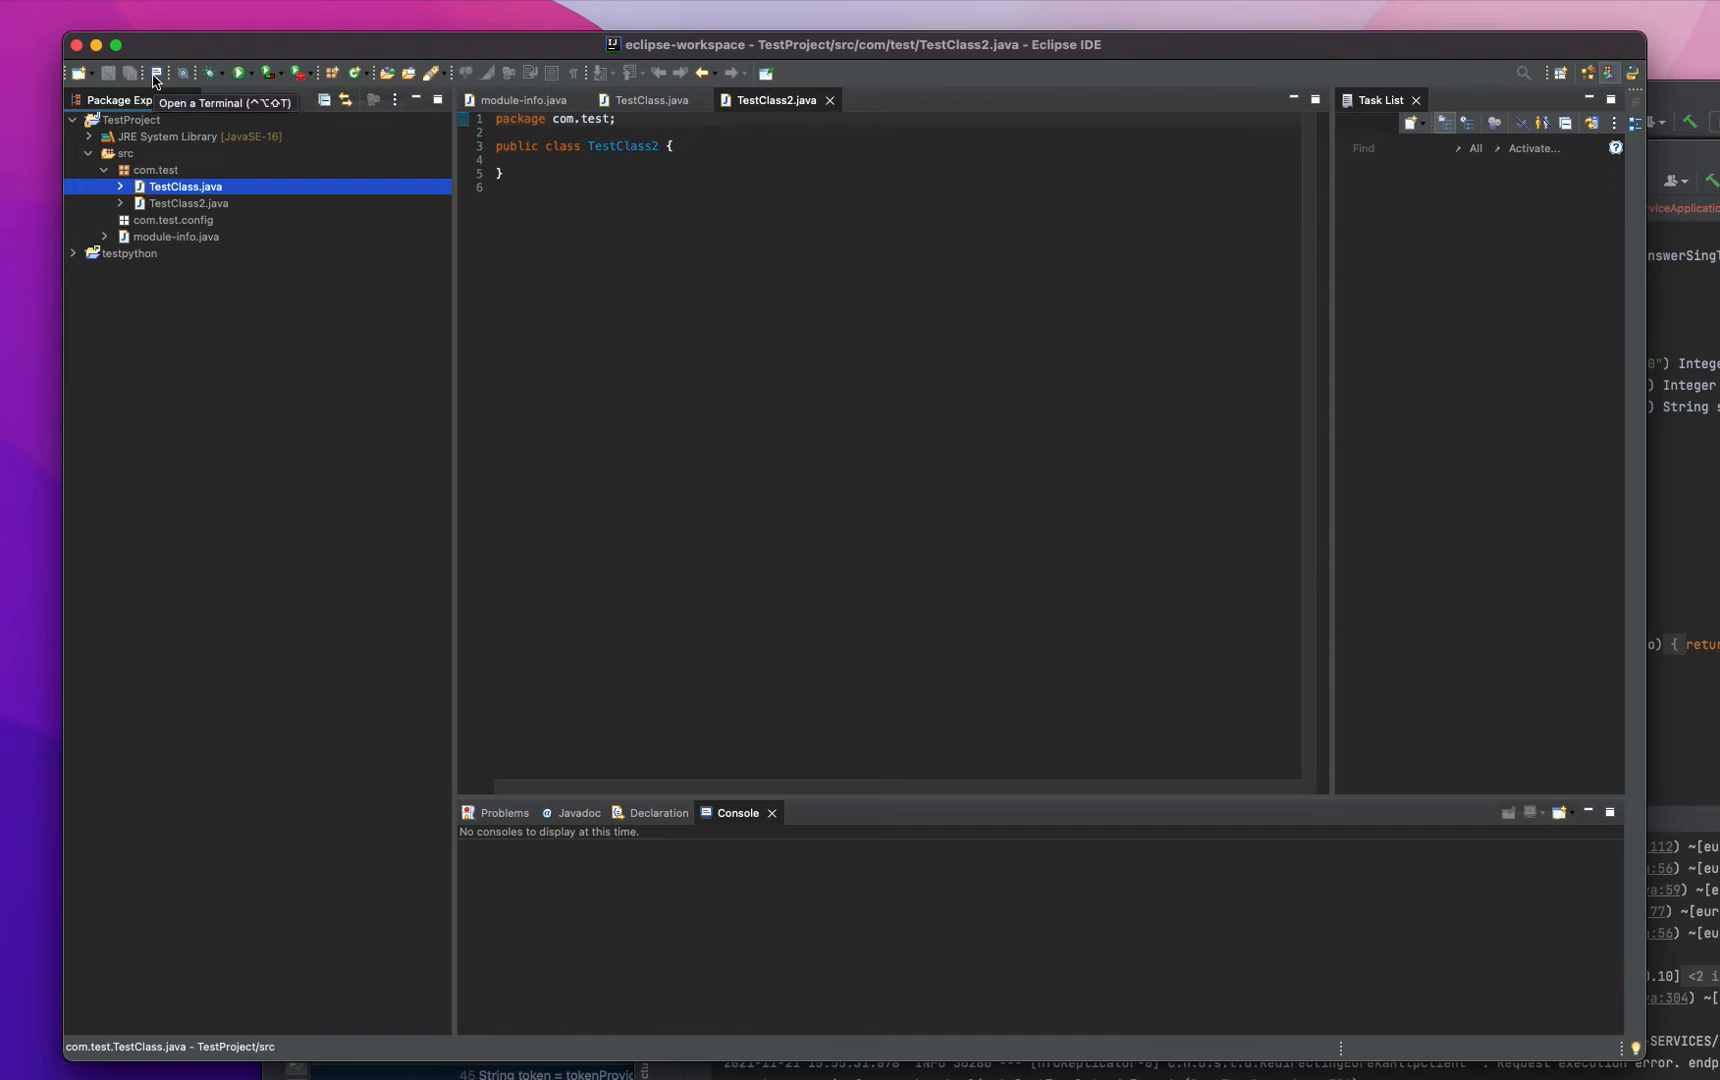
# - Launch a local terminal in the workbench and list the package folder with ls
pyautogui.click(156, 72)
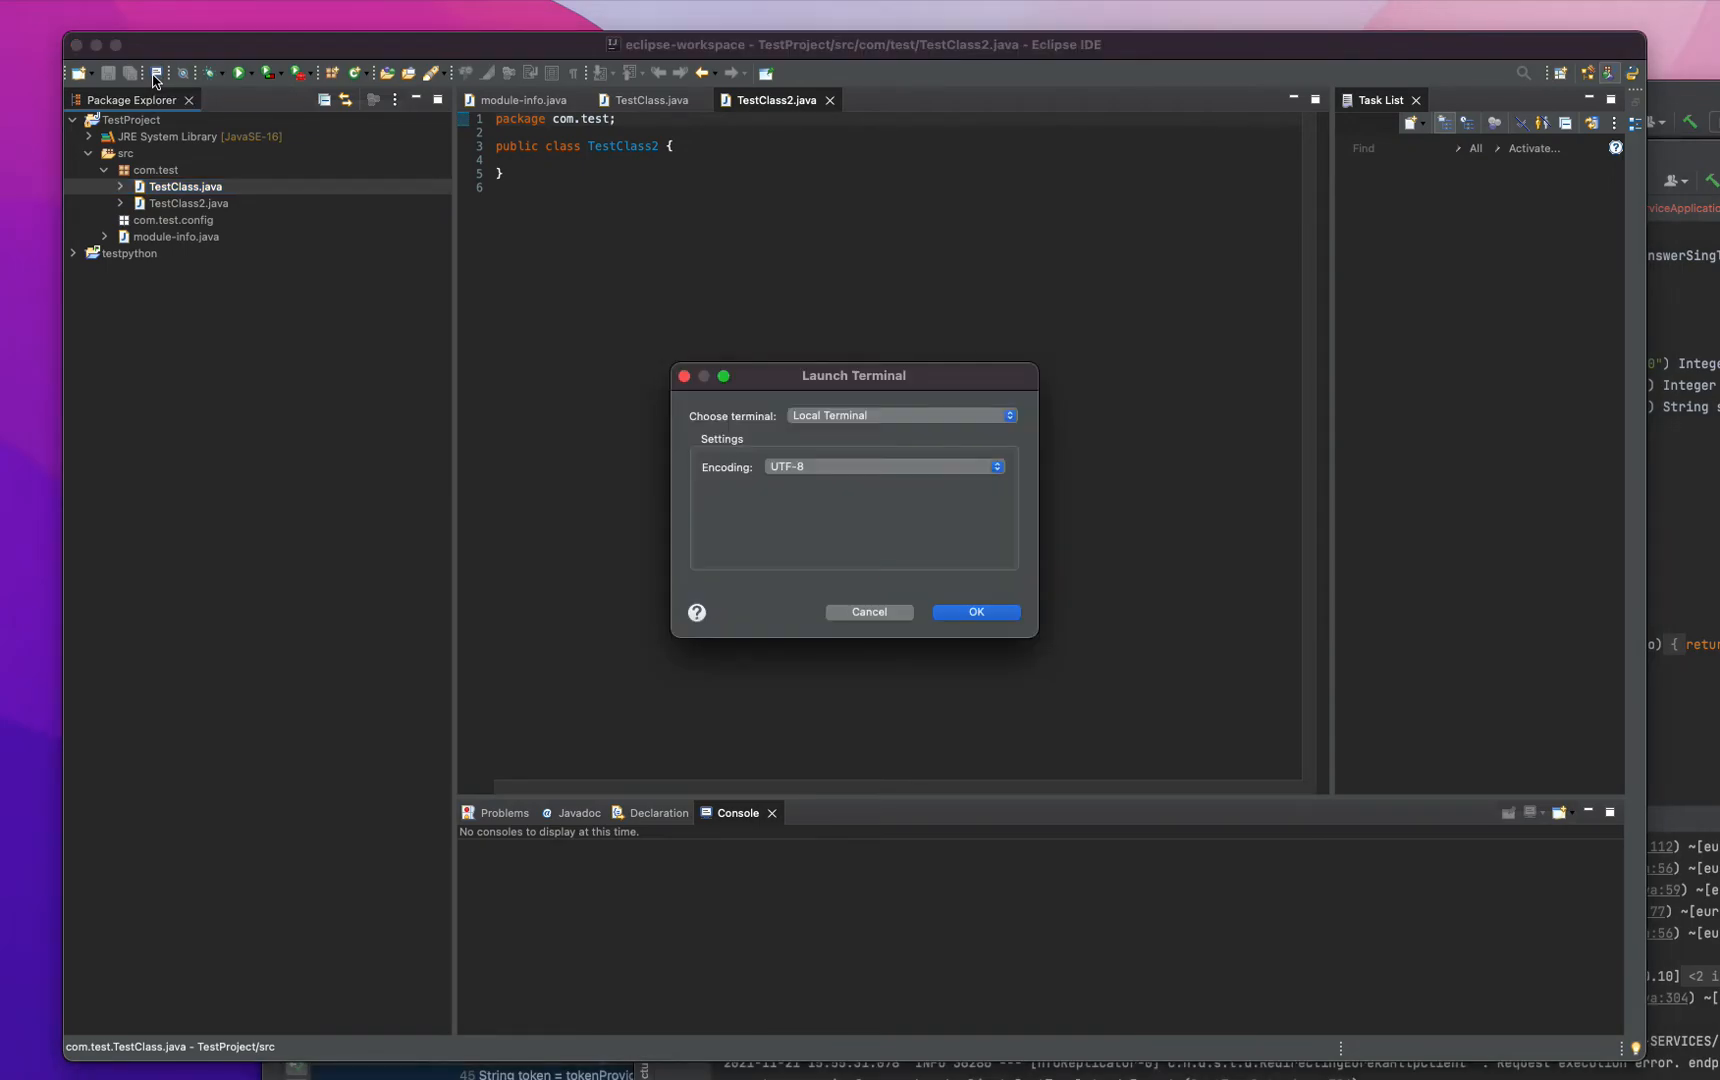
pyautogui.click(974, 612)
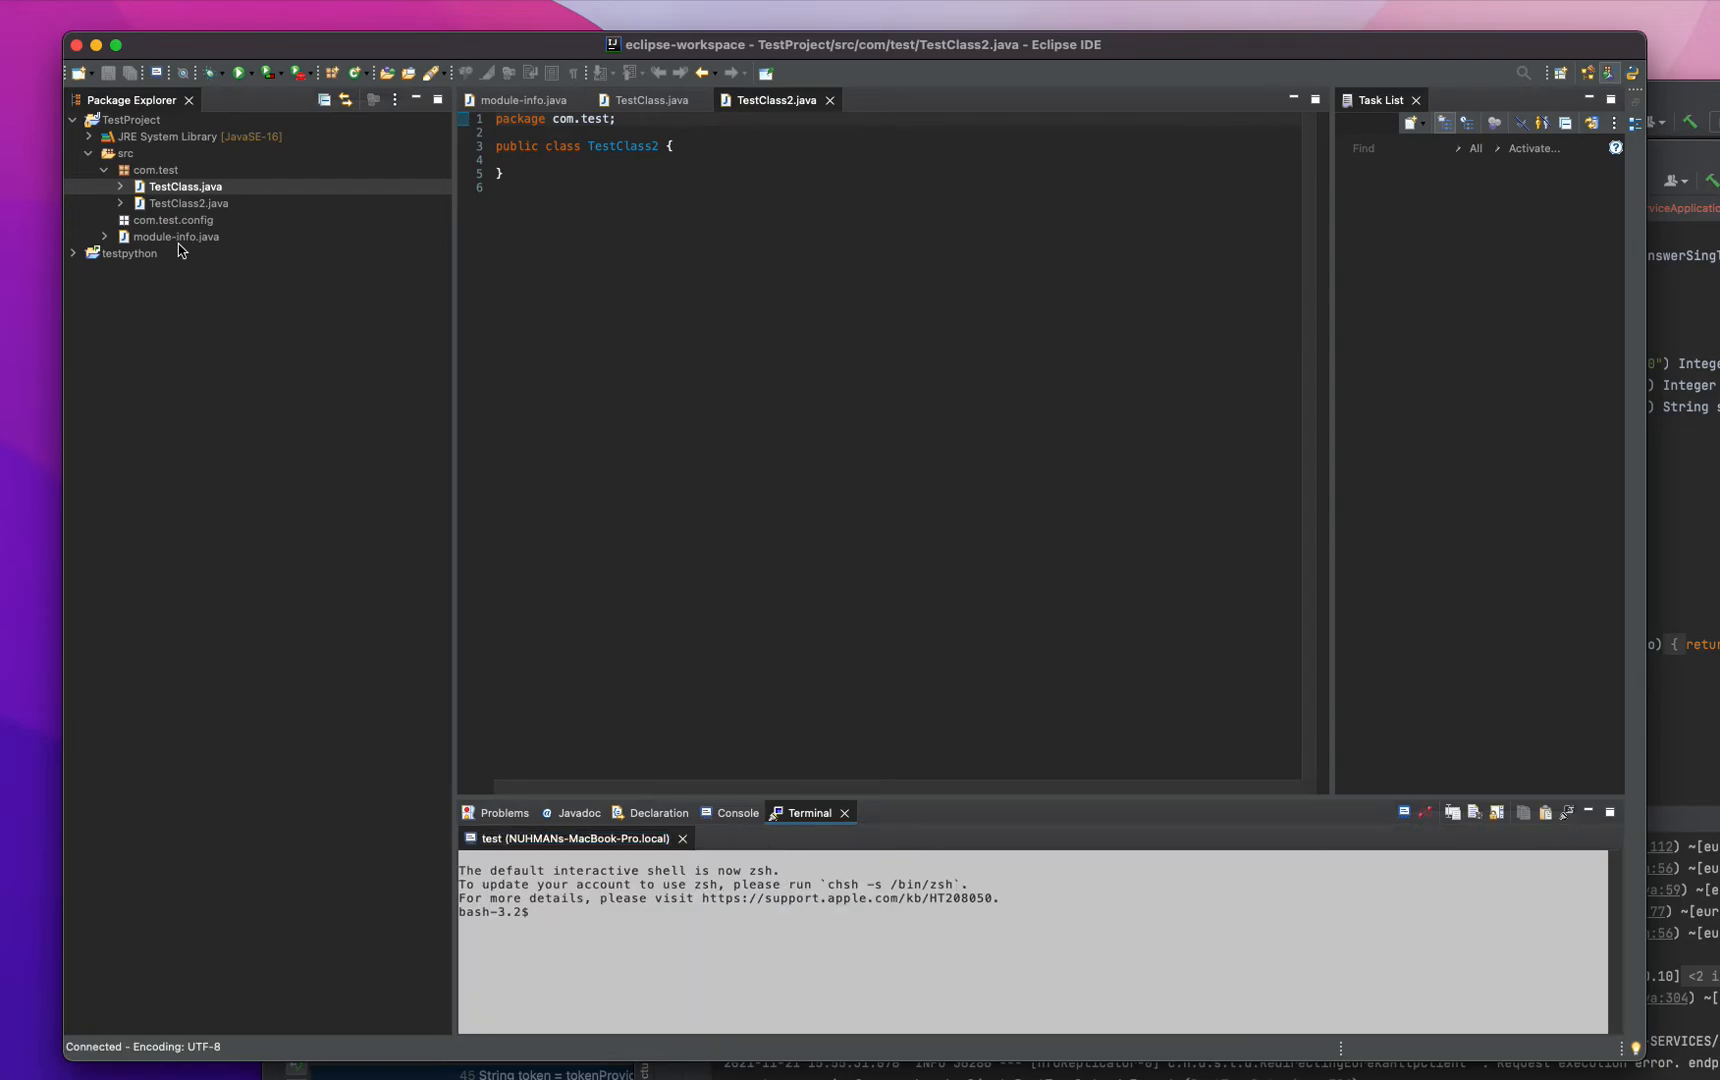
pyautogui.moveTo(162, 72)
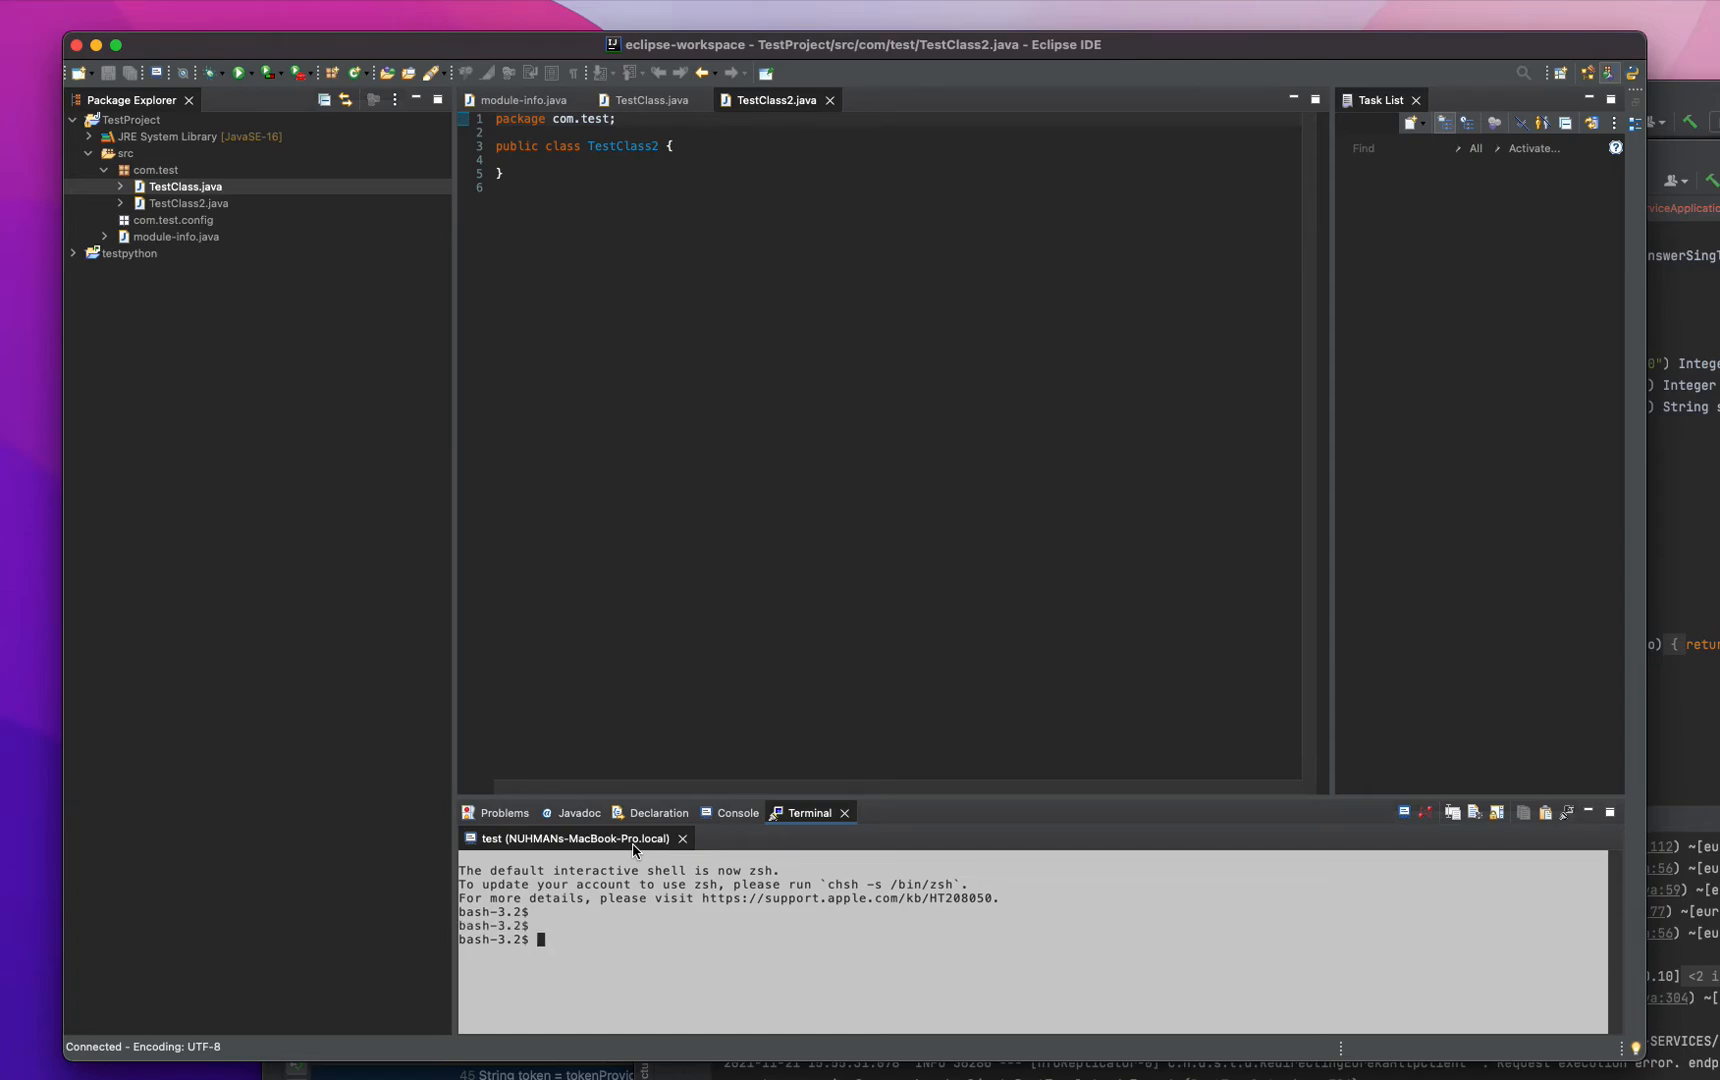
pyautogui.write('ls')
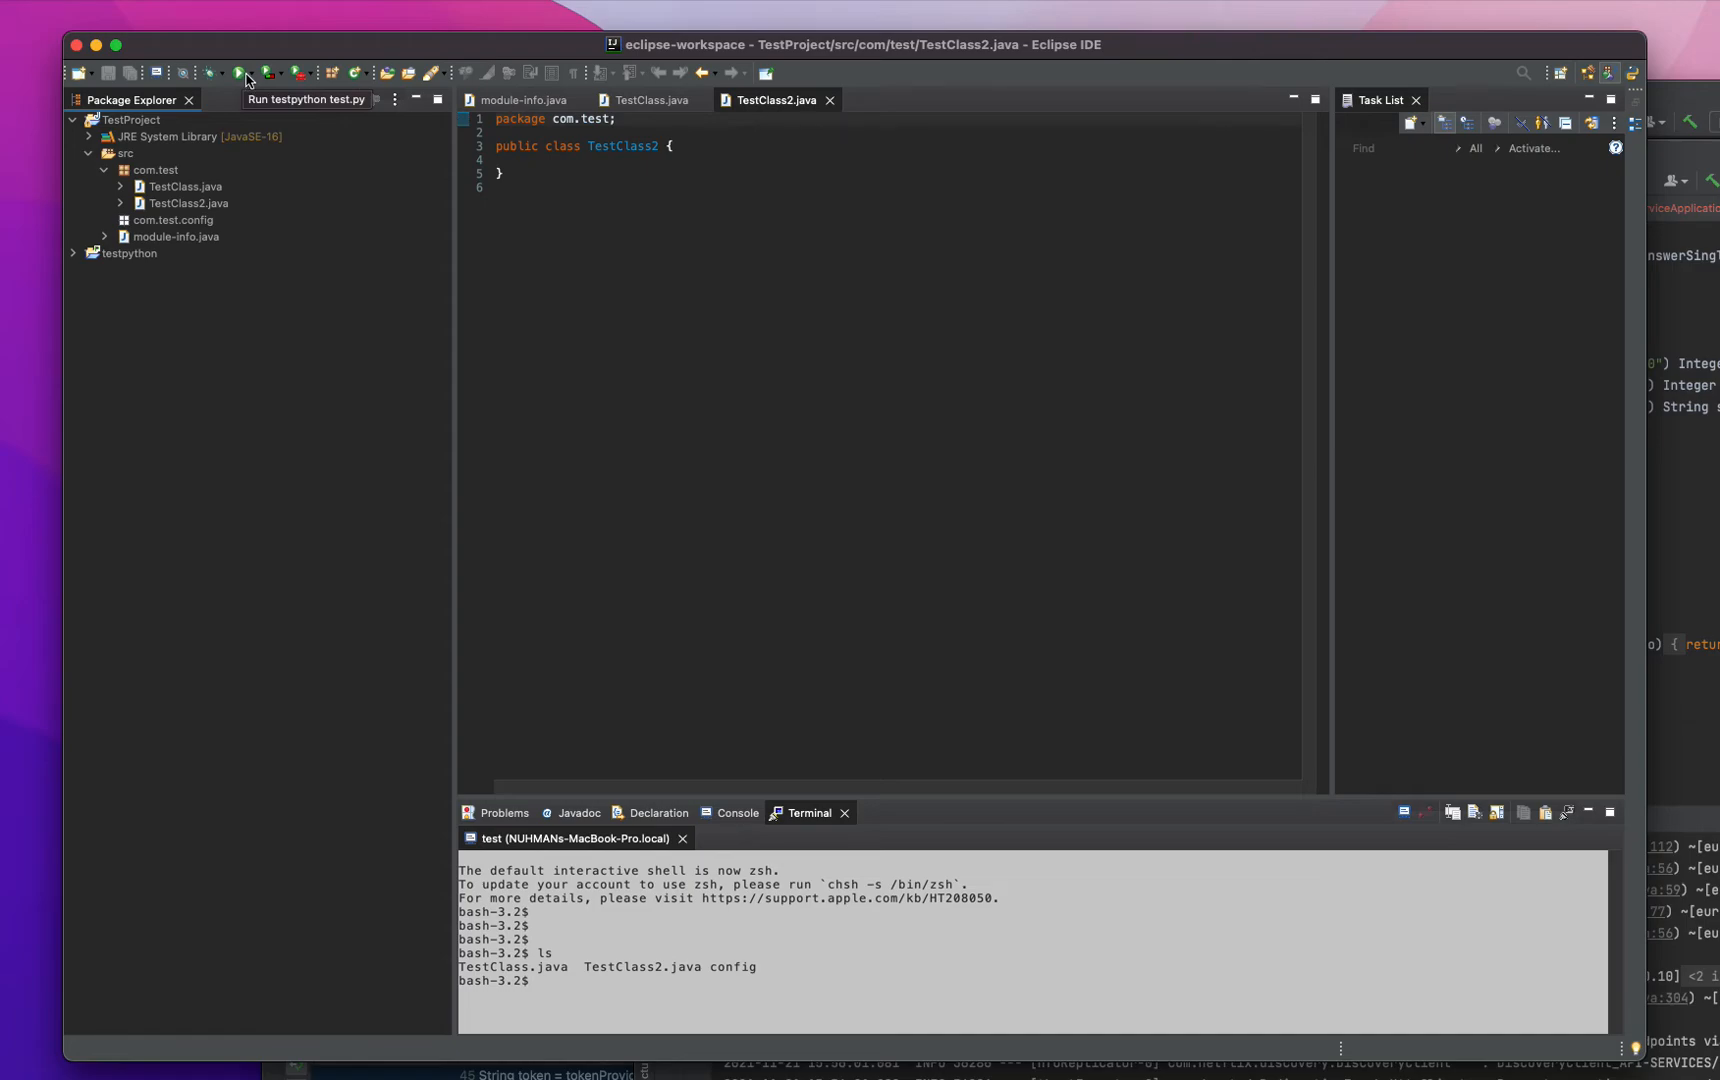
# - Rerun TestClass from the recent launches so fghf prints in the console
pyautogui.click(254, 72)
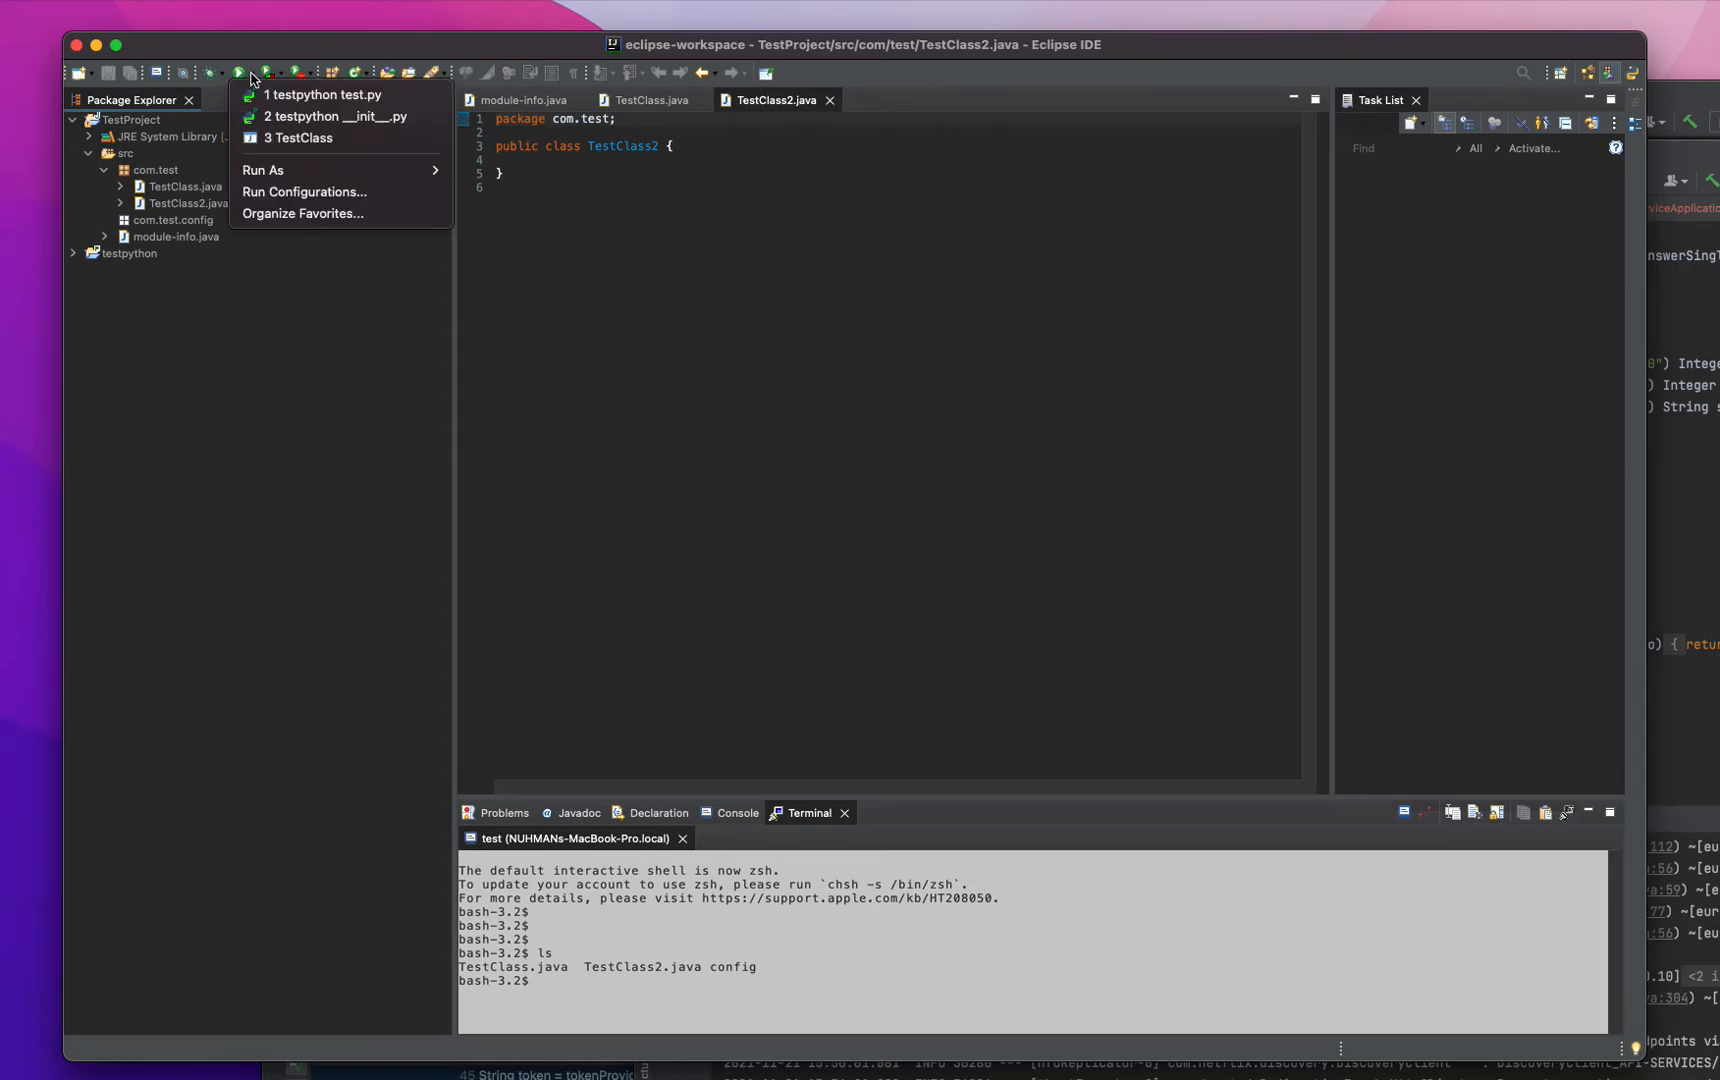
pyautogui.moveTo(330, 94)
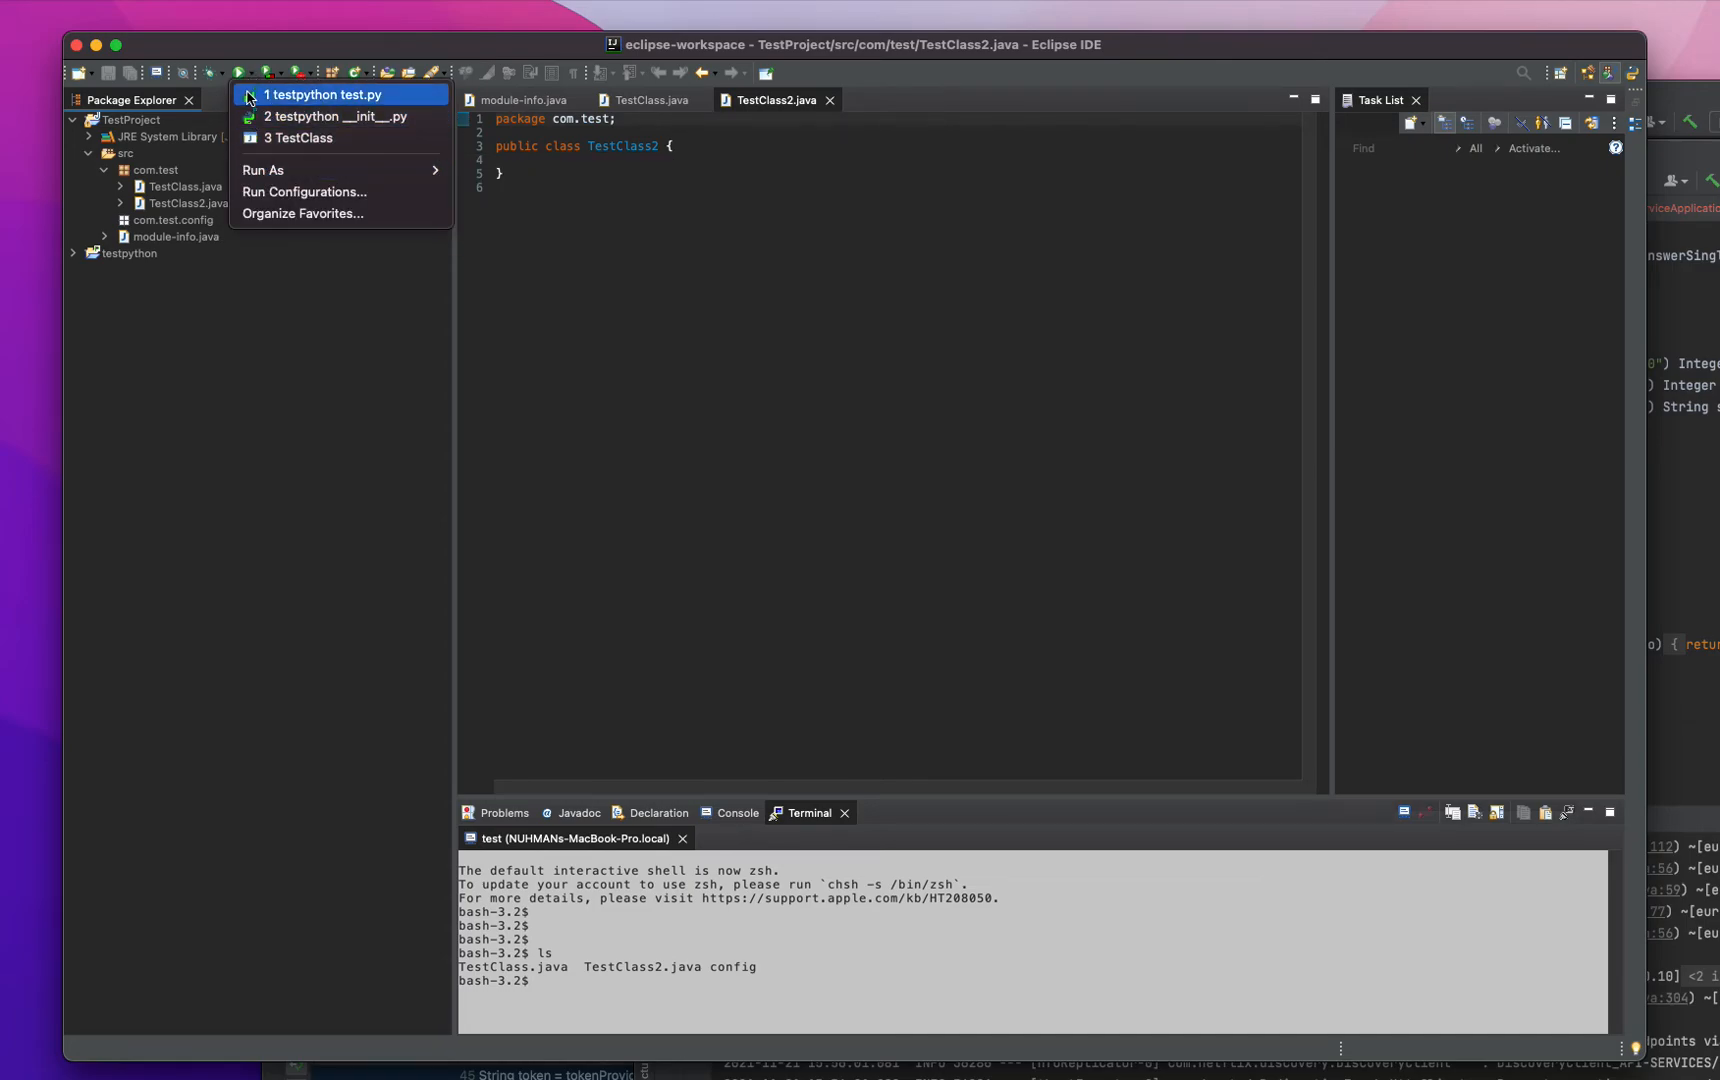
pyautogui.moveTo(324, 116)
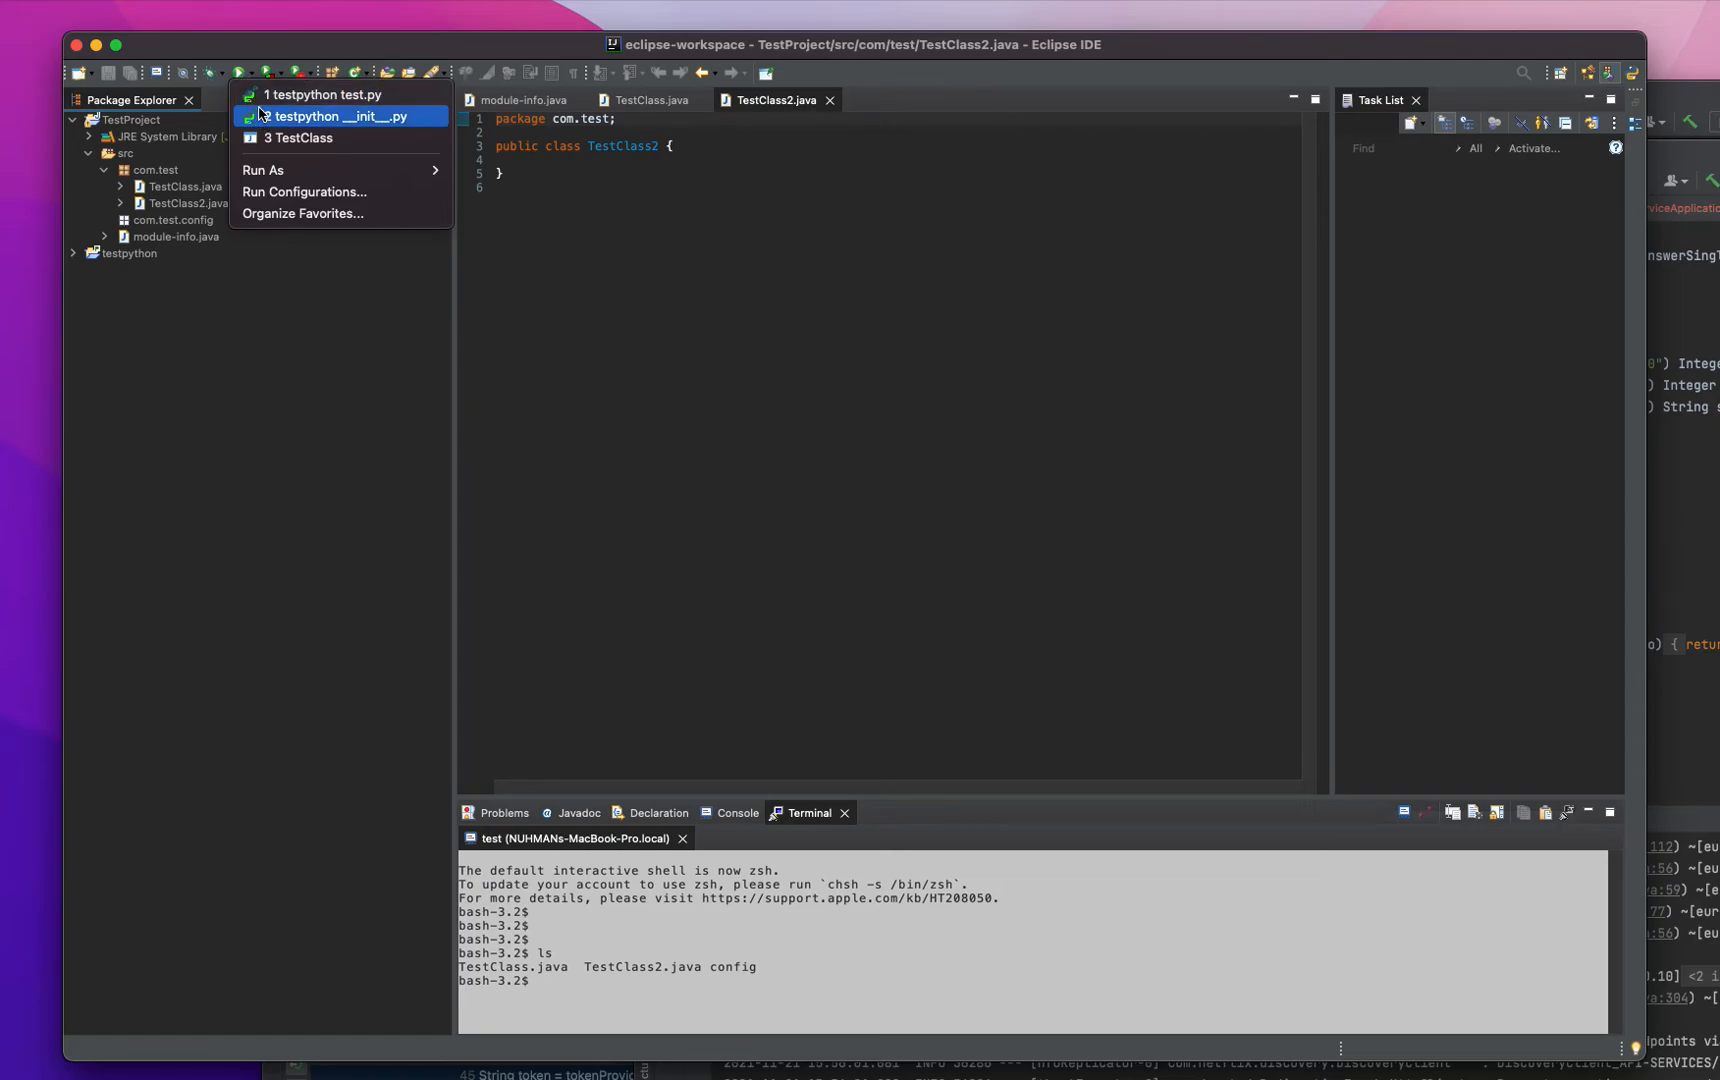
pyautogui.moveTo(296, 138)
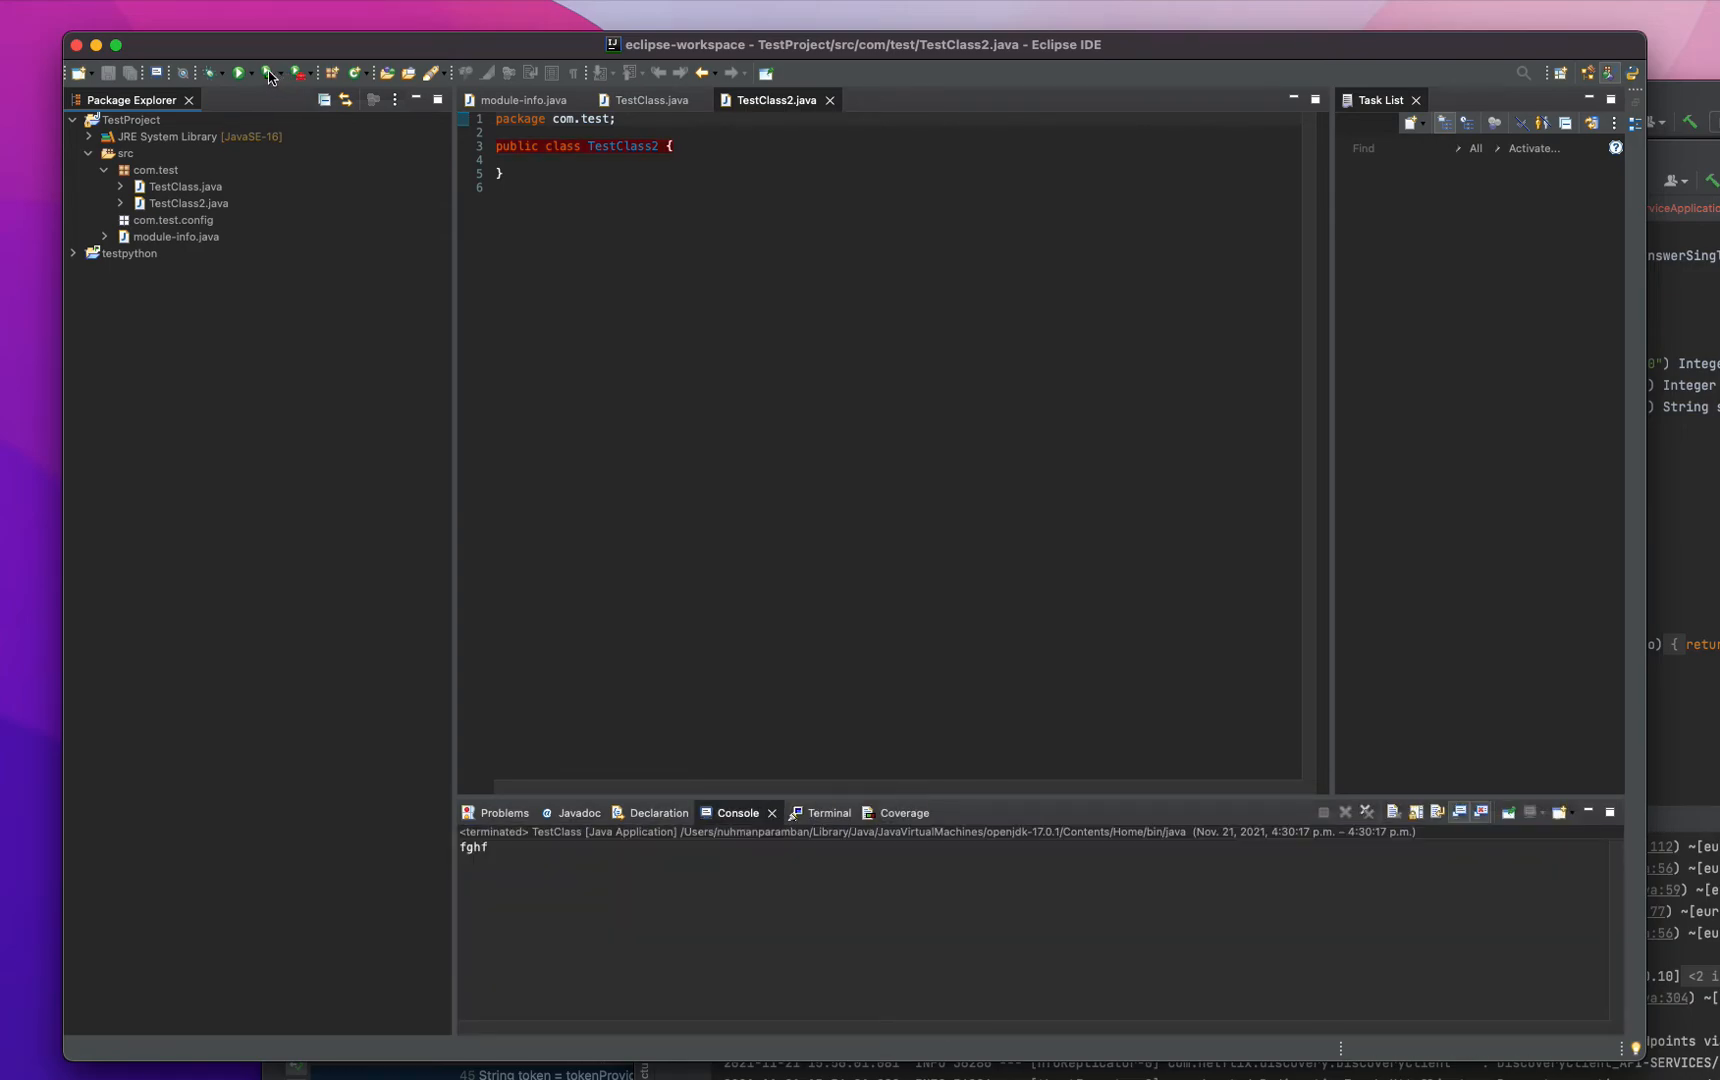
pyautogui.click(172, 220)
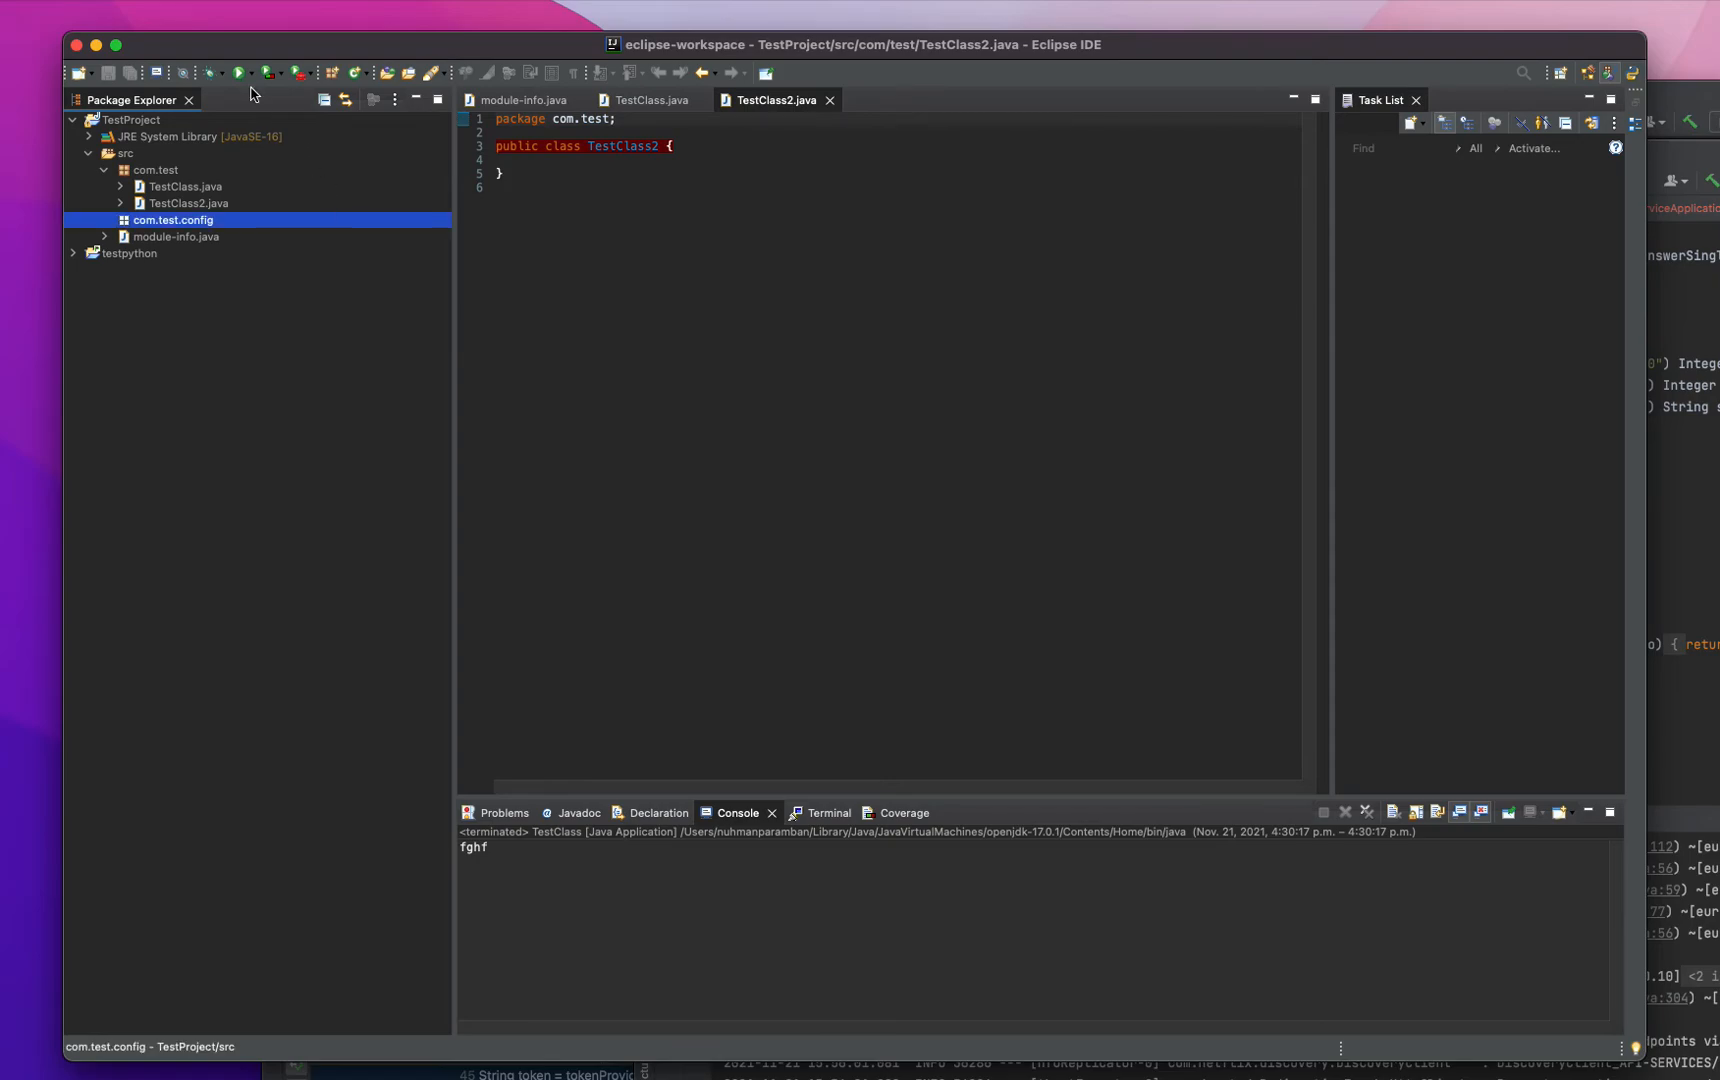
pyautogui.moveTo(244, 104)
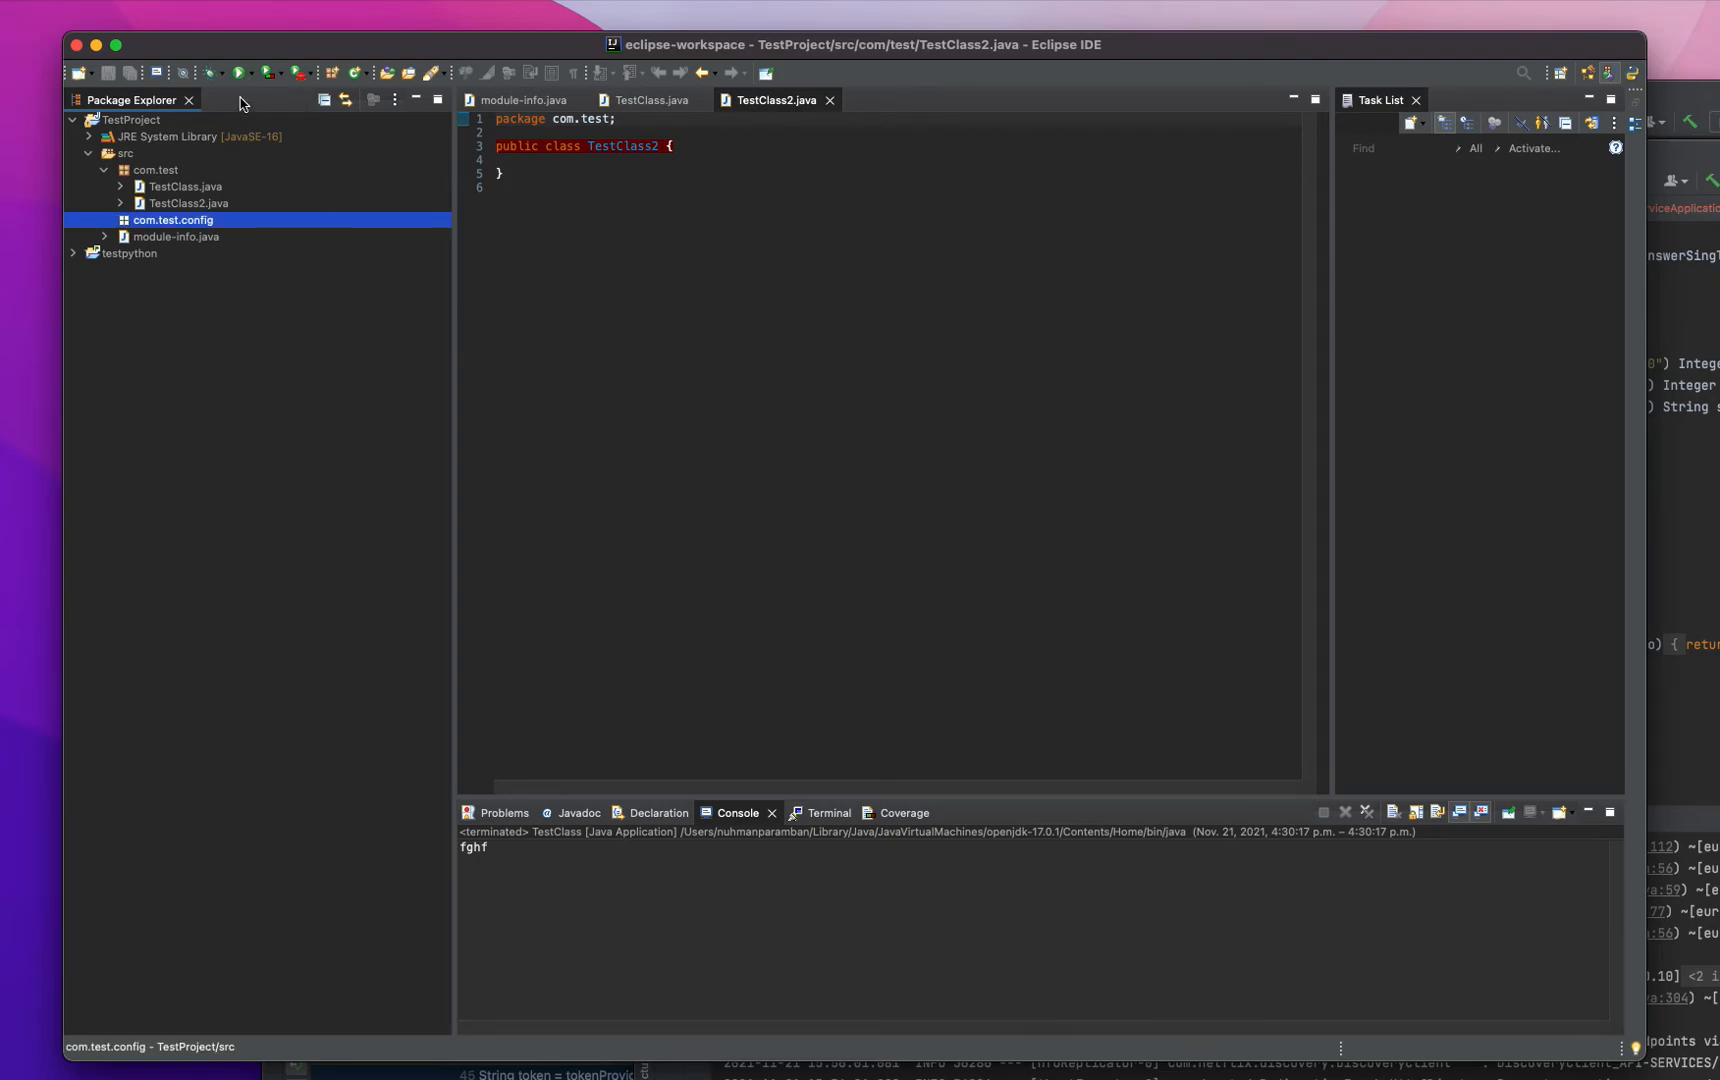
pyautogui.moveTo(246, 74)
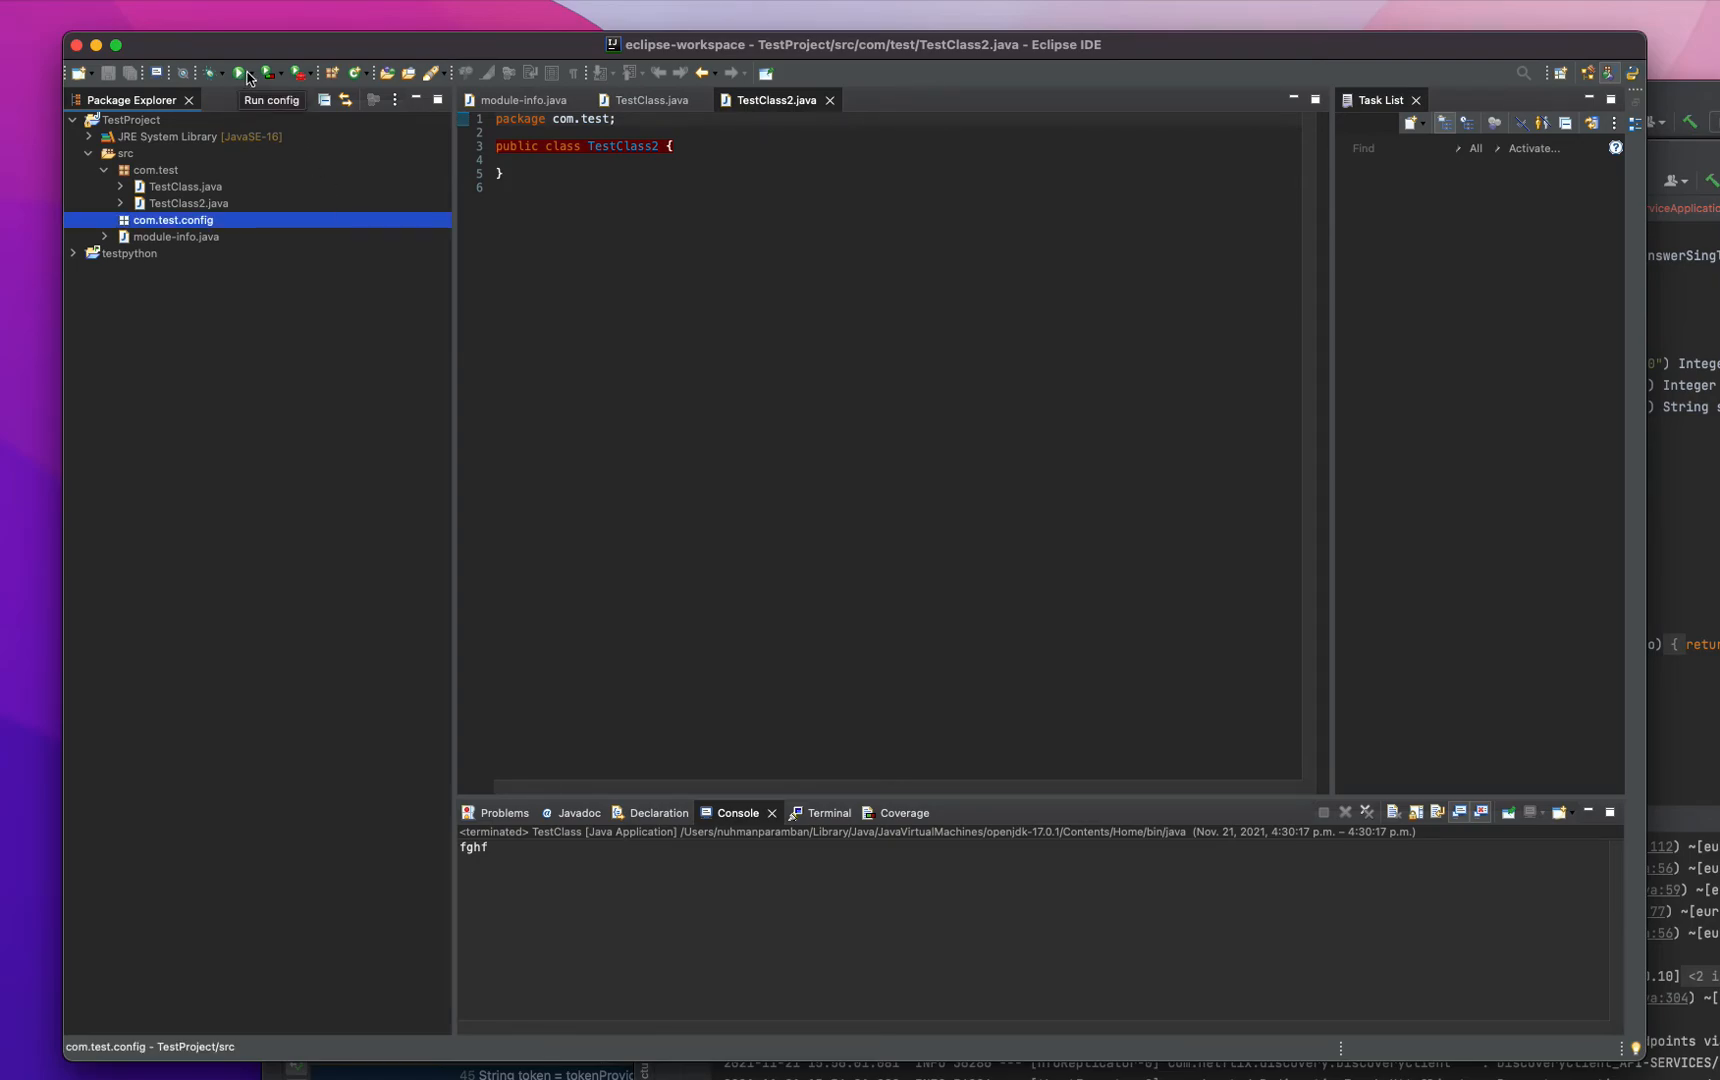
pyautogui.moveTo(268, 74)
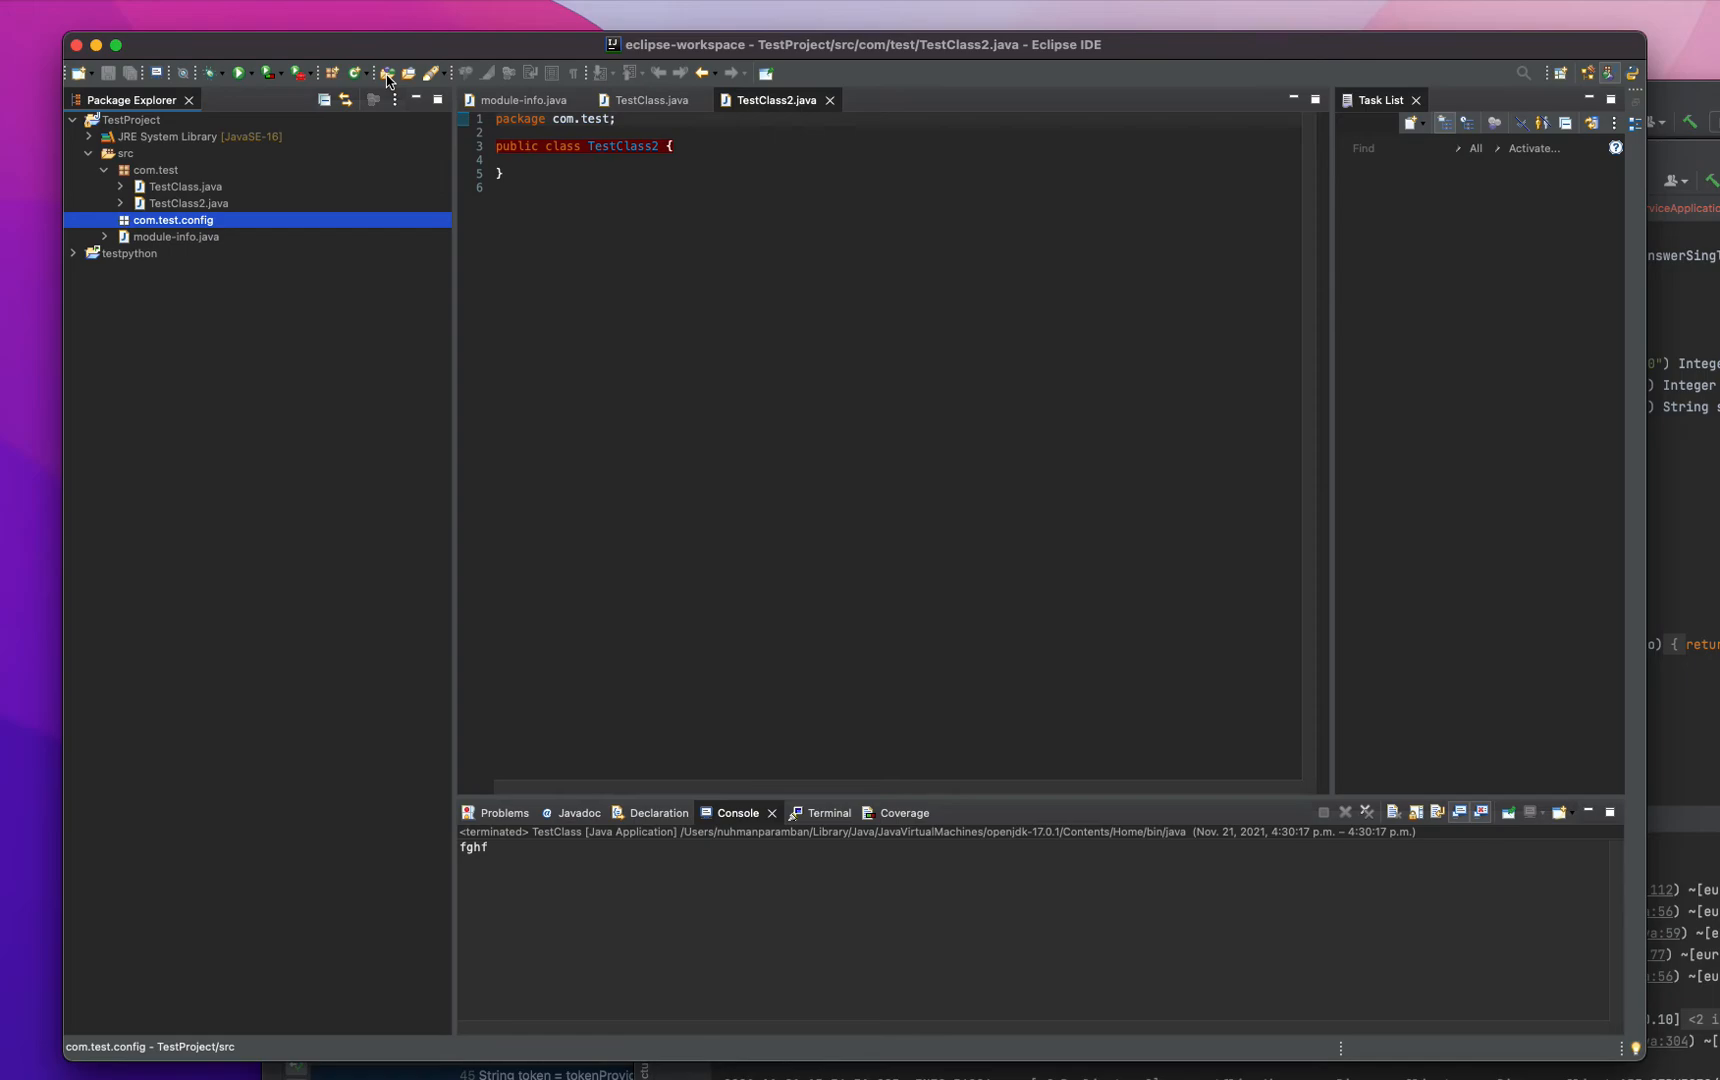
pyautogui.moveTo(386, 74)
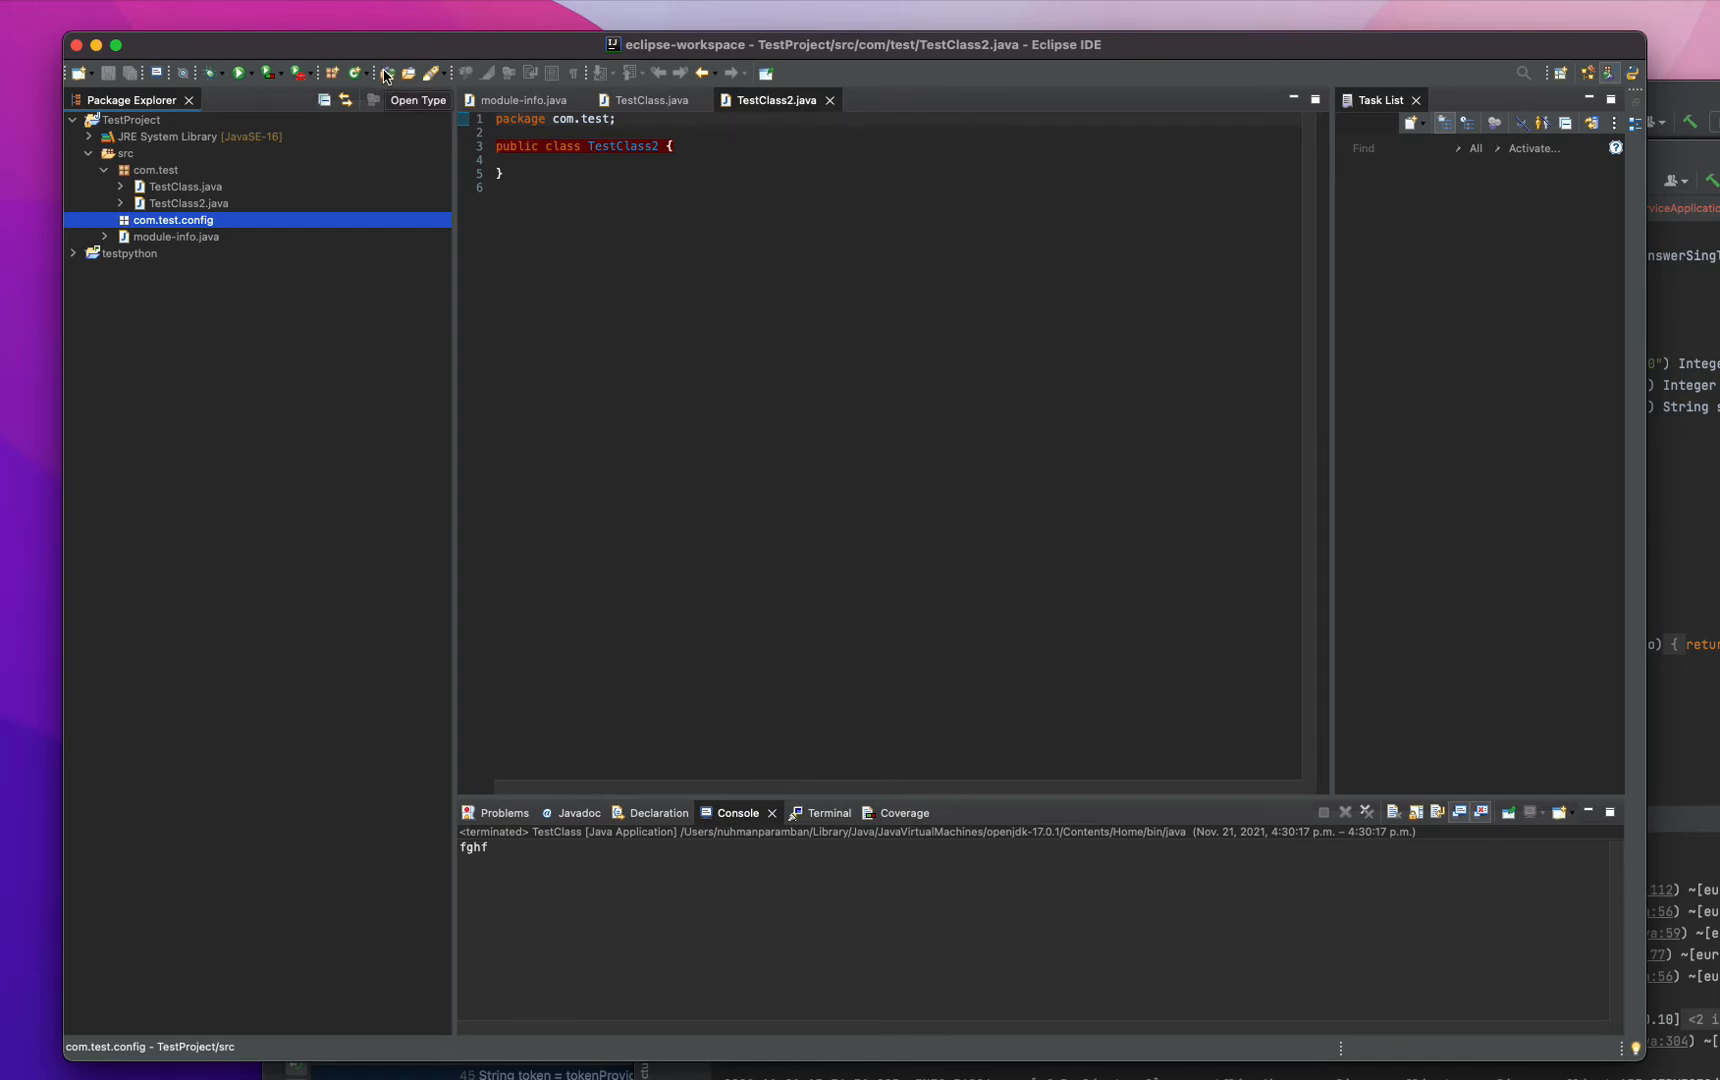
# - Open the JDK's java.util.jar.JarFile source via Open Type and read through it
pyautogui.click(416, 100)
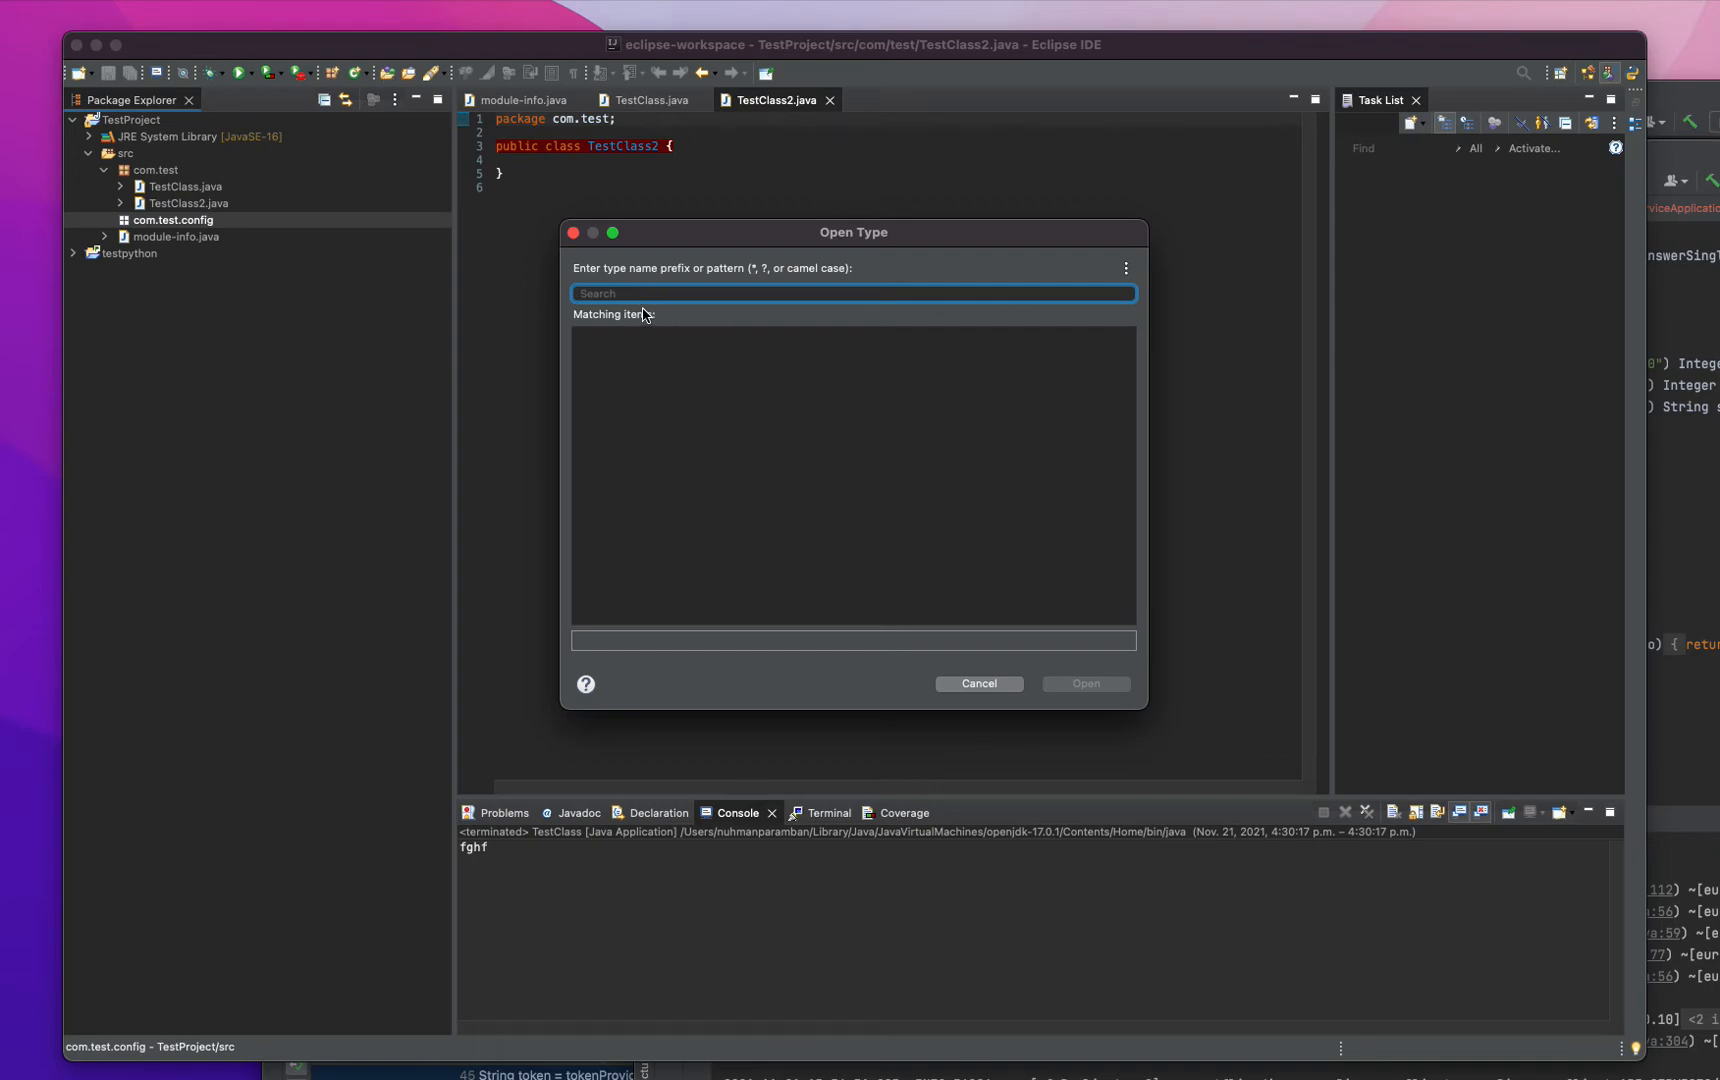
pyautogui.write('jav')
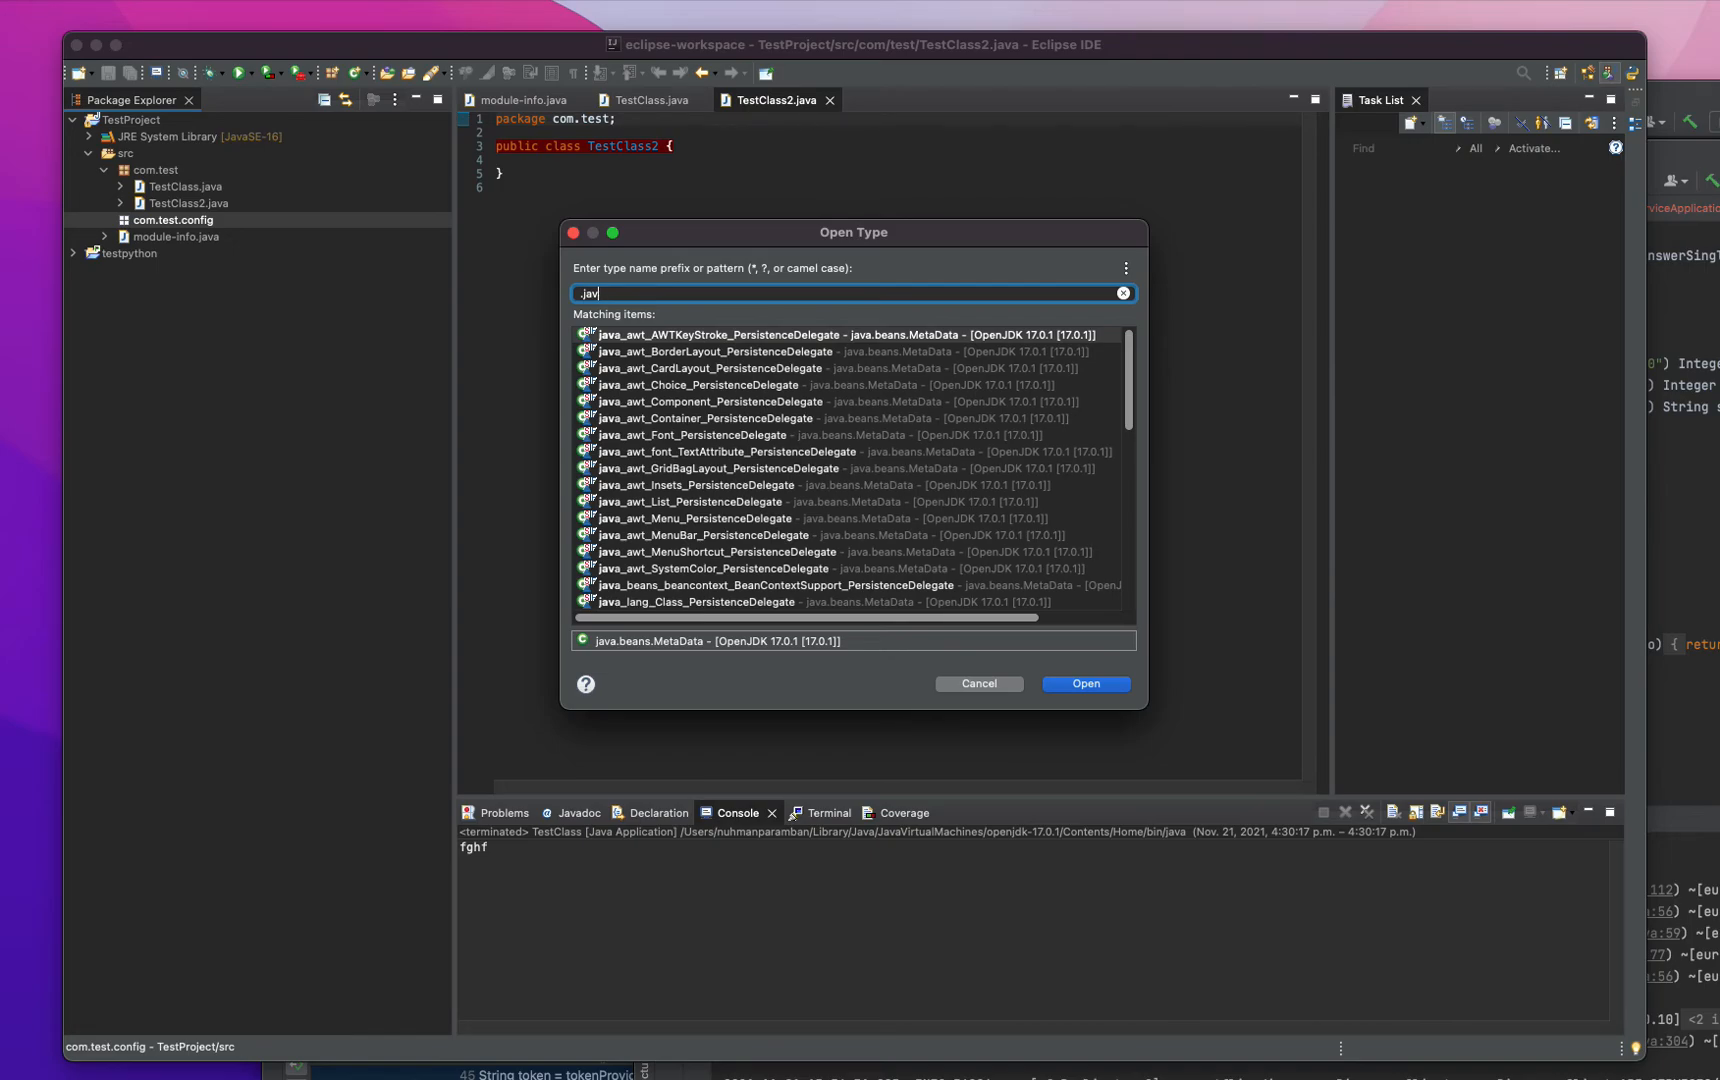
pyautogui.press('BackSpace')
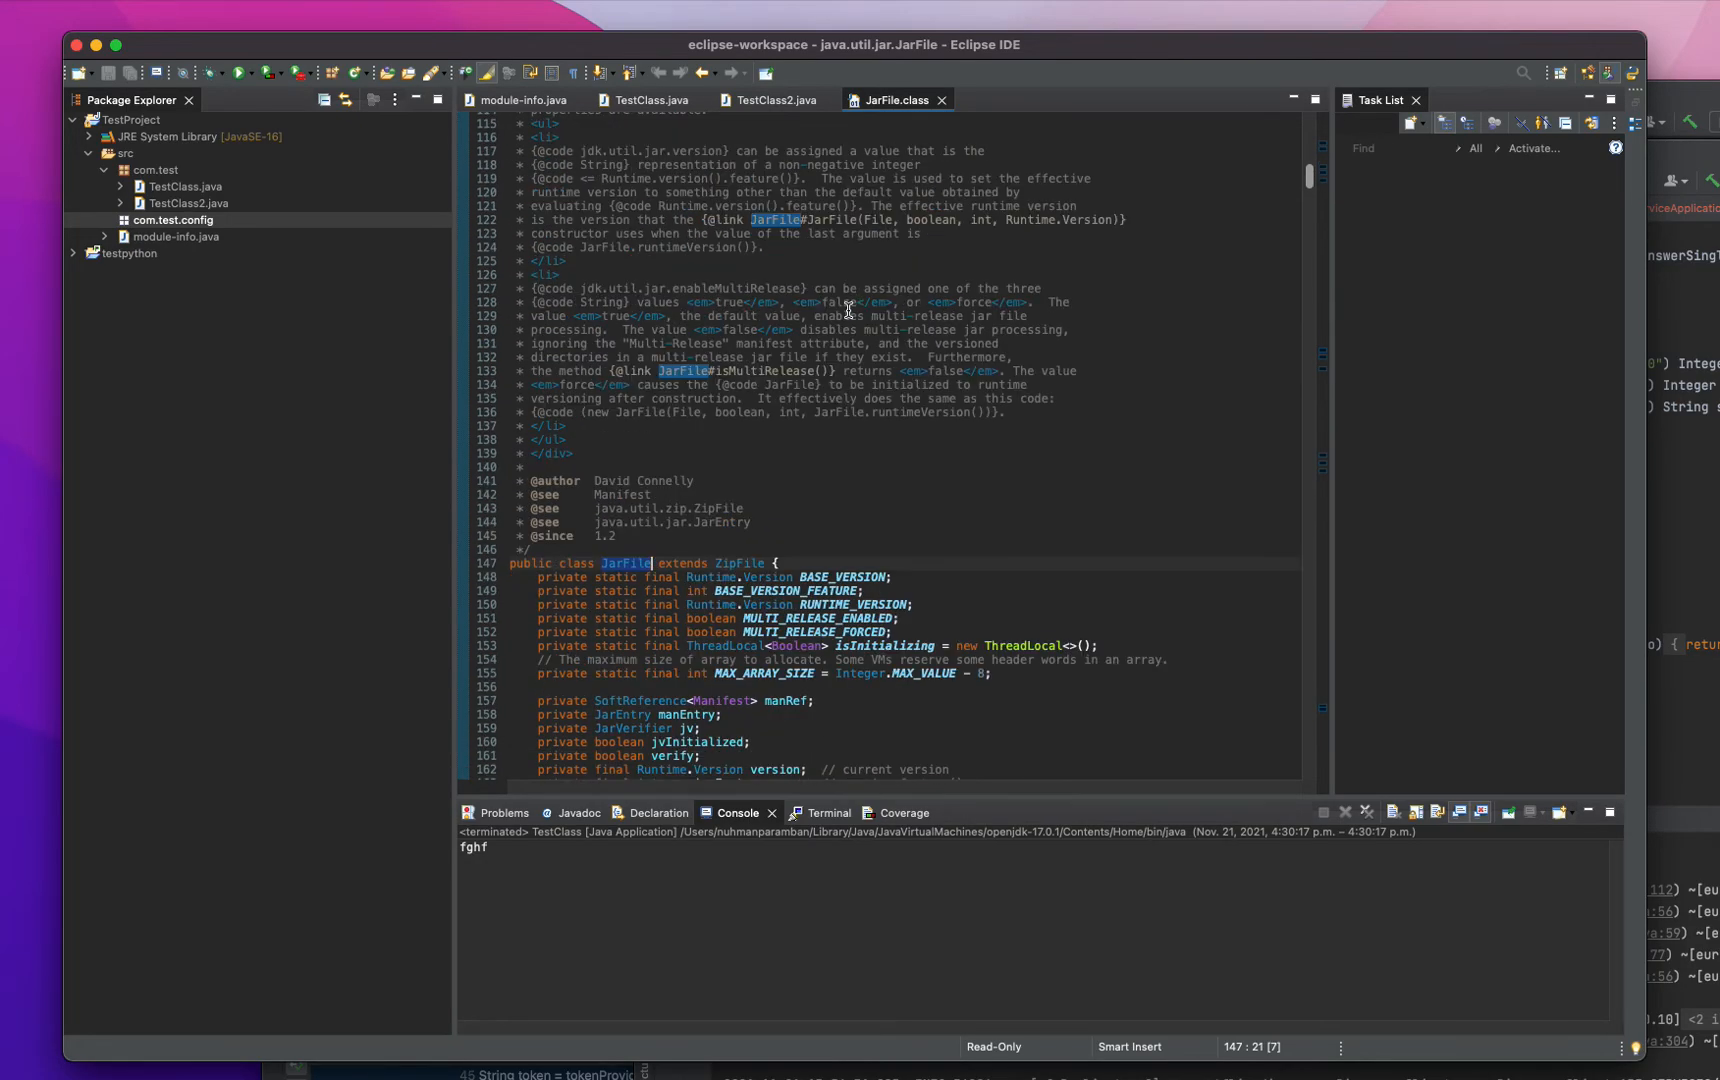
pyautogui.scroll(-3)
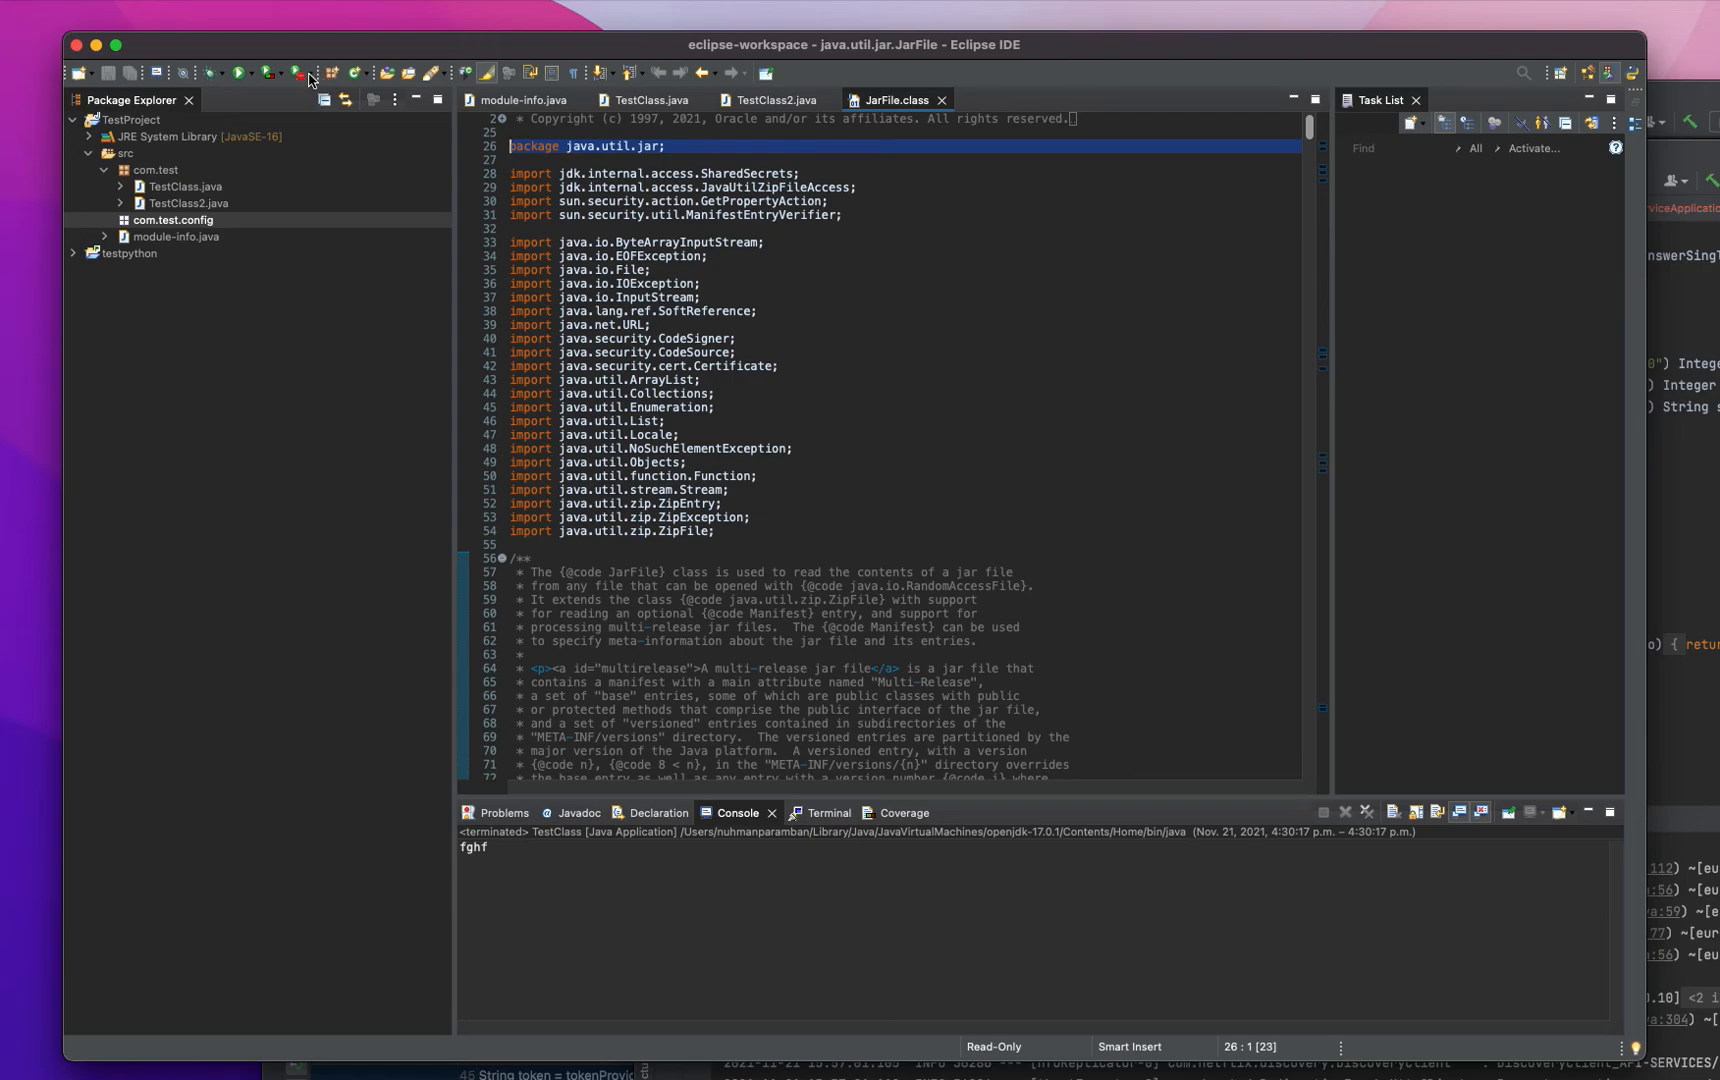
pyautogui.moveTo(310, 72)
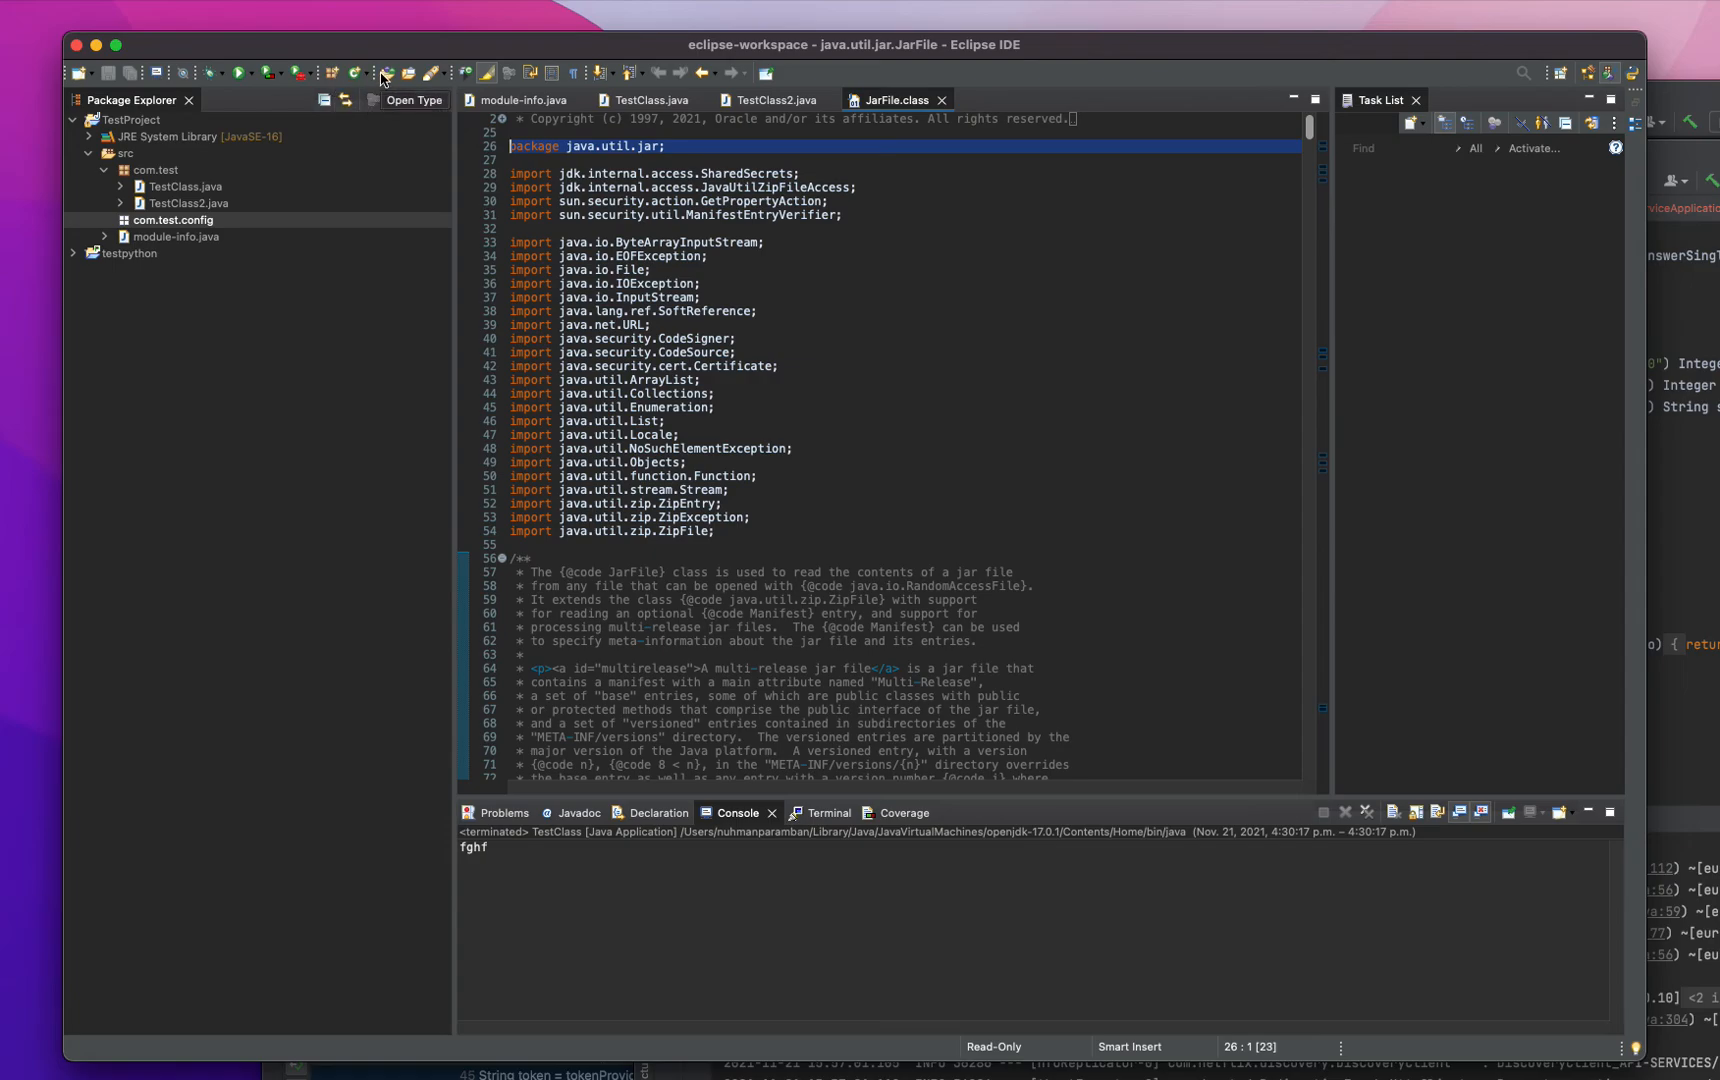
# - Jump back to the project's TestClass via Open Type with 'Tes'
pyautogui.click(416, 100)
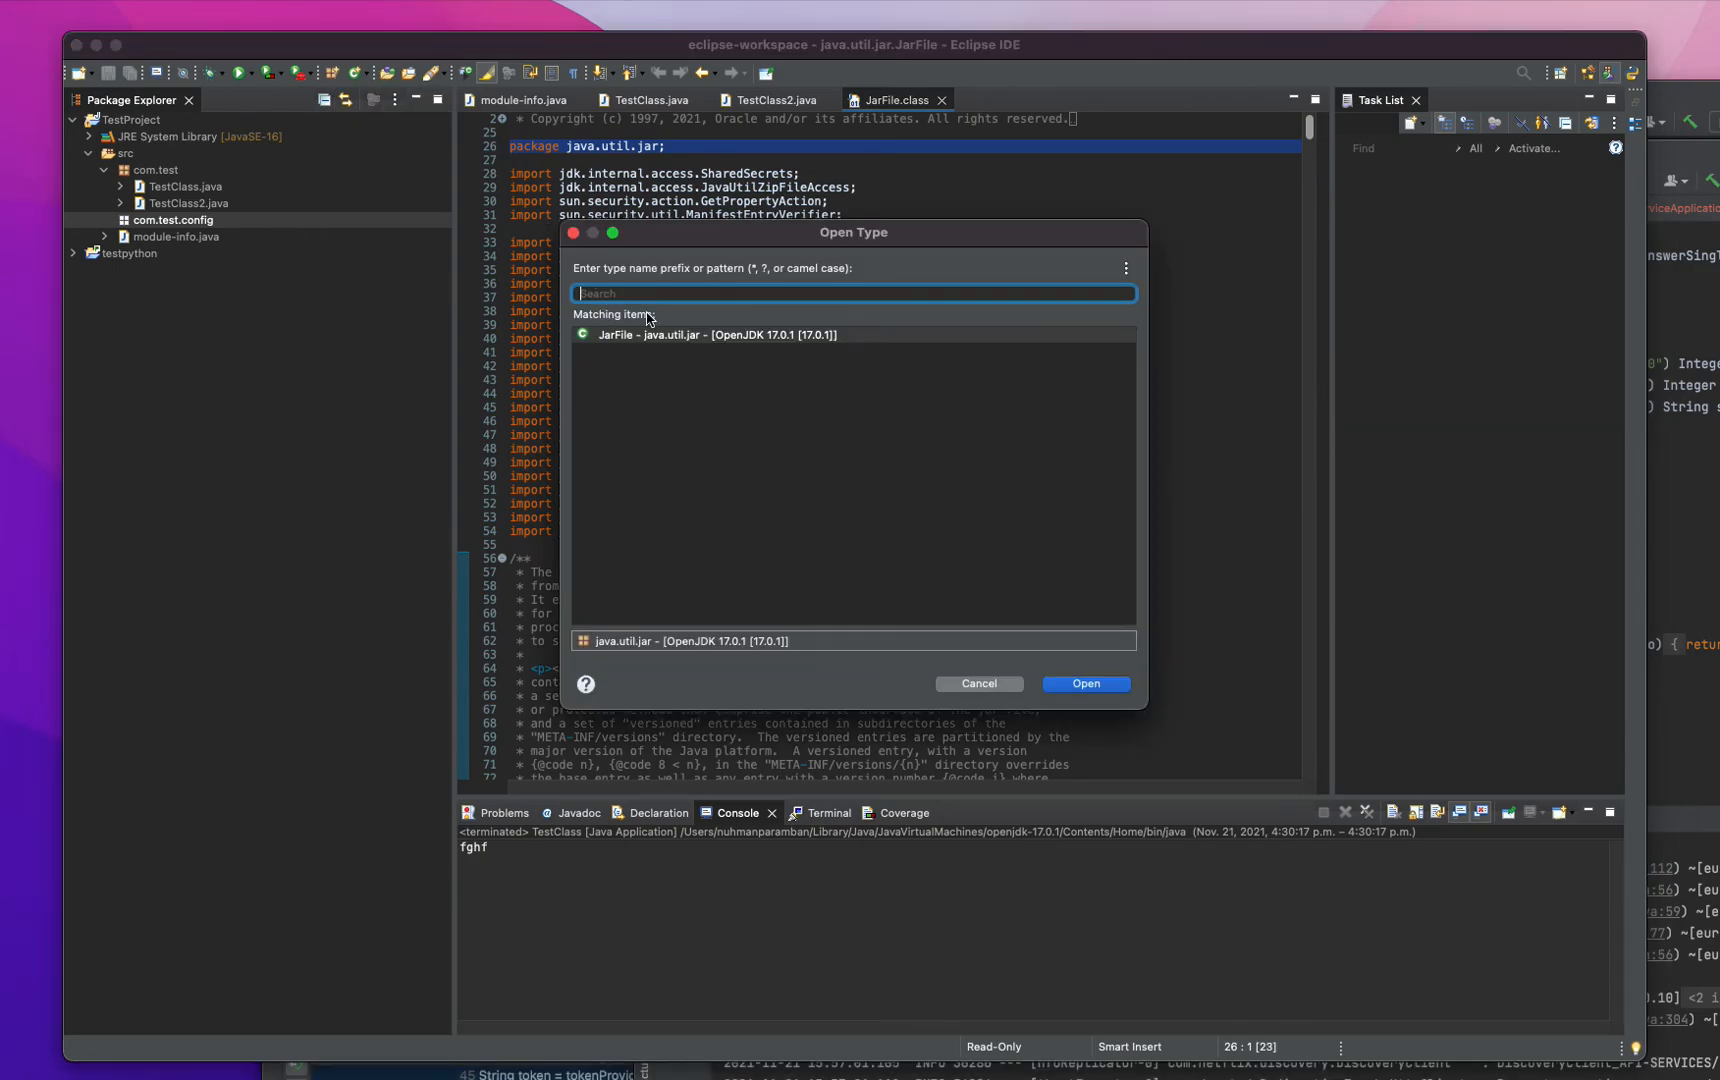
pyautogui.write('Tes')
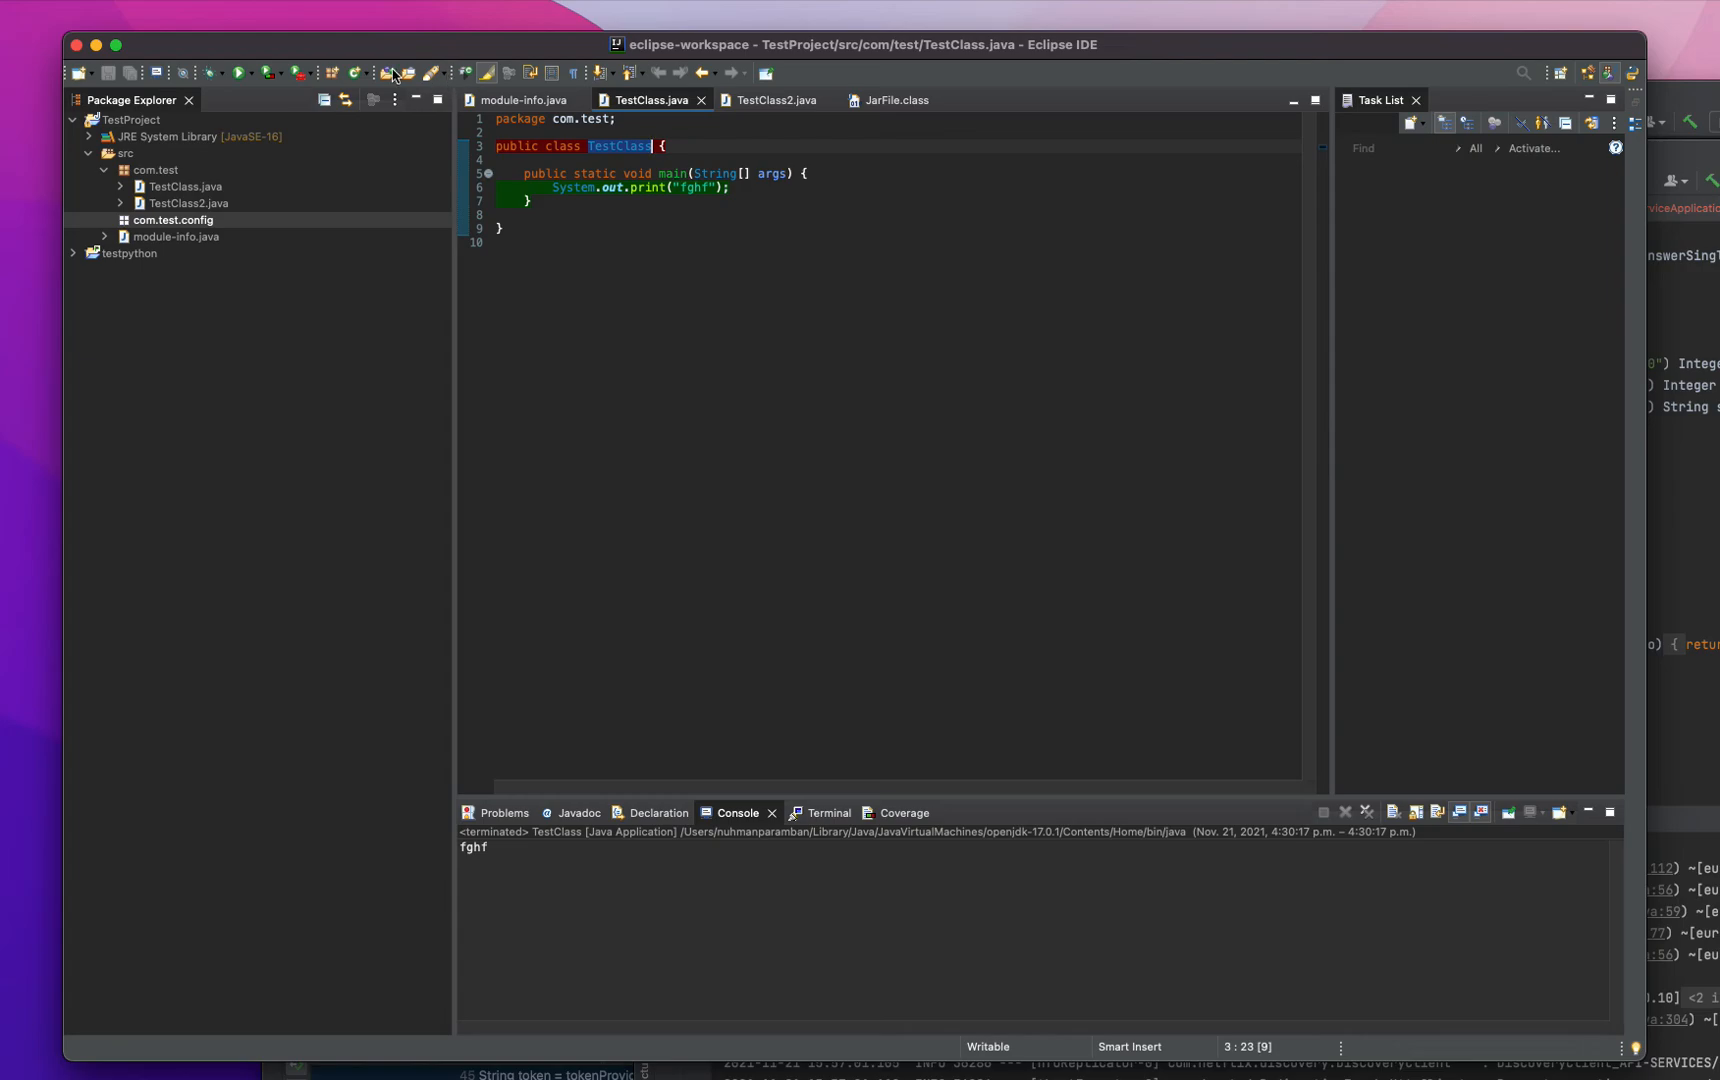
pyautogui.moveTo(444, 78)
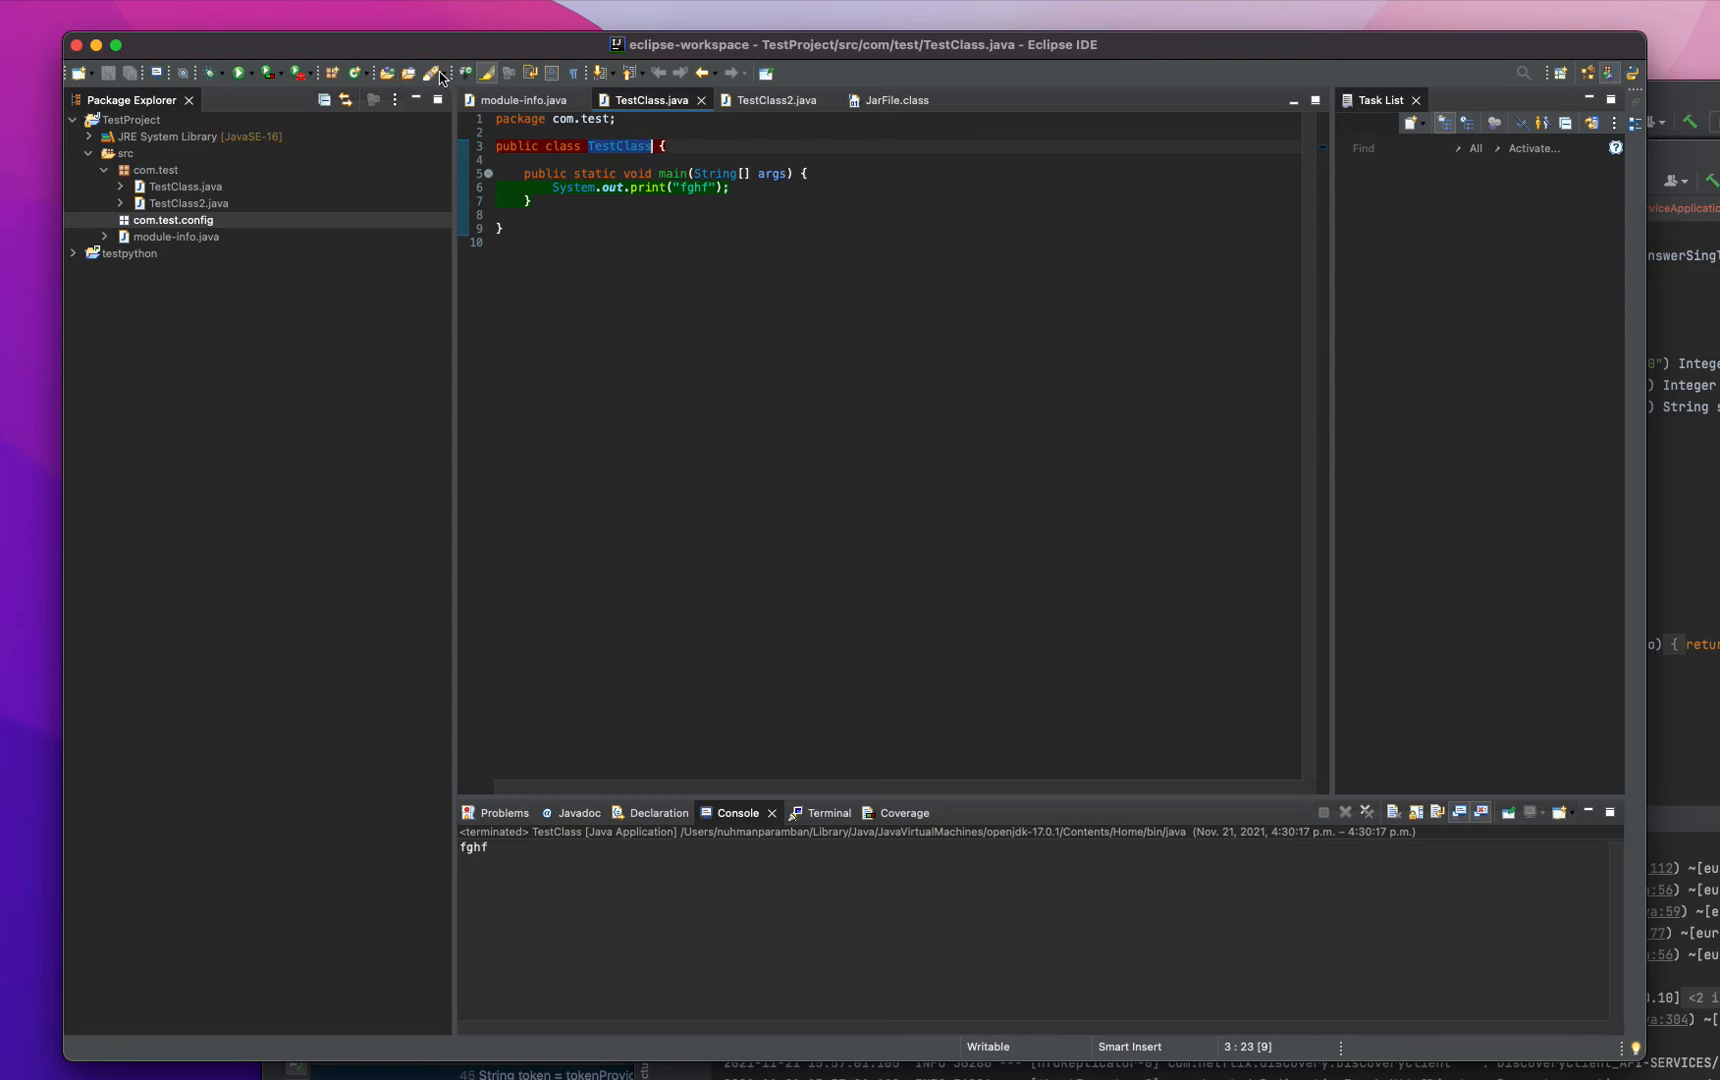
pyautogui.moveTo(436, 74)
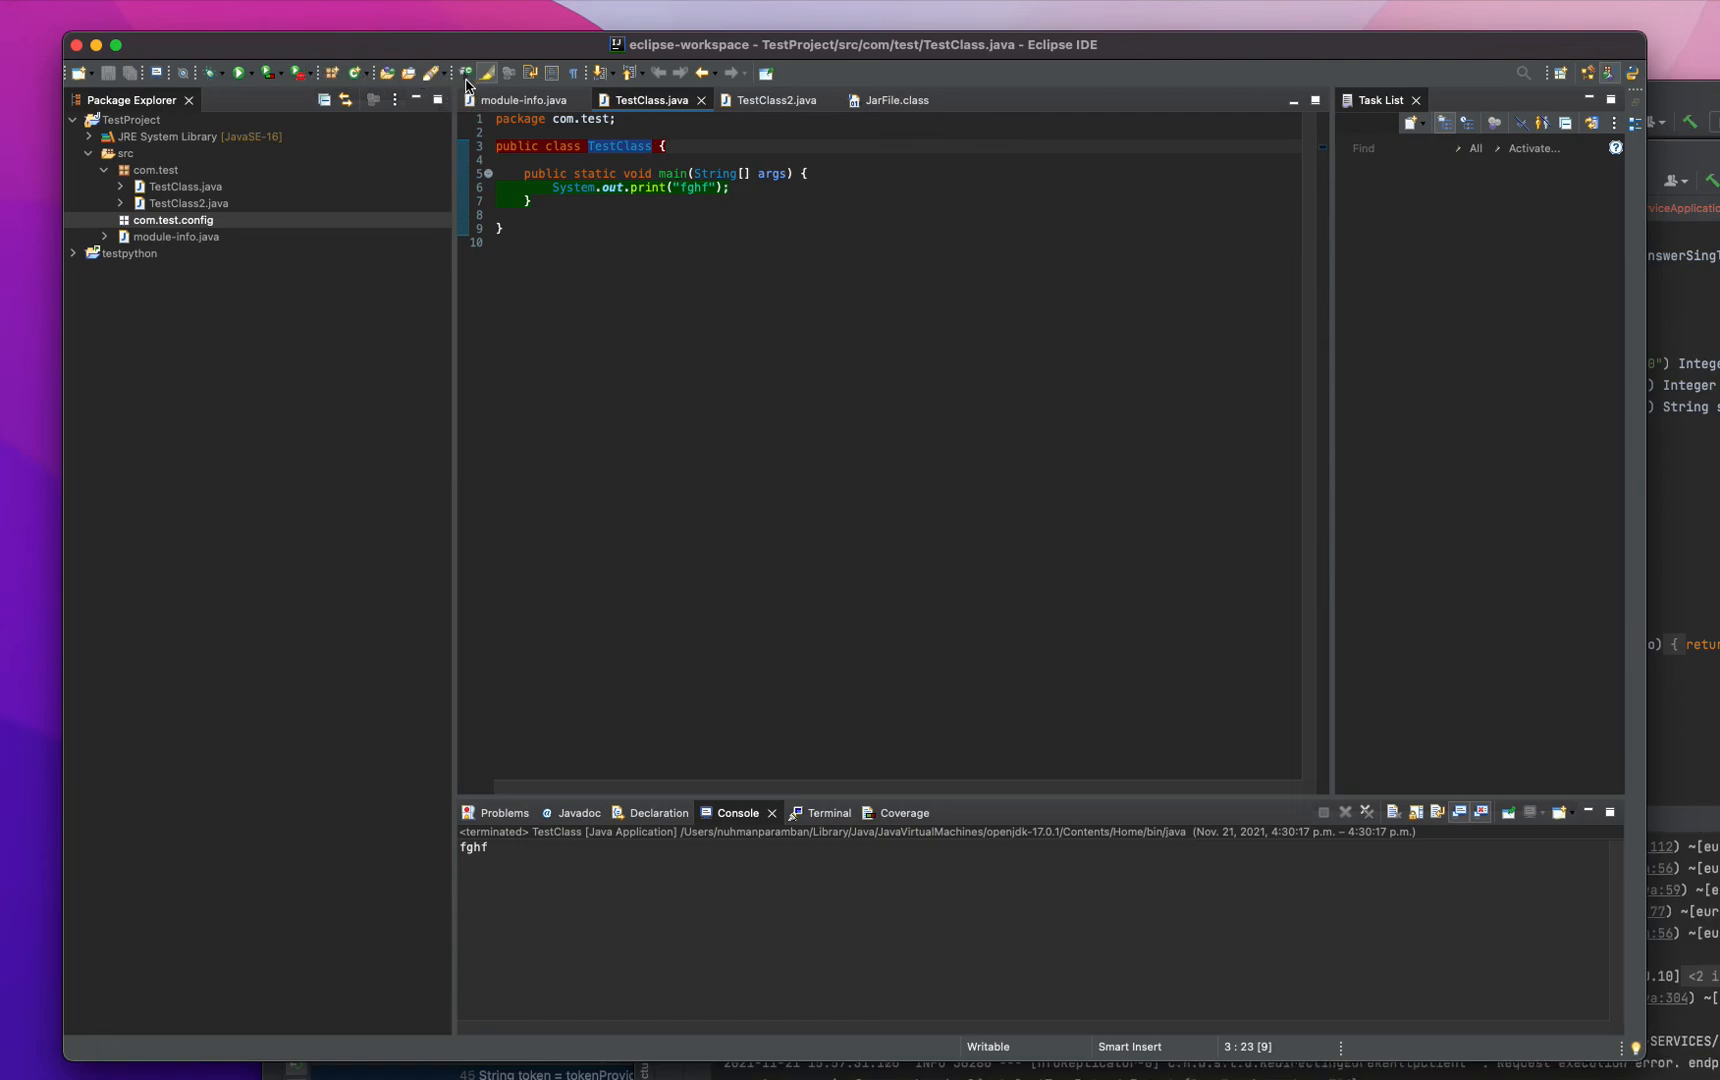
pyautogui.moveTo(464, 72)
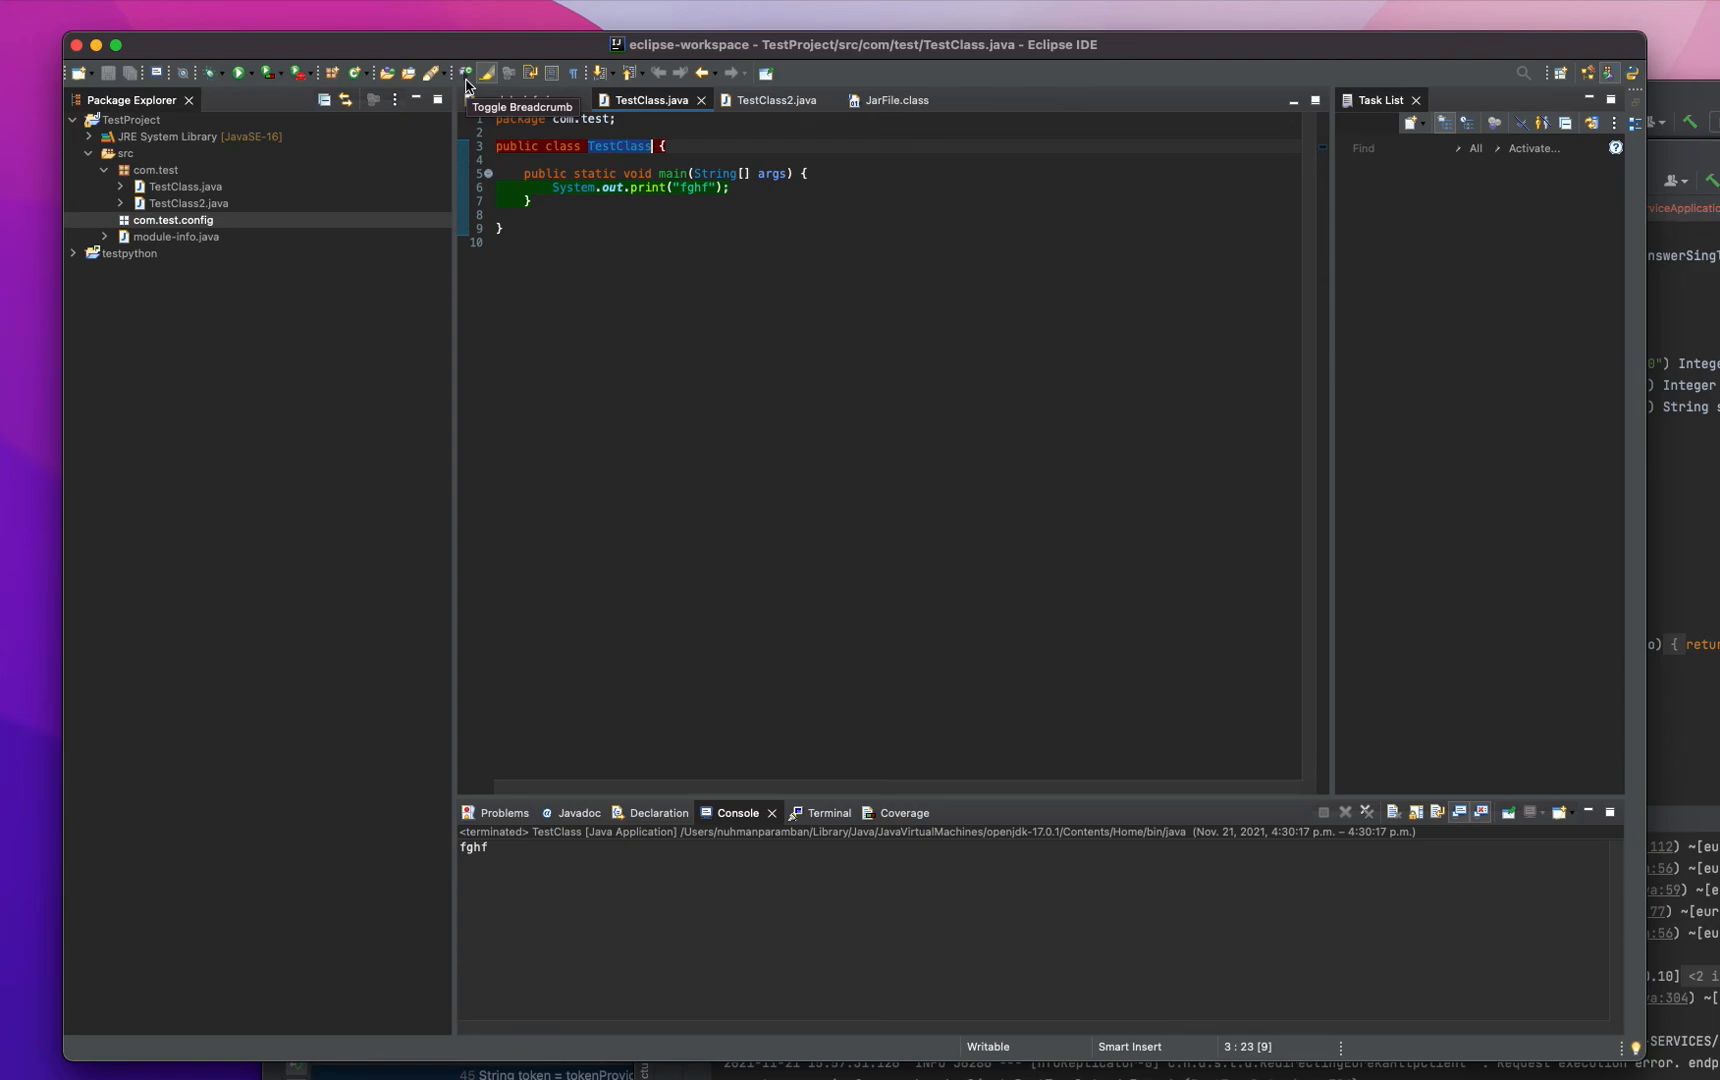
pyautogui.moveTo(490, 72)
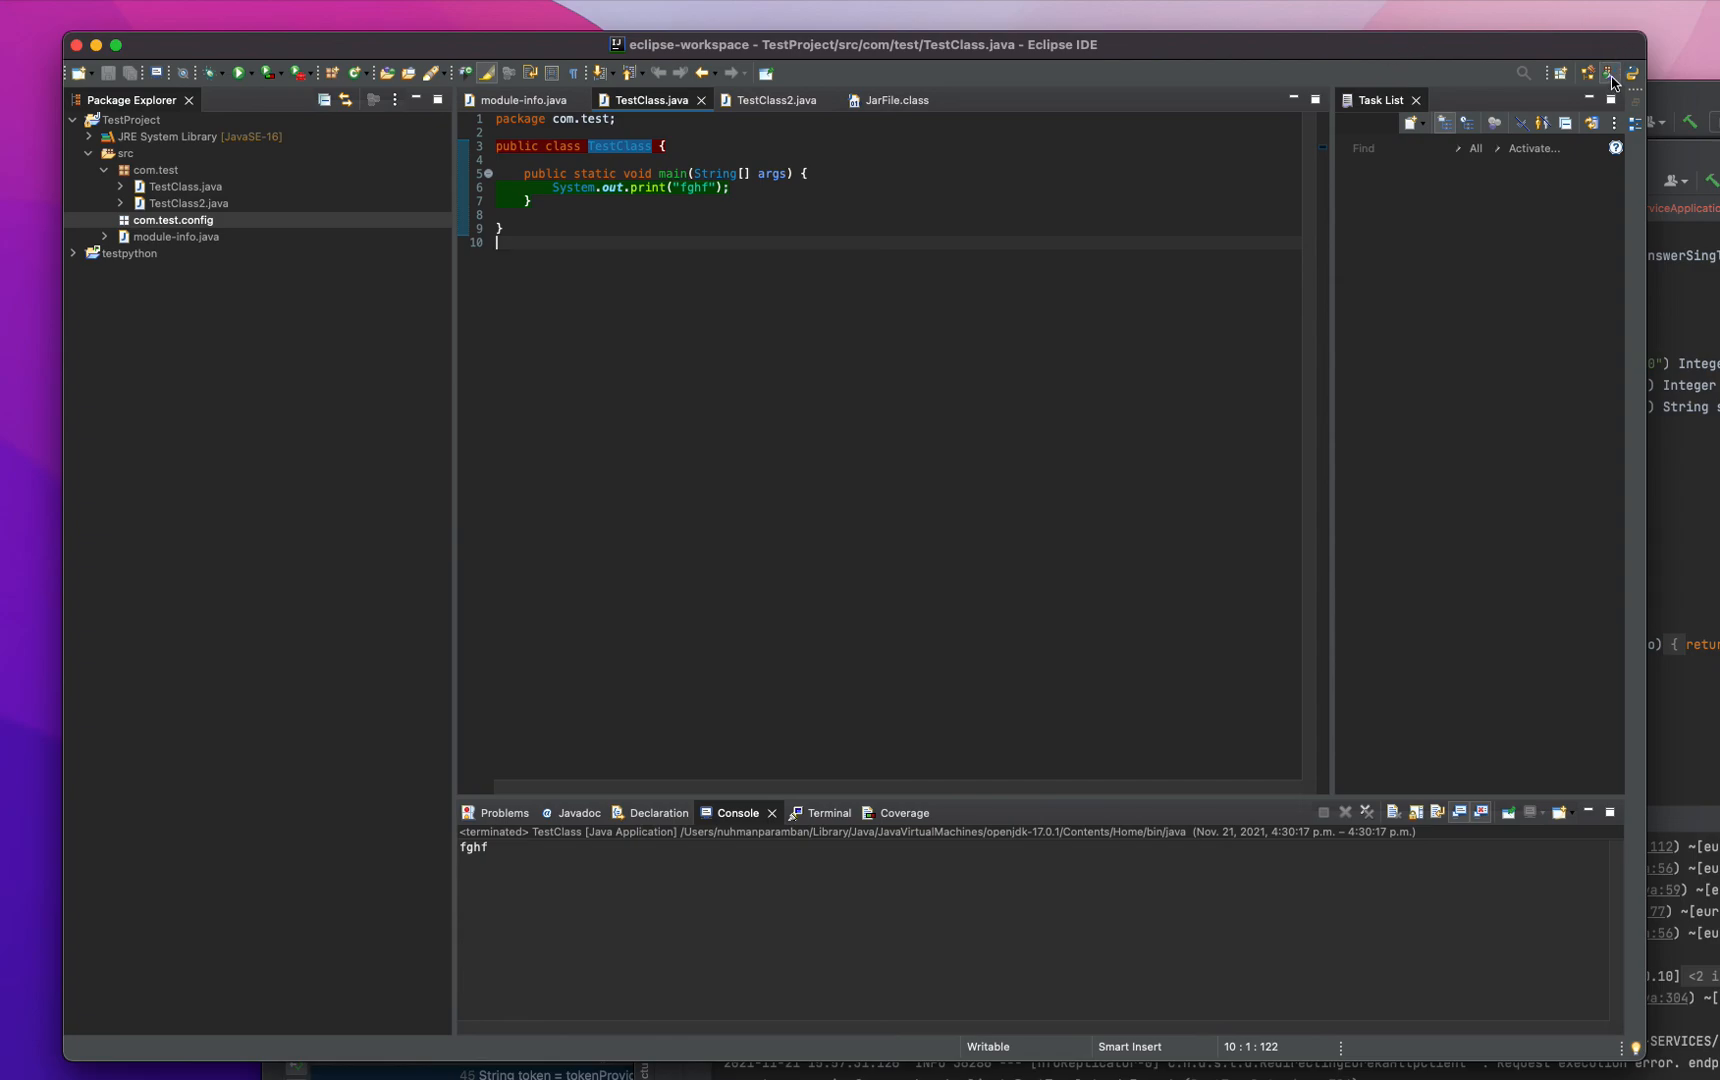
pyautogui.moveTo(1634, 74)
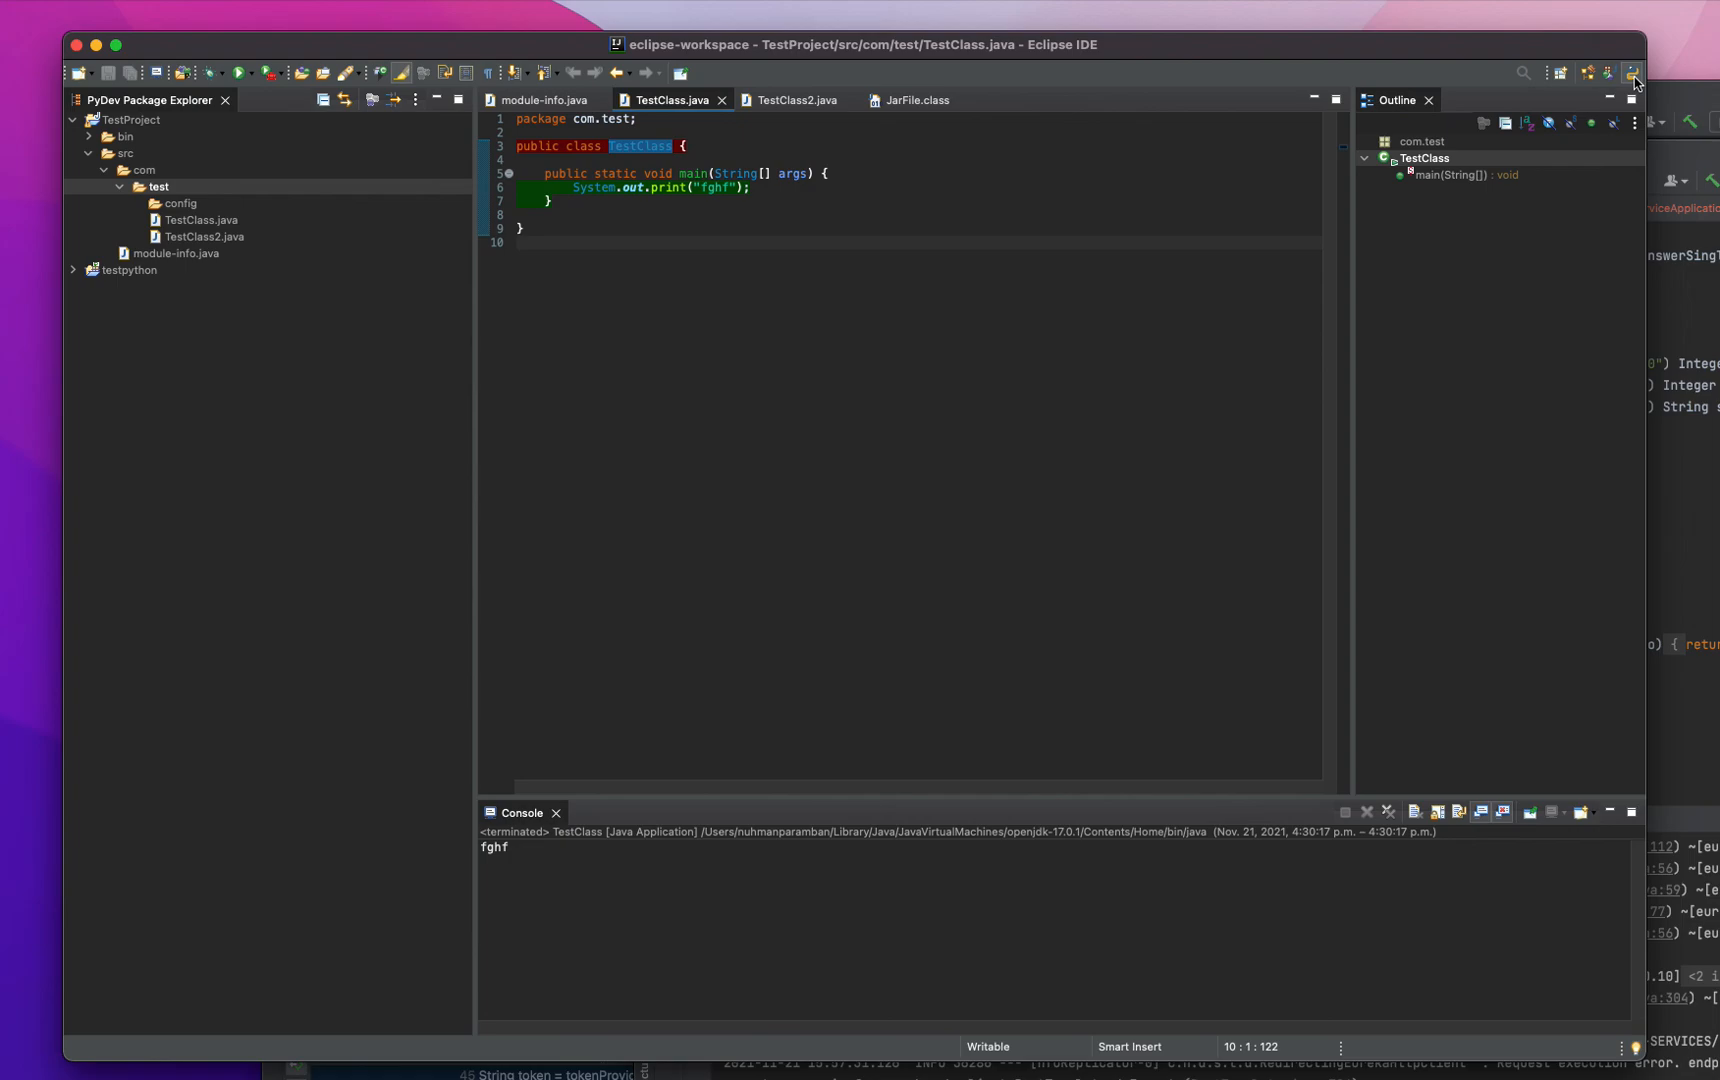
# - Switch to the PyDev perspective, then review the full perspective list and cancel
pyautogui.click(516, 242)
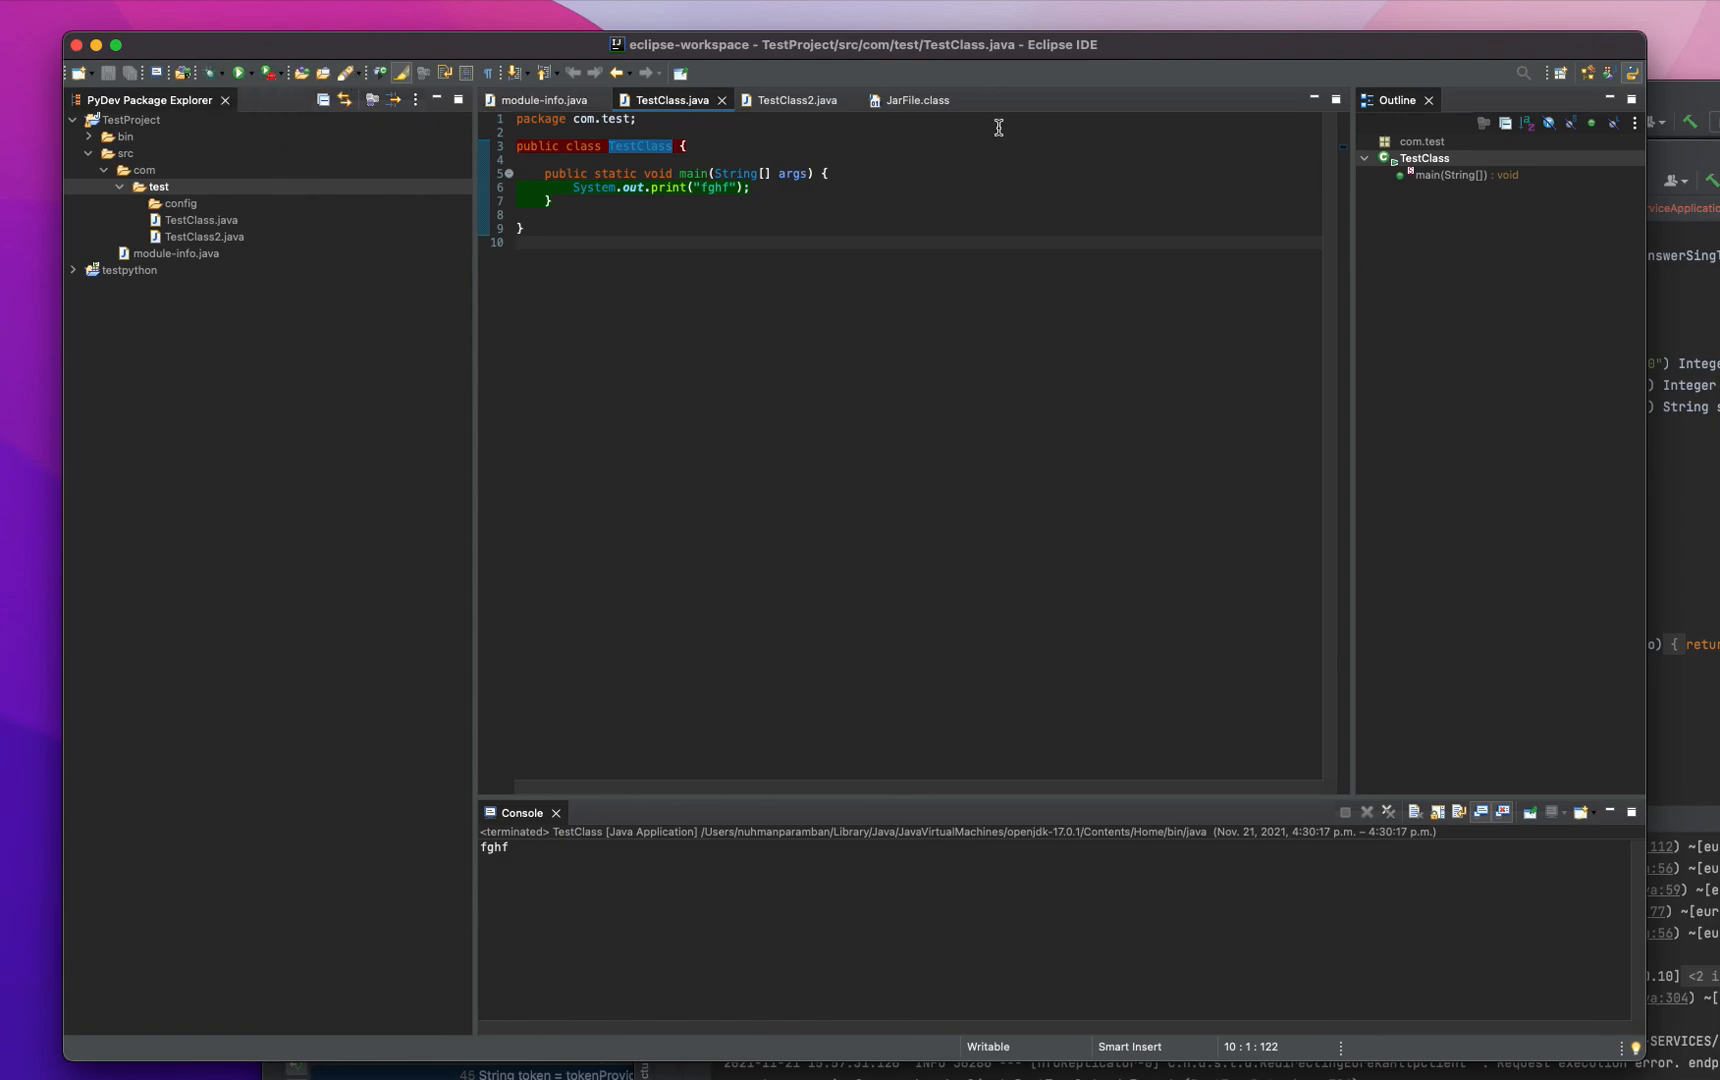
pyautogui.moveTo(1588, 84)
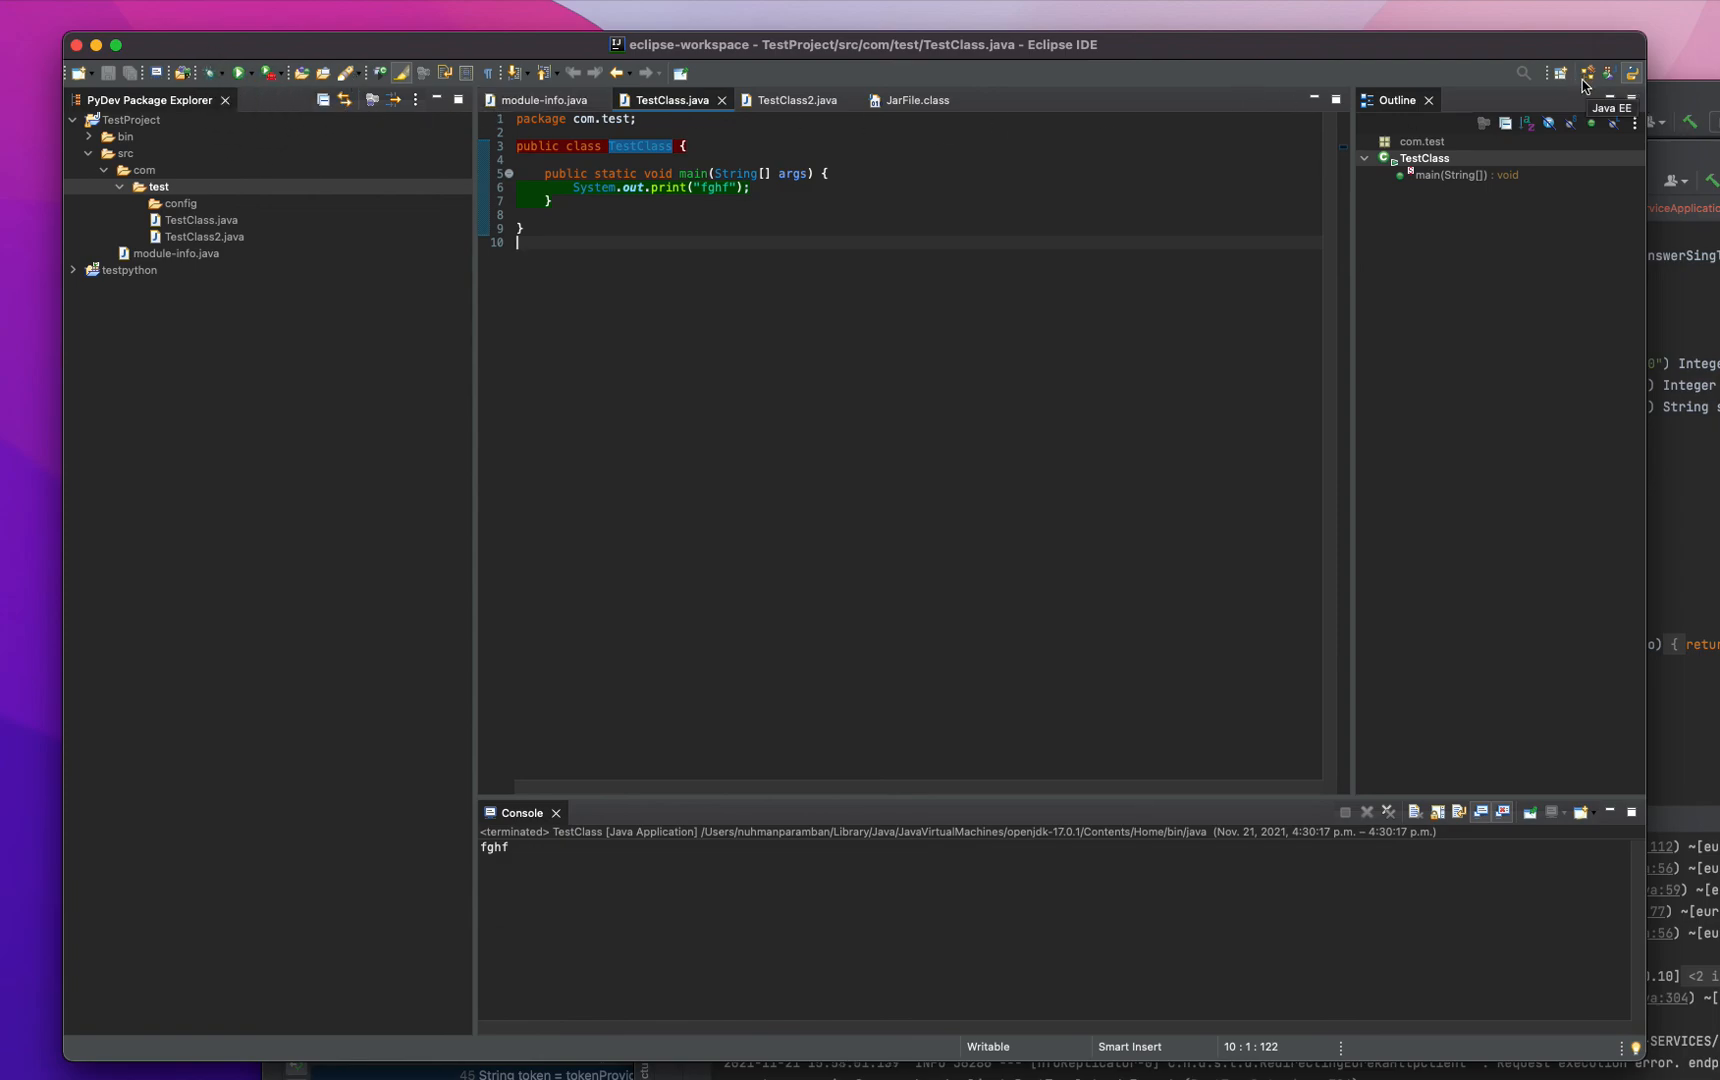
pyautogui.click(1560, 74)
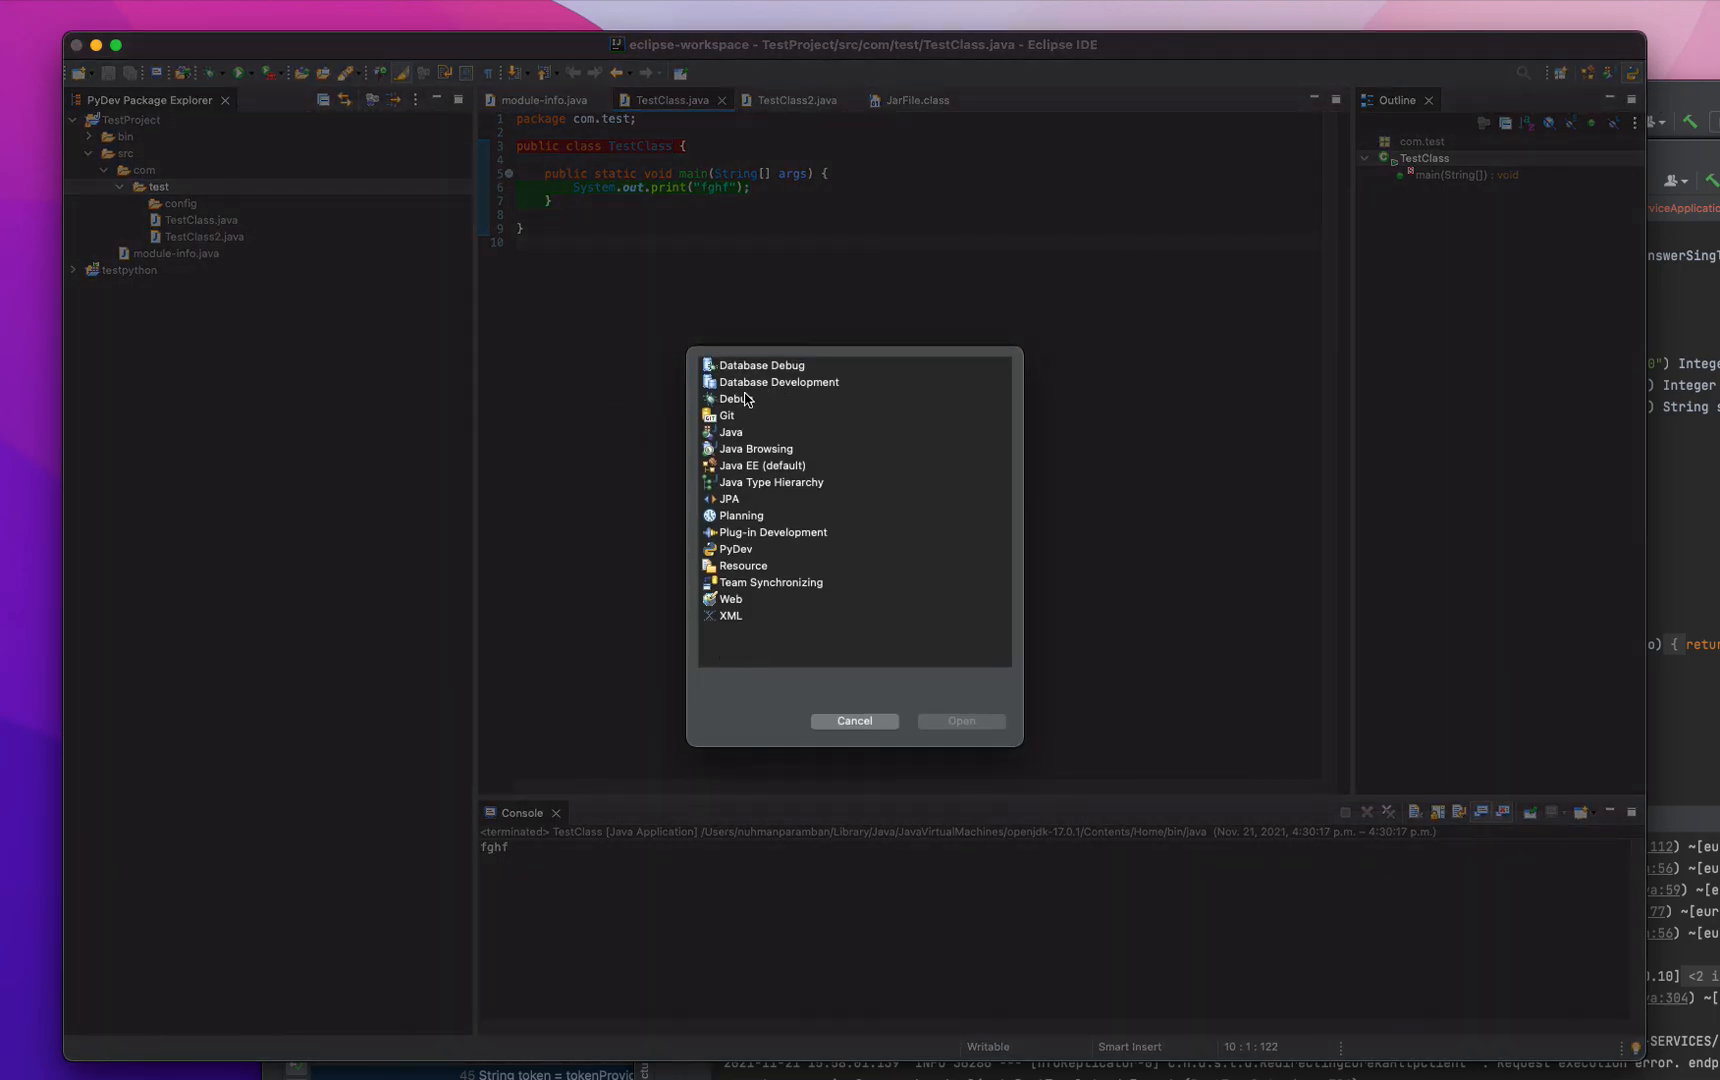
pyautogui.click(854, 720)
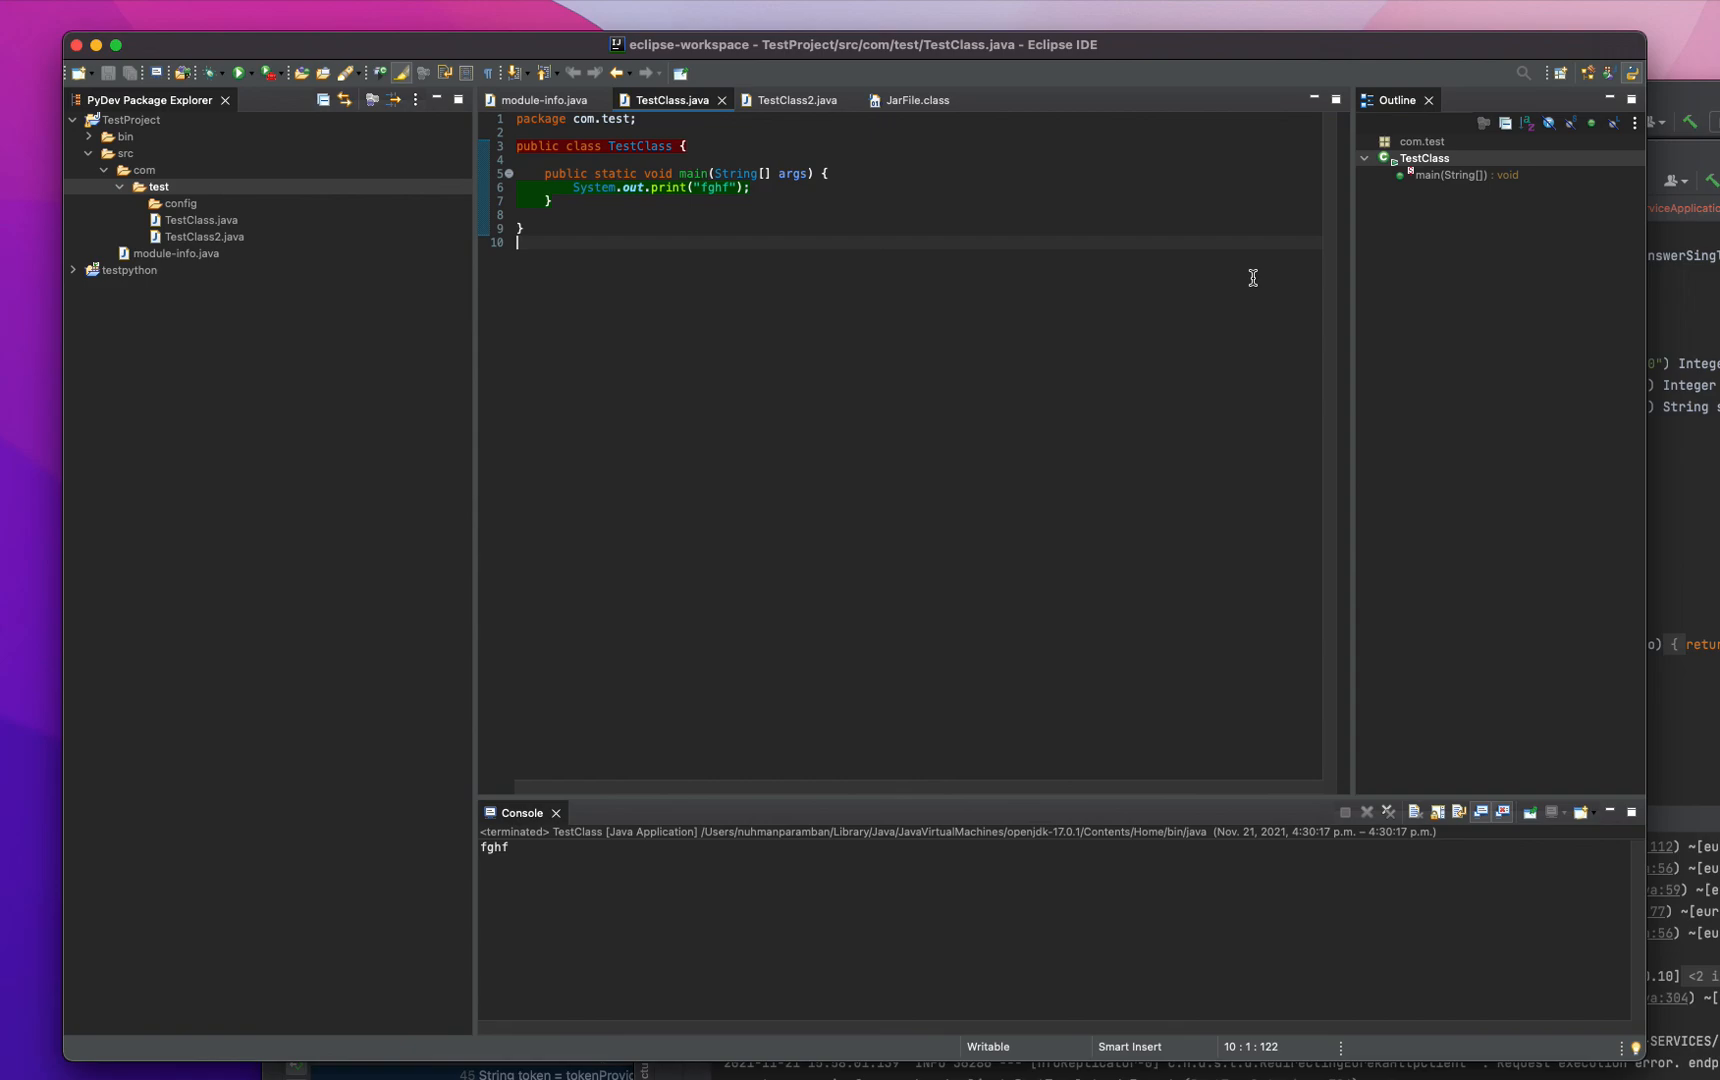